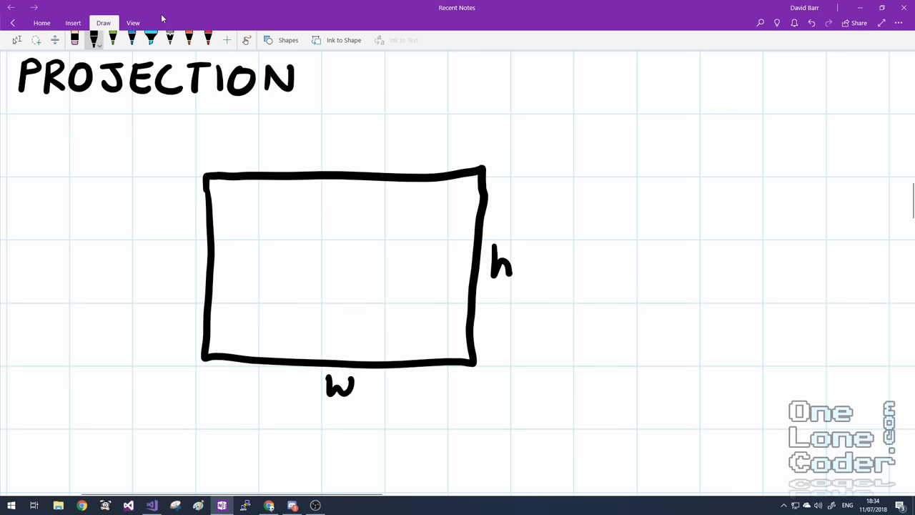
Draw dashed vertical and horizontal axes through the screen rectangle
drag(352, 133, 351, 233)
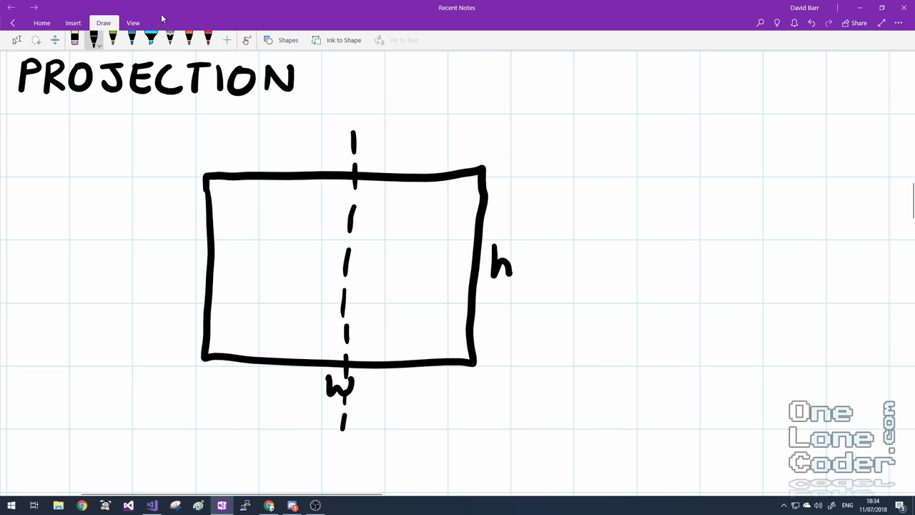
drag(171, 275, 461, 270)
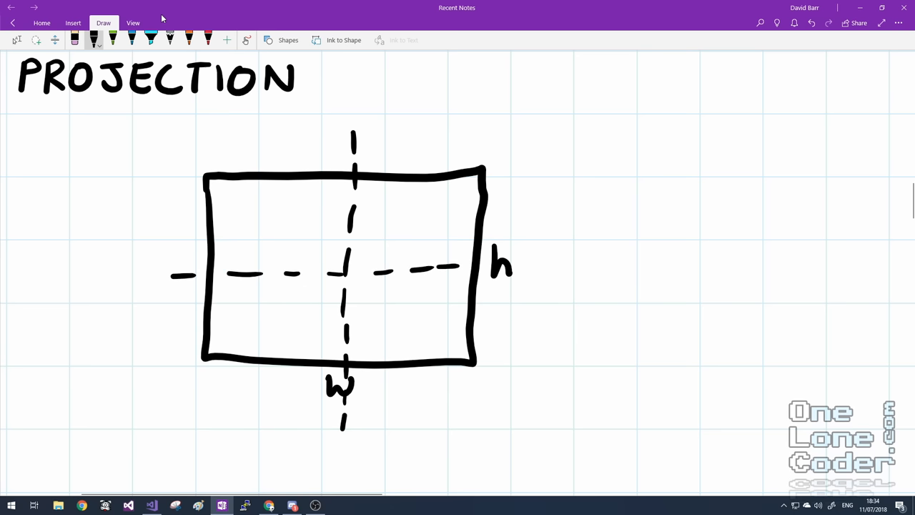
drag(465, 266, 555, 266)
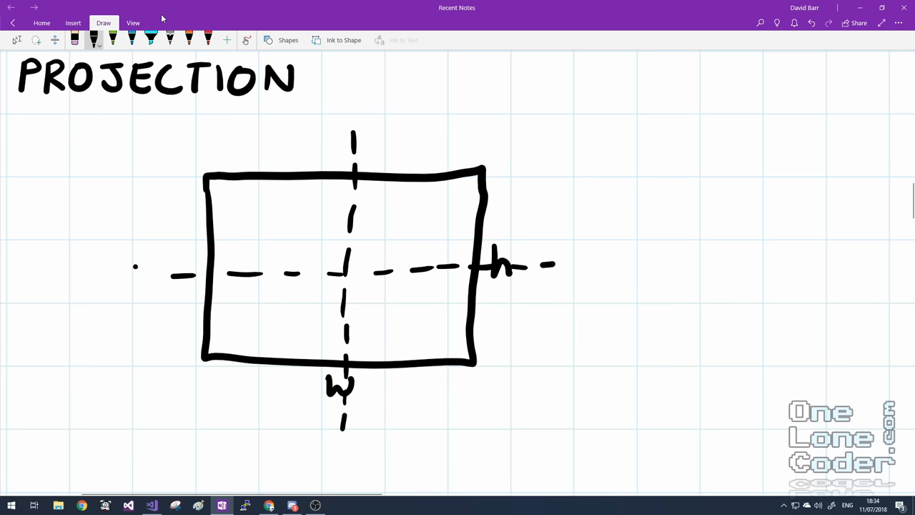
Label the axis ends -1 and +1 with centre 0, then delete the sketch
drag(114, 277, 136, 278)
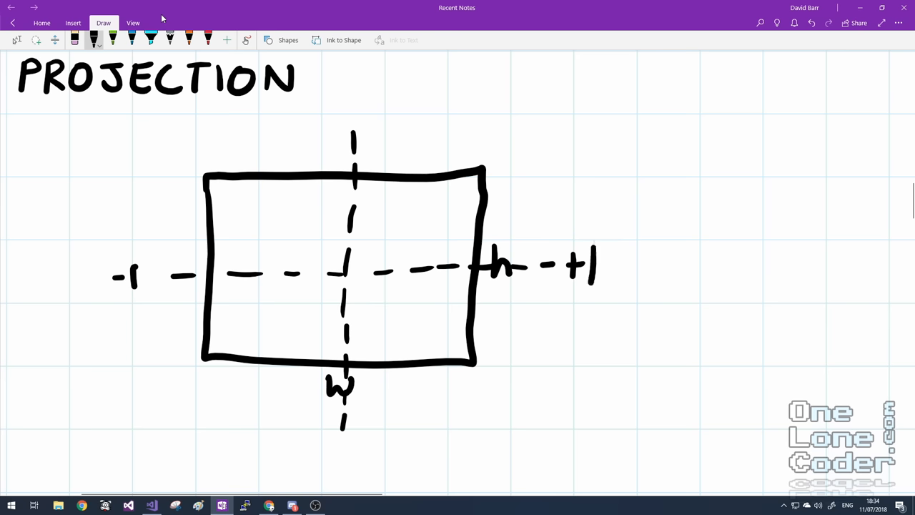
drag(344, 114, 365, 114)
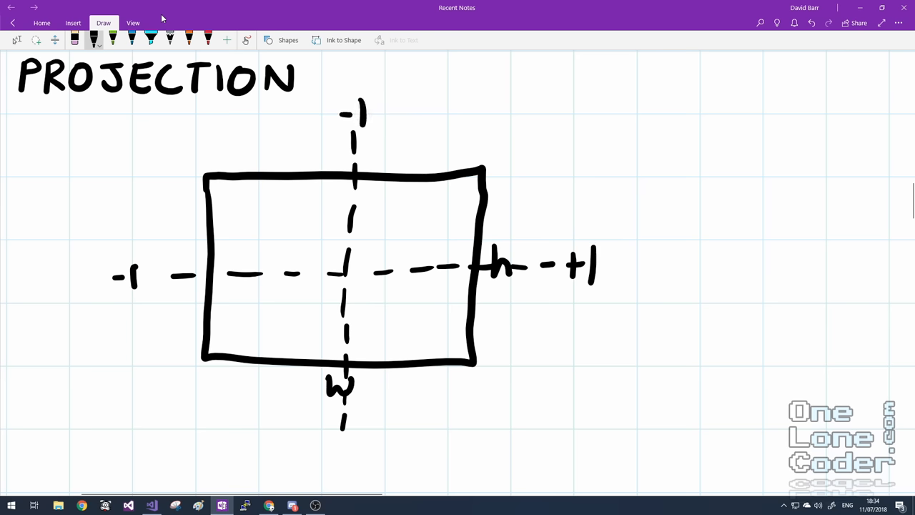
drag(329, 440, 354, 447)
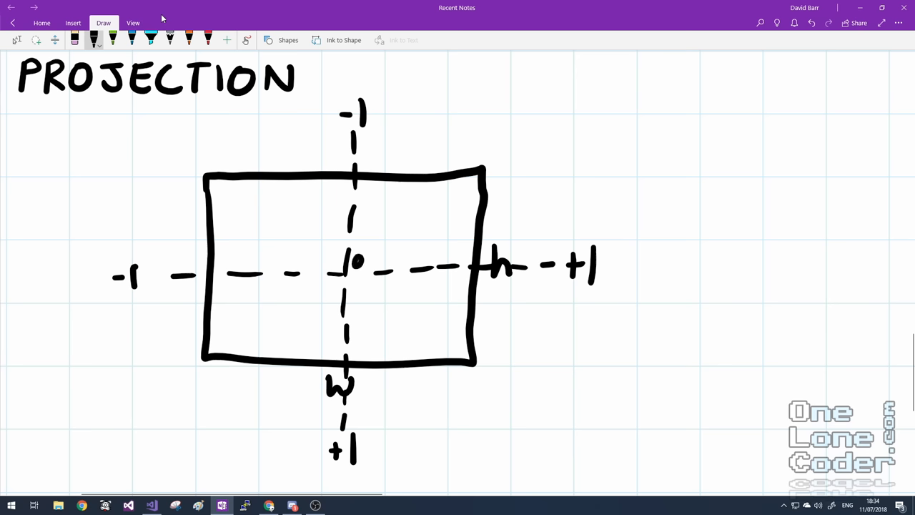
drag(357, 261, 375, 263)
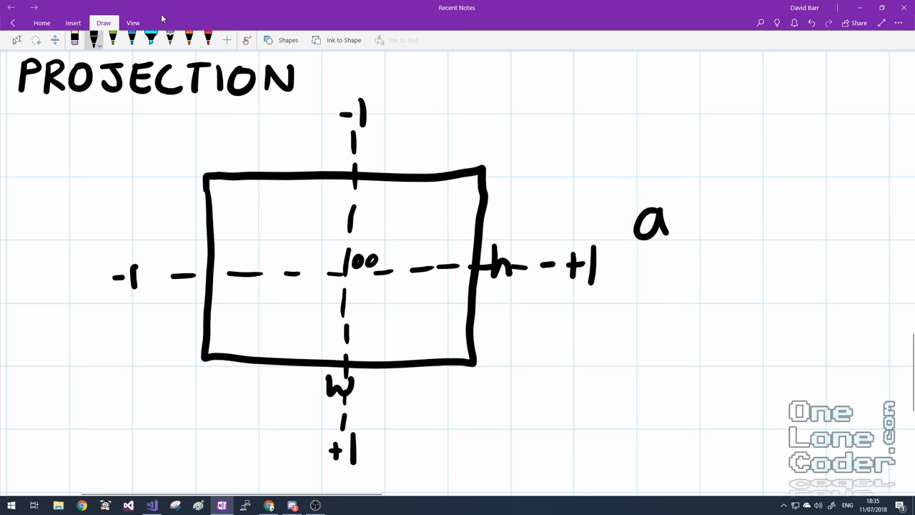
drag(676, 215, 697, 233)
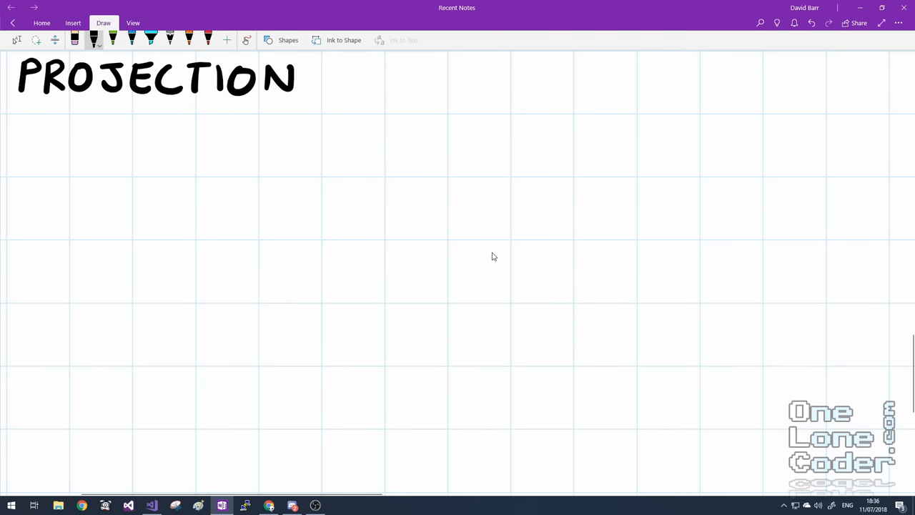
Handwrite the mapping [x, y, z] → [(h/w)x, y, z]
drag(108, 128, 97, 168)
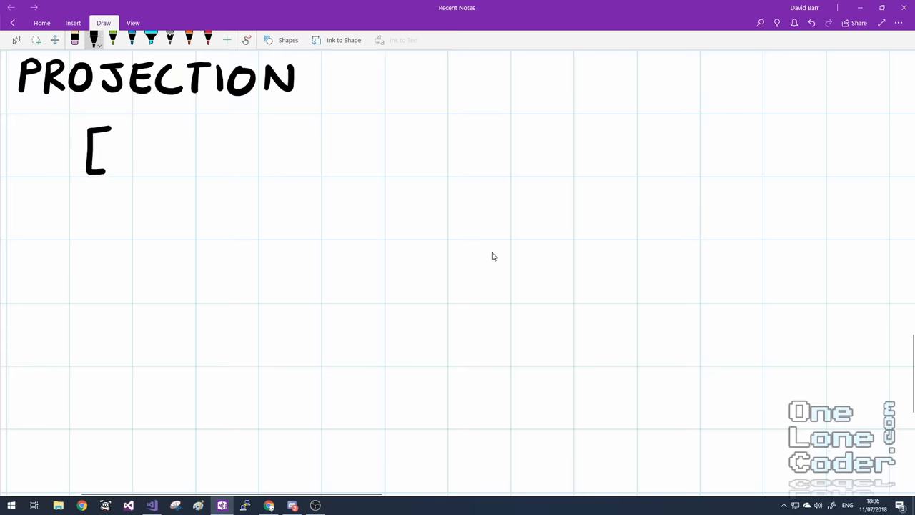
drag(129, 151, 172, 158)
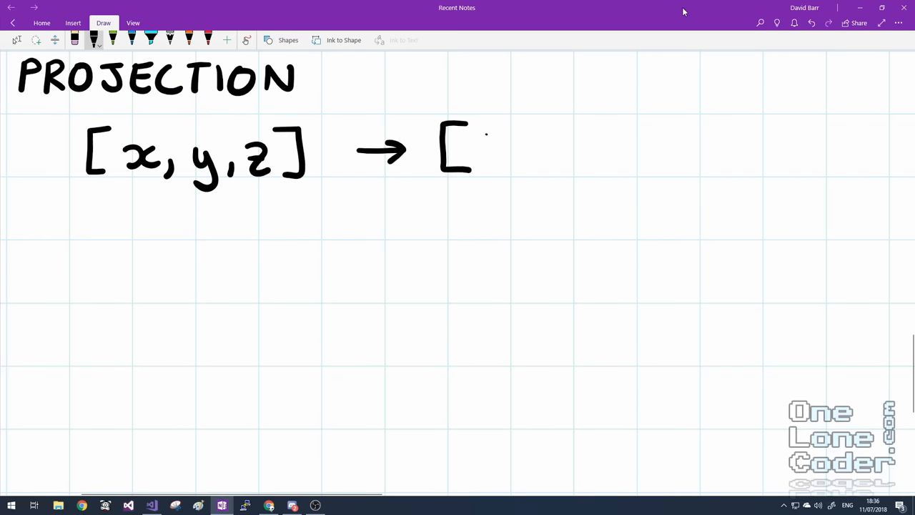
drag(480, 140, 490, 161)
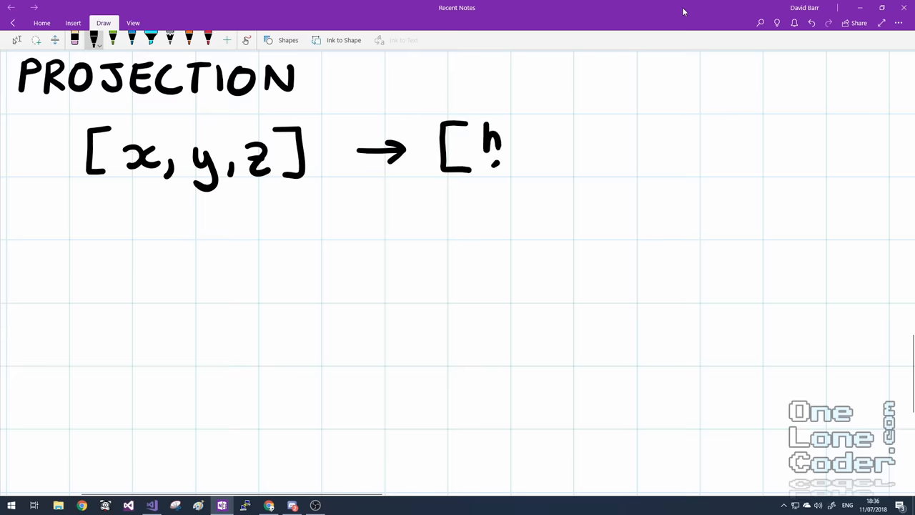
drag(486, 143, 529, 154)
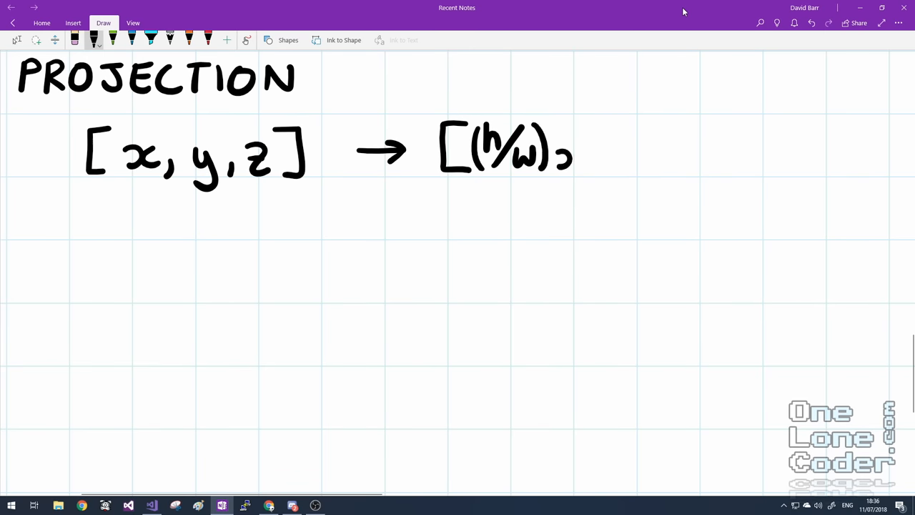
drag(565, 157, 651, 171)
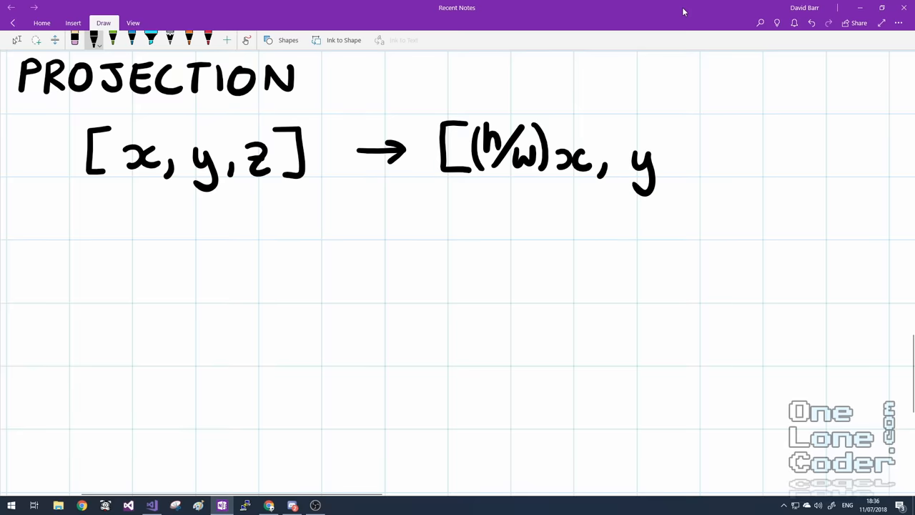
drag(672, 158, 723, 171)
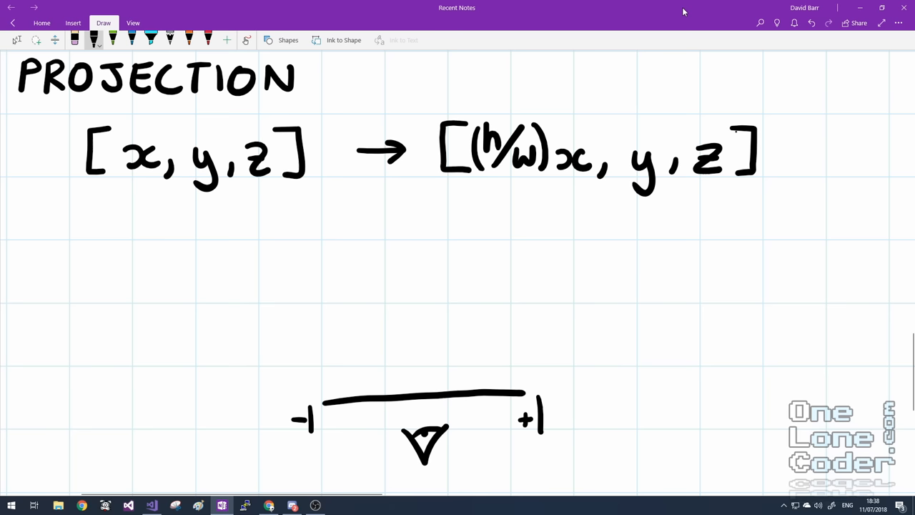
Draw dashed view boundaries with objects in view, then erase everything except the eye
drag(328, 207, 329, 283)
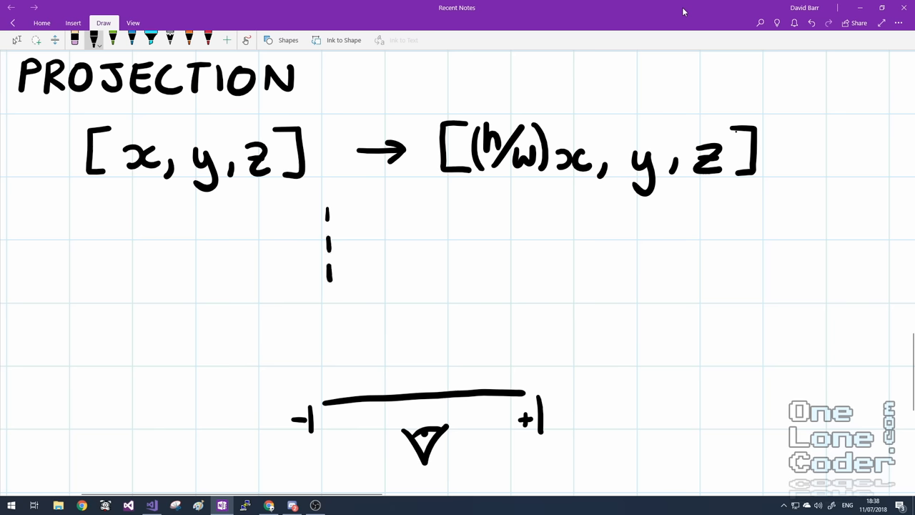
drag(327, 279, 326, 401)
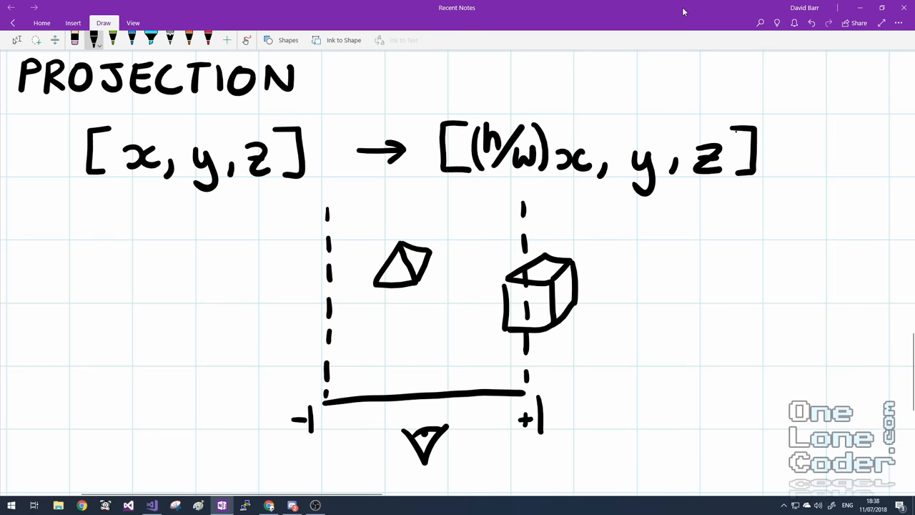
drag(532, 268, 572, 249)
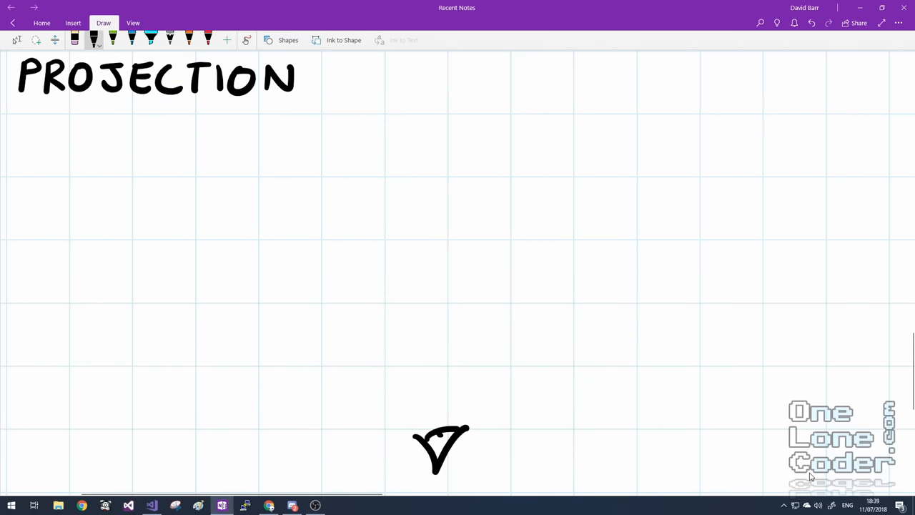
Draw field-of-view lines from the eye and label the edges -1 and +1
drag(384, 382, 465, 381)
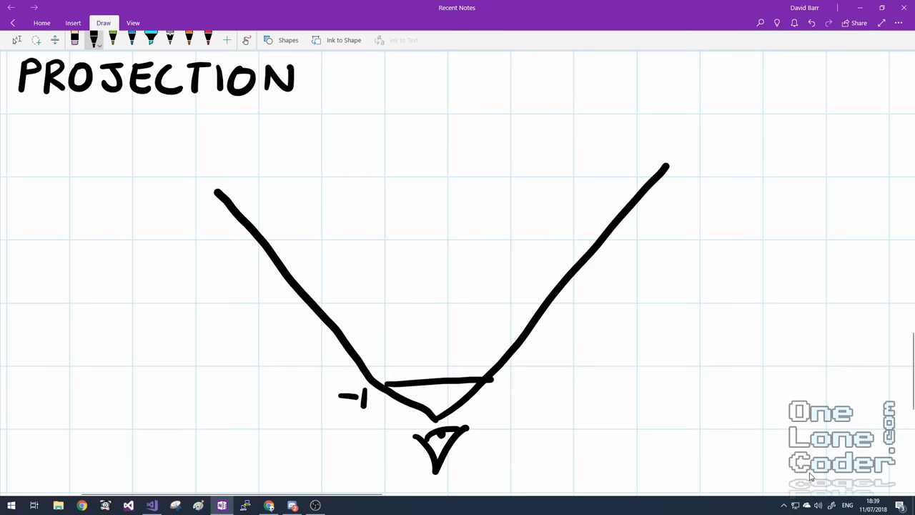
drag(501, 383, 533, 390)
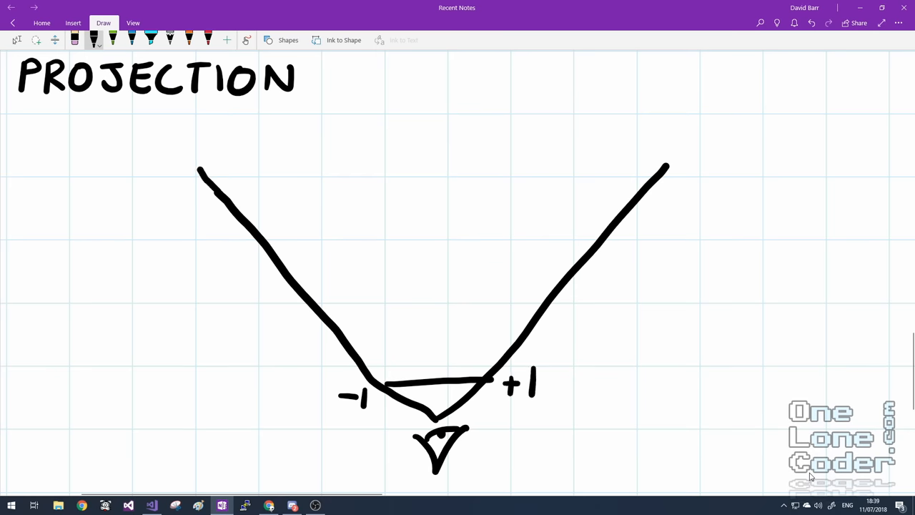
drag(157, 165, 194, 175)
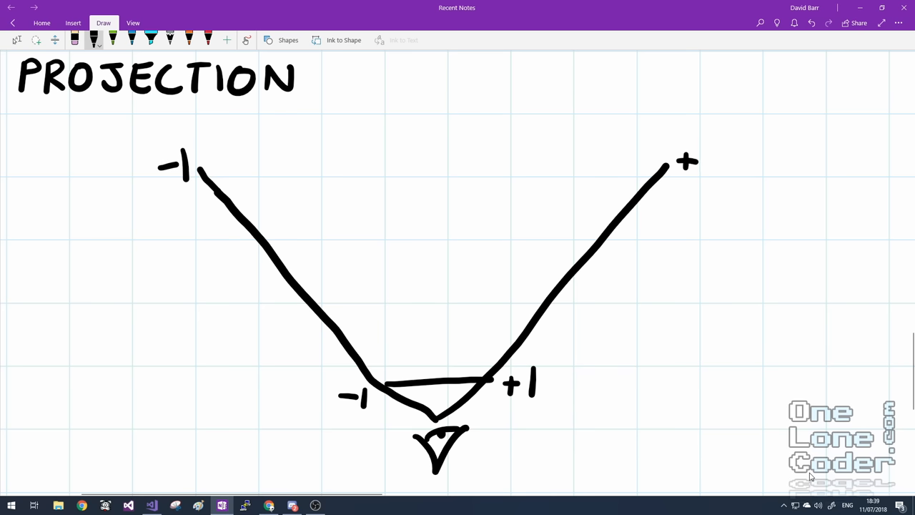
drag(707, 172, 708, 146)
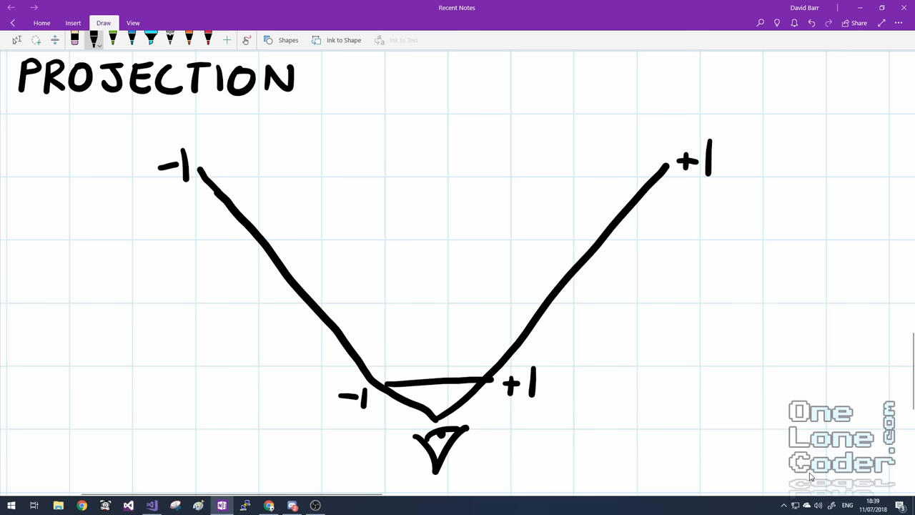
Sketch a far and a near cube with blue wider-view lines, then undo them
drag(377, 168, 377, 204)
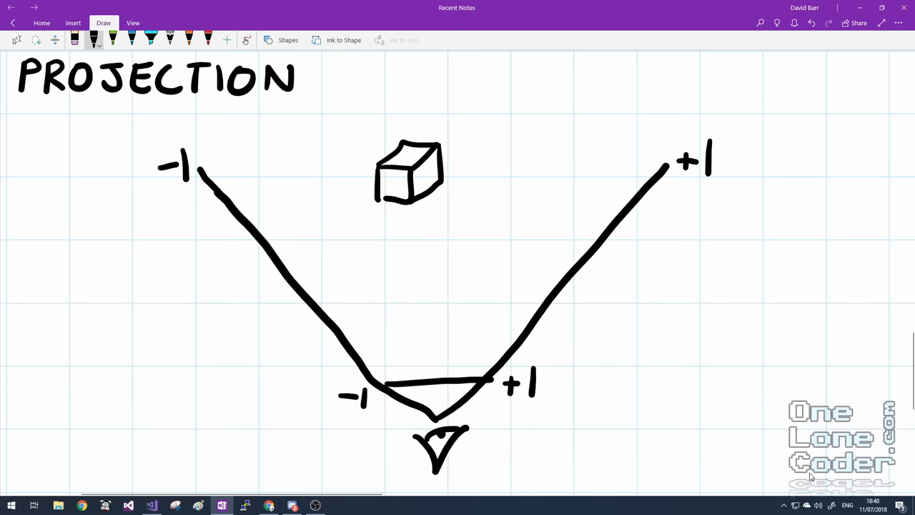
drag(434, 325, 433, 361)
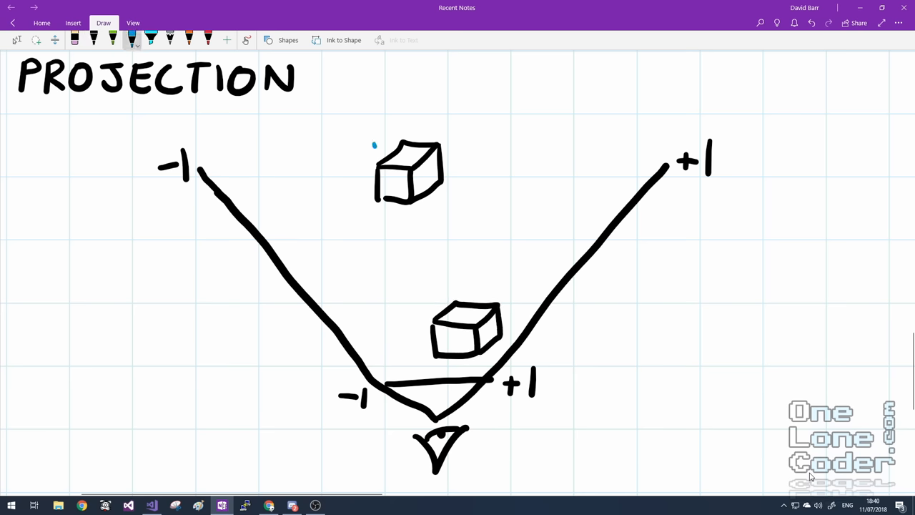
drag(374, 146, 443, 400)
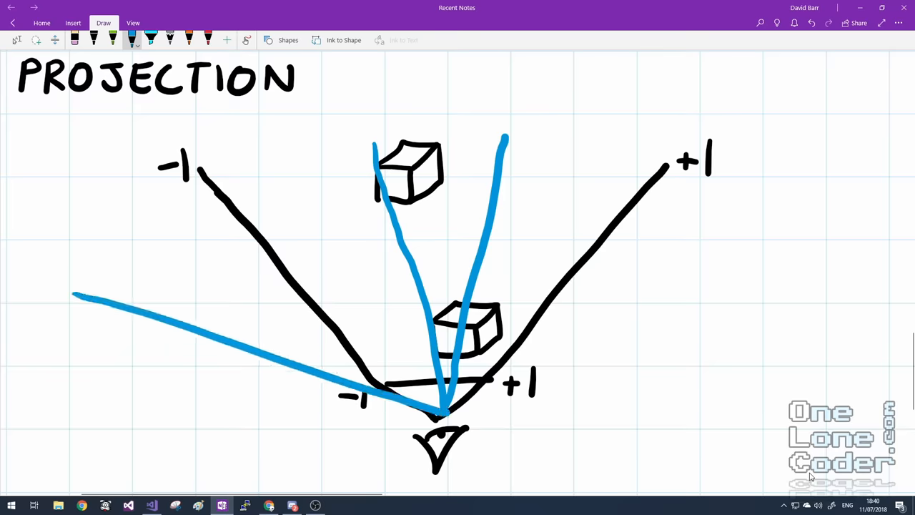
drag(451, 414, 764, 225)
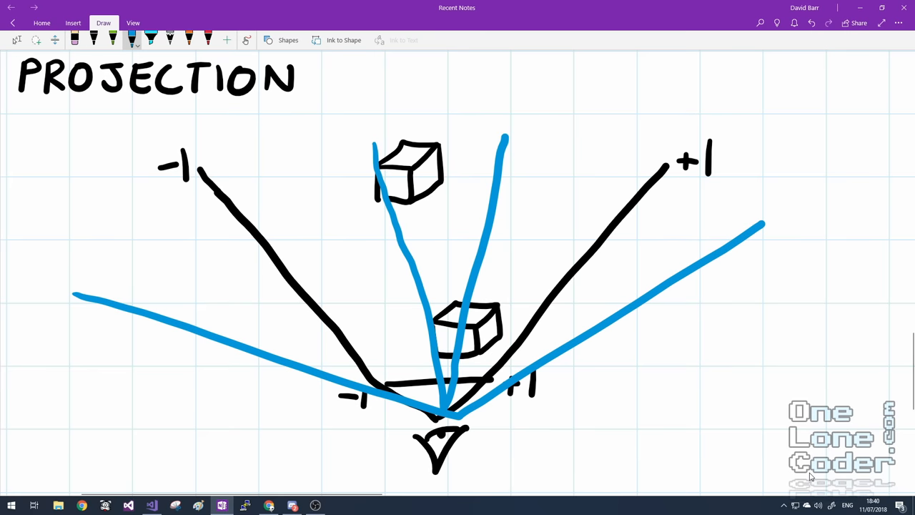
key(Ctrl+Z)
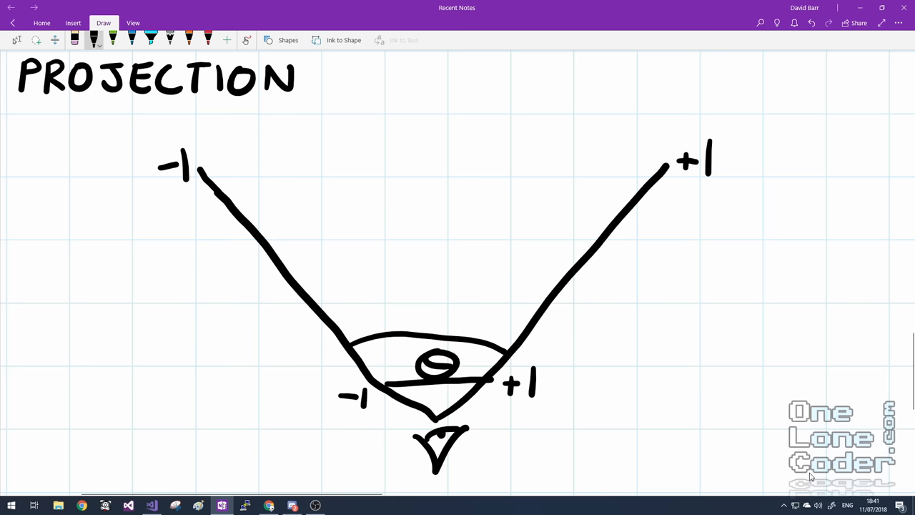
Draw a vertical centre line and right-angled top edge, then handwrite tan(θ/2) beside it
drag(437, 168, 436, 204)
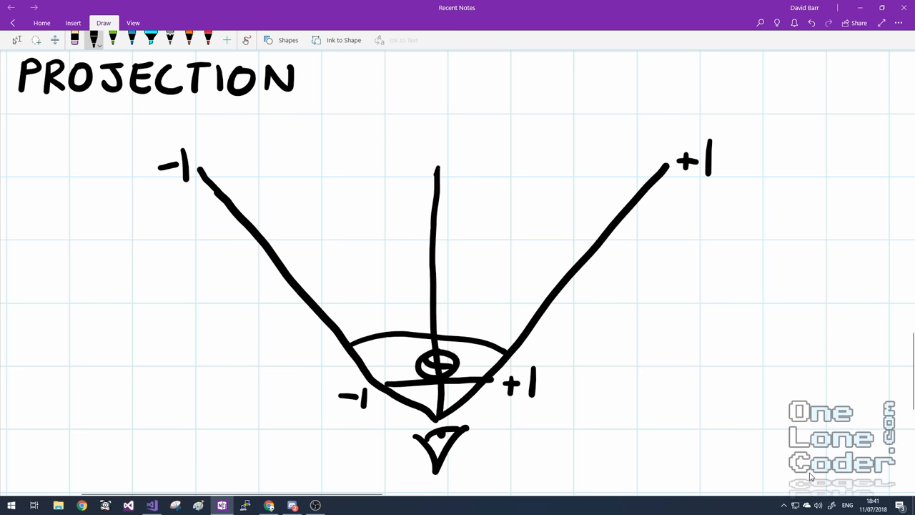
drag(204, 166, 436, 166)
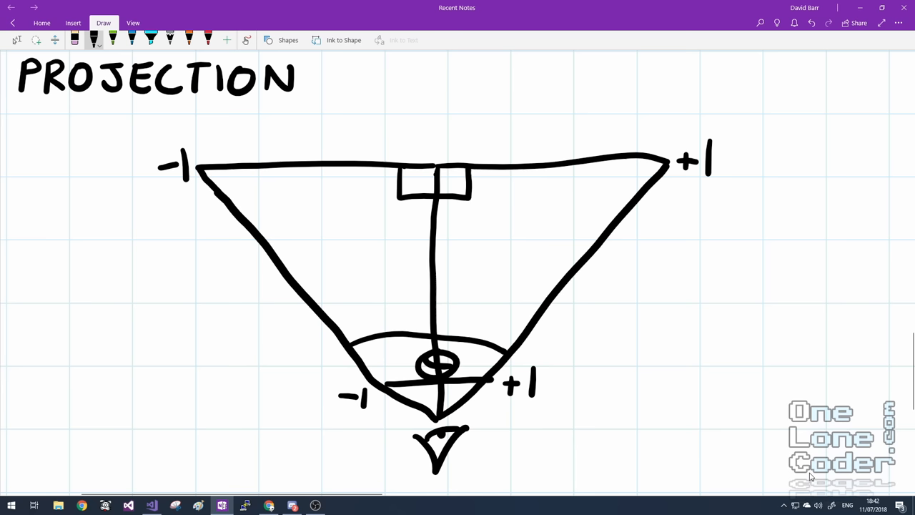
drag(676, 254, 669, 304)
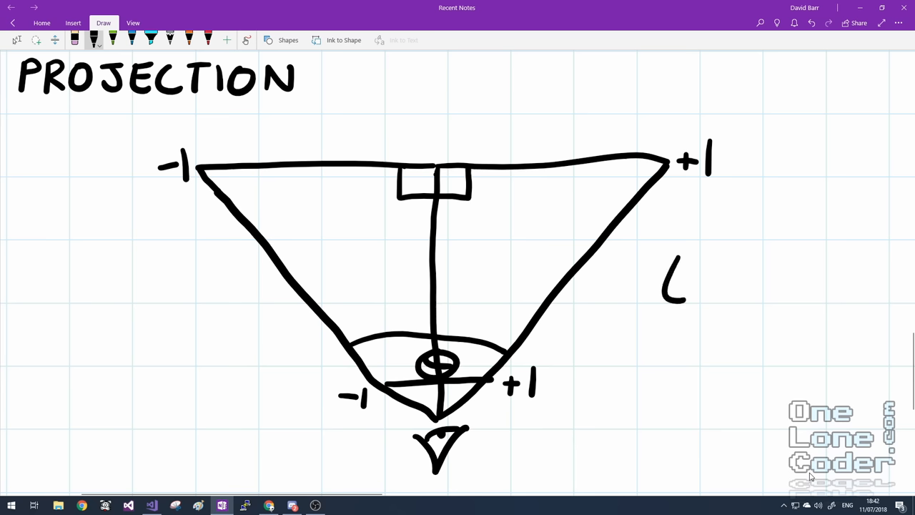
drag(672, 293, 744, 293)
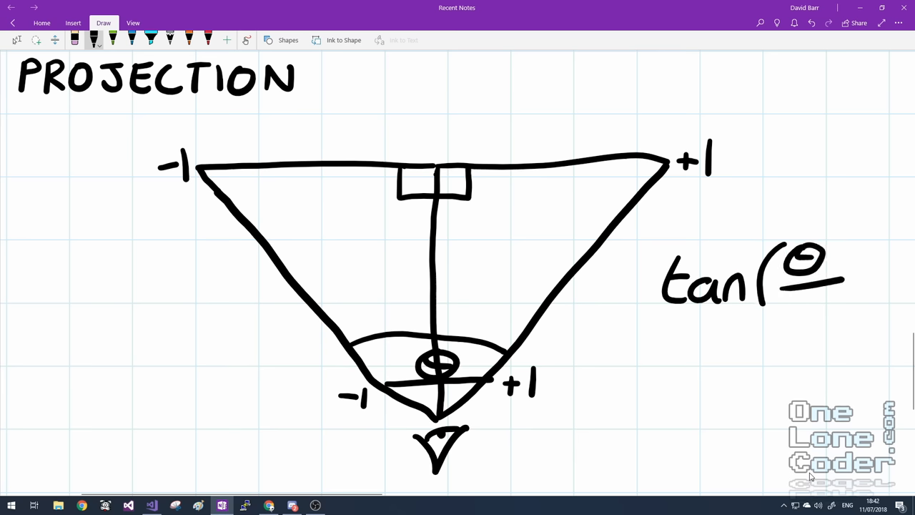
drag(808, 286, 858, 315)
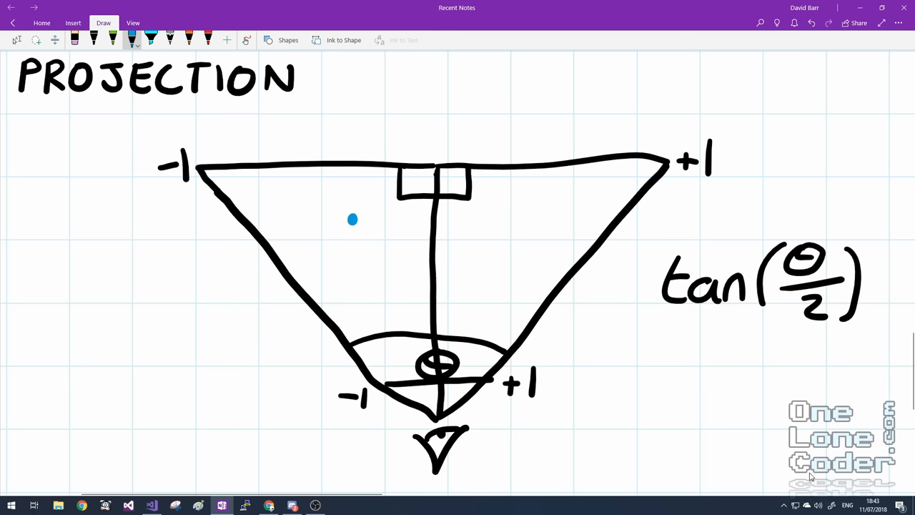
drag(354, 220, 282, 220)
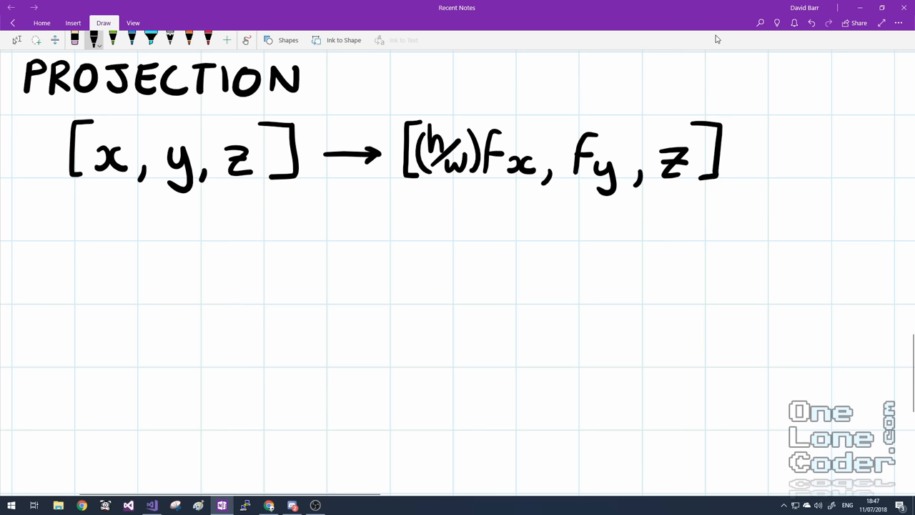
Draw a small pen stroke beneath the fx term of the projection equation
drag(490, 183, 485, 215)
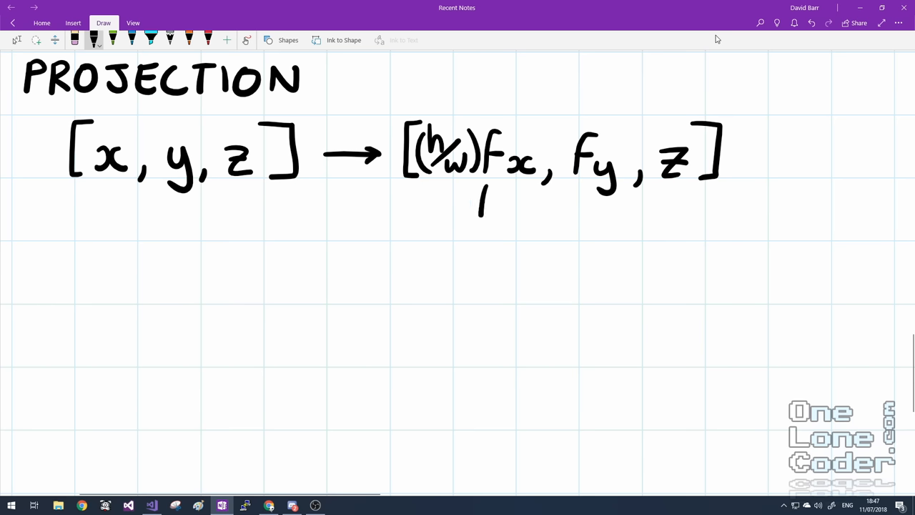
drag(486, 193, 508, 243)
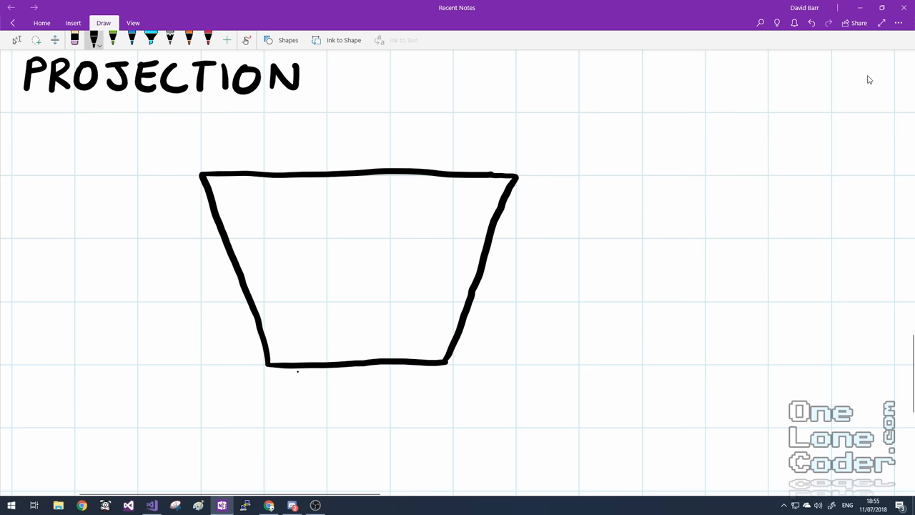
Draw a double-headed z+ axis arrow and label the far edge ZFar and near edge zNear
drag(127, 171, 121, 376)
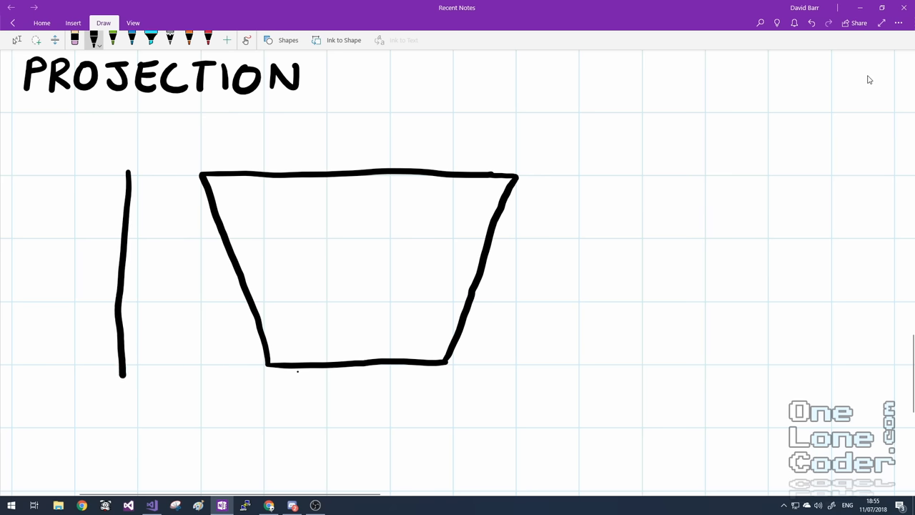
drag(128, 179, 122, 368)
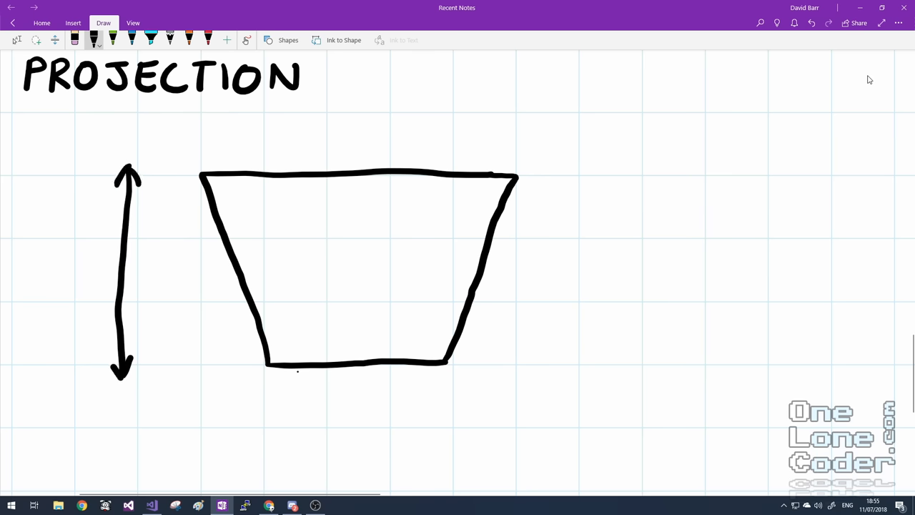
drag(64, 179, 82, 204)
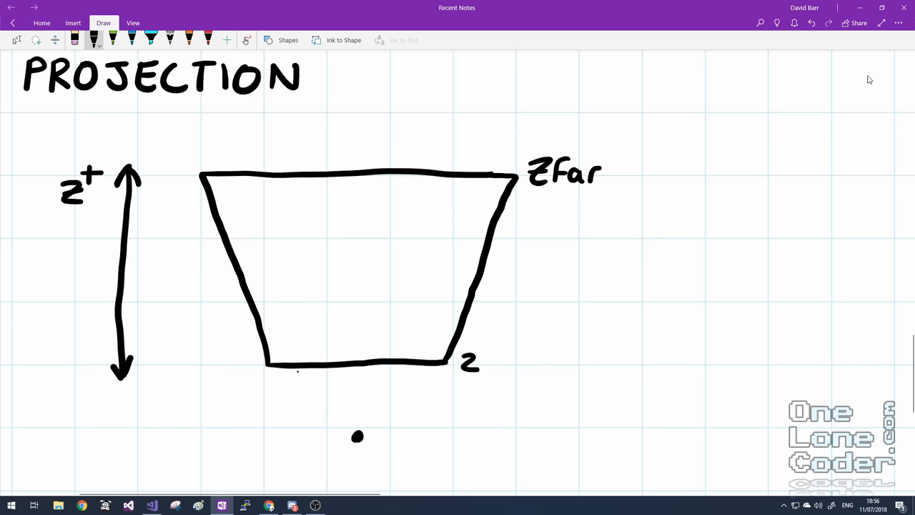
drag(476, 354, 493, 368)
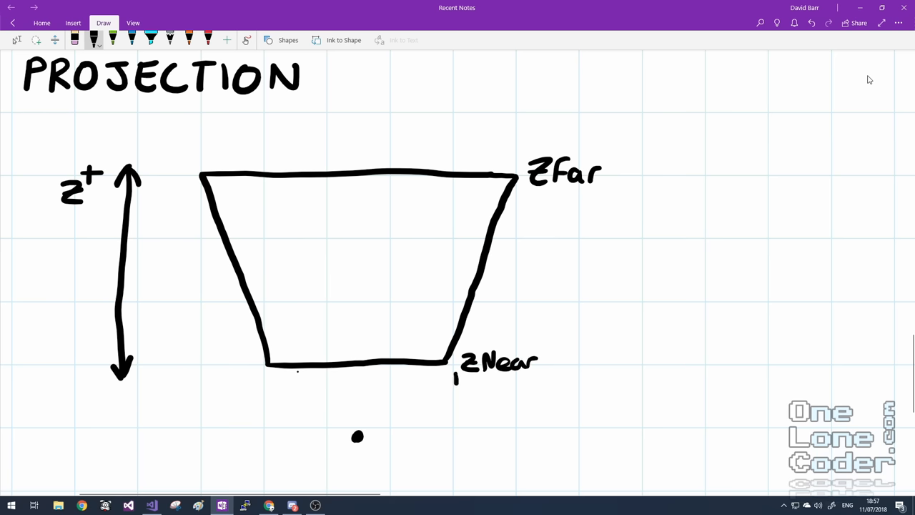
Add distance arrows with depths 10 and 1, dot a point, and mark the span 9
drag(456, 376, 458, 429)
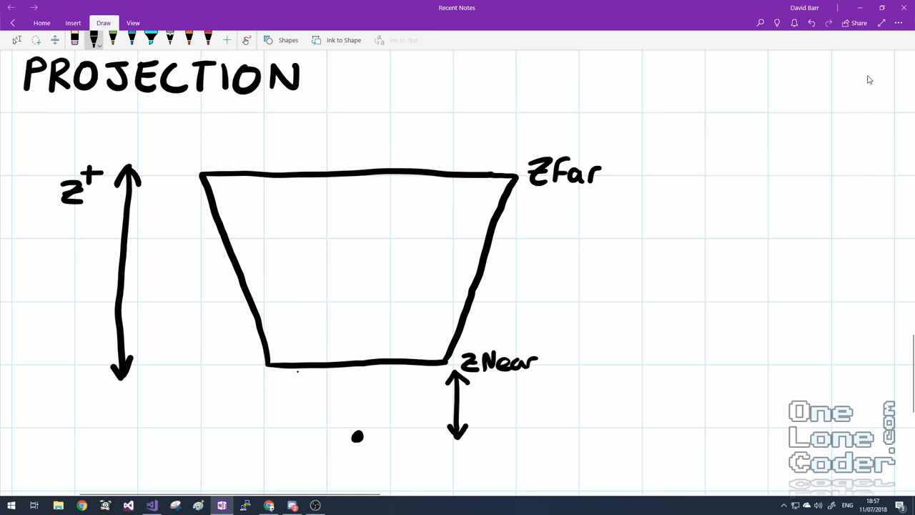
drag(571, 192, 568, 435)
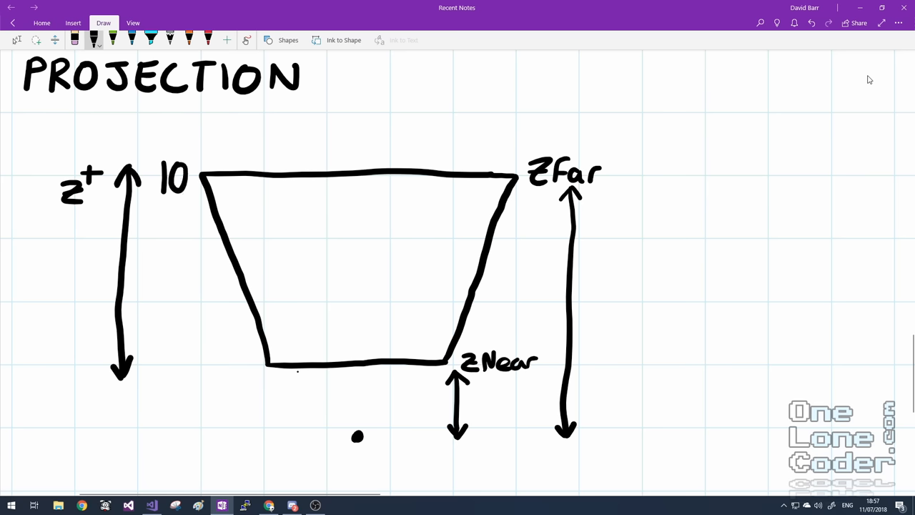
drag(175, 351, 175, 383)
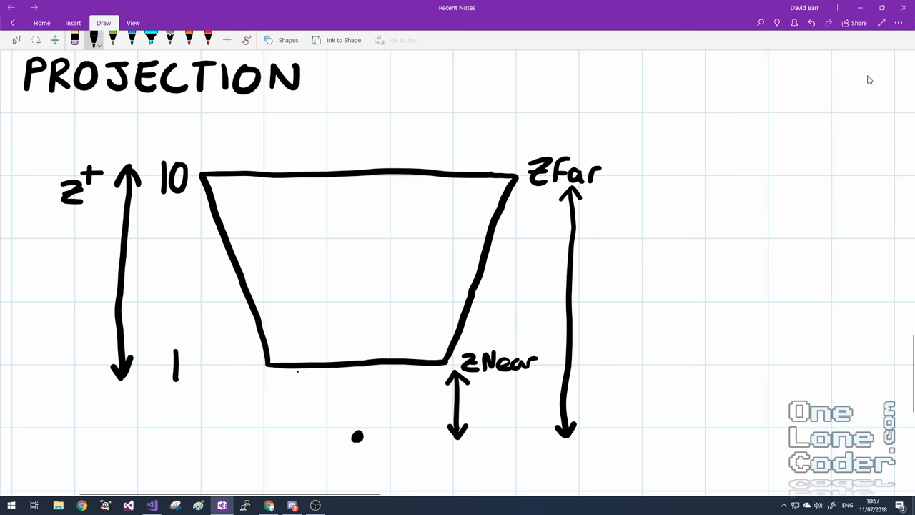
click(322, 254)
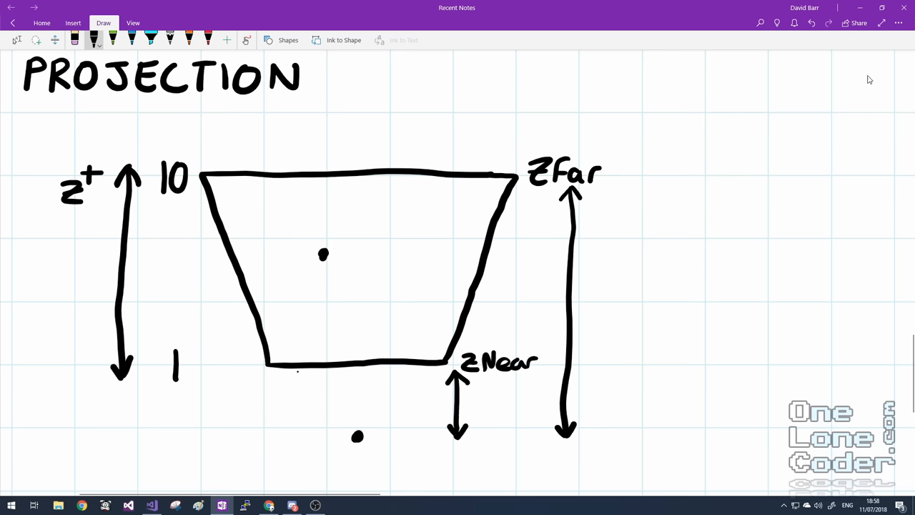
drag(361, 179, 356, 283)
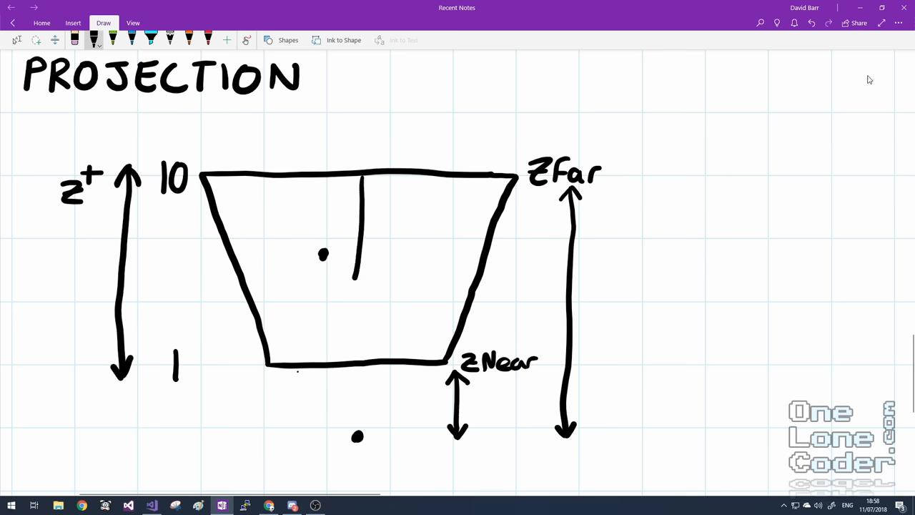
drag(355, 186, 353, 351)
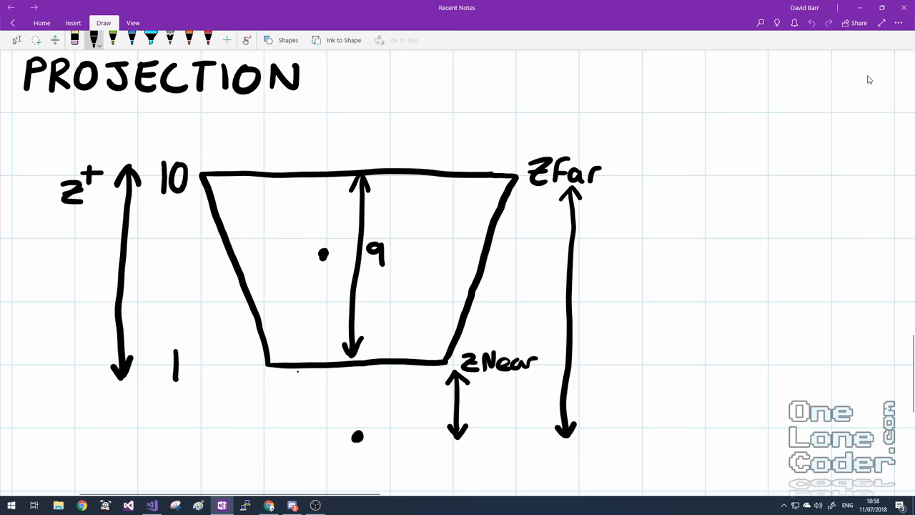
Handwrite the fraction Zfar/(Zfar−Znear) beside the diagram
drag(683, 229, 722, 222)
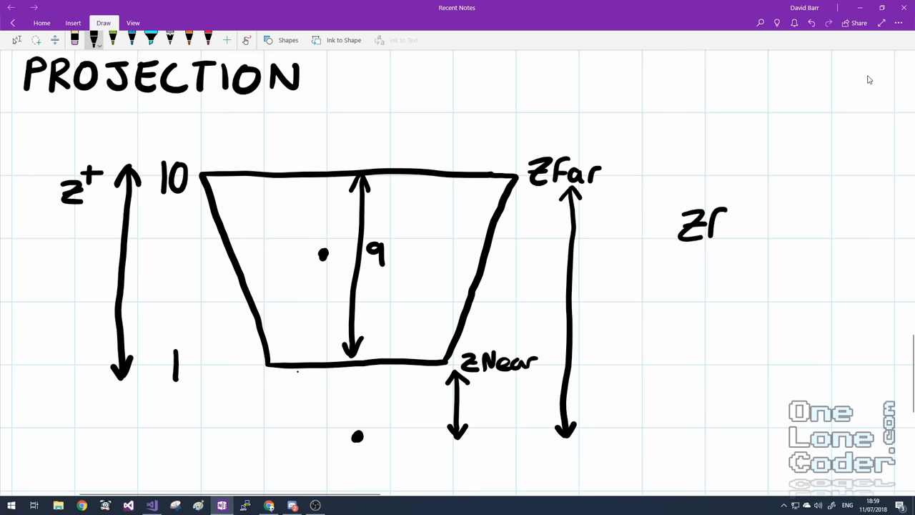
drag(715, 225, 765, 225)
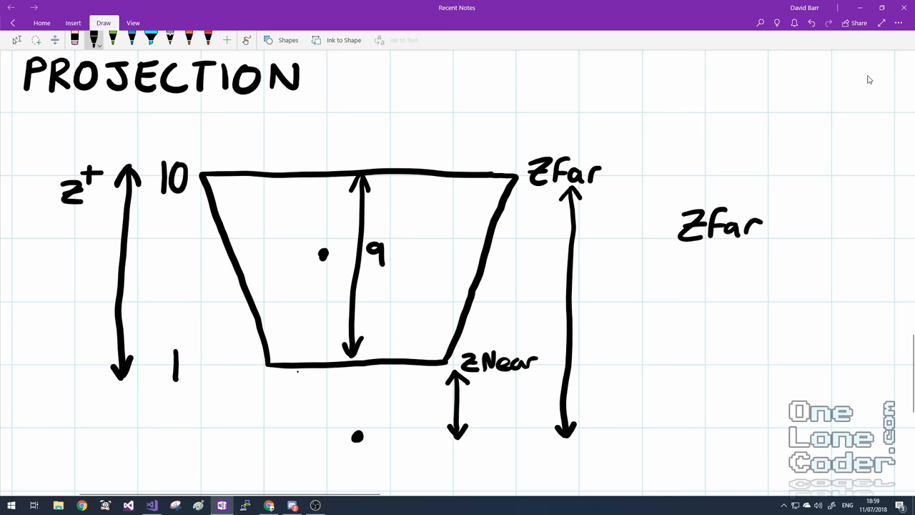
drag(622, 247, 807, 256)
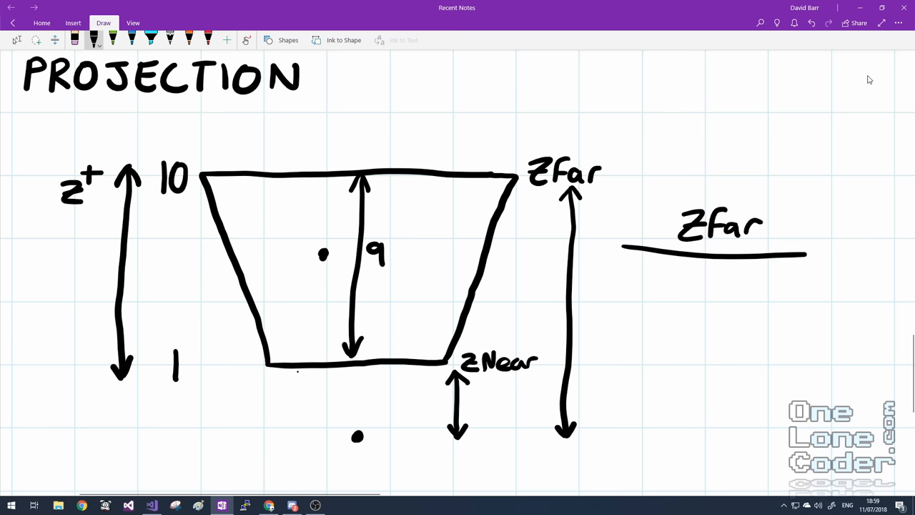
drag(637, 286, 698, 290)
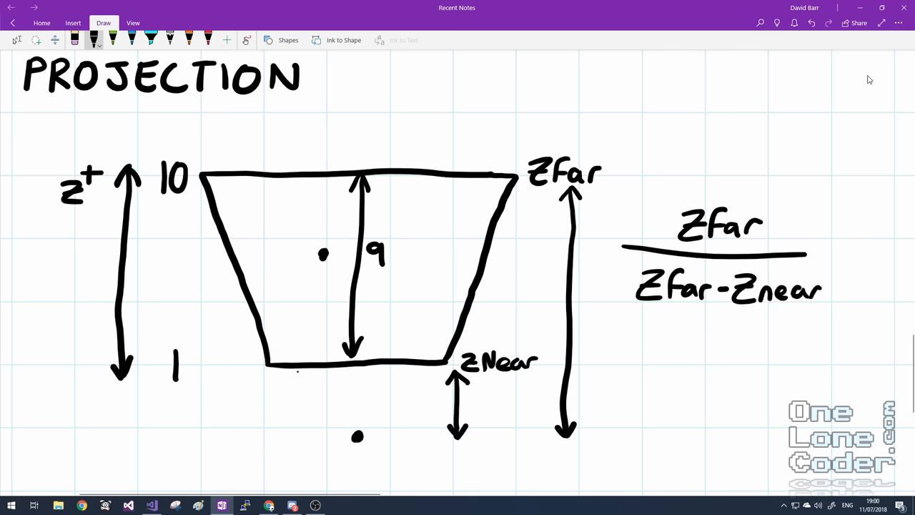
Draw the near-distance arrow, write the −Zfar·Znear term, and complete the projection vector
drag(304, 372, 304, 439)
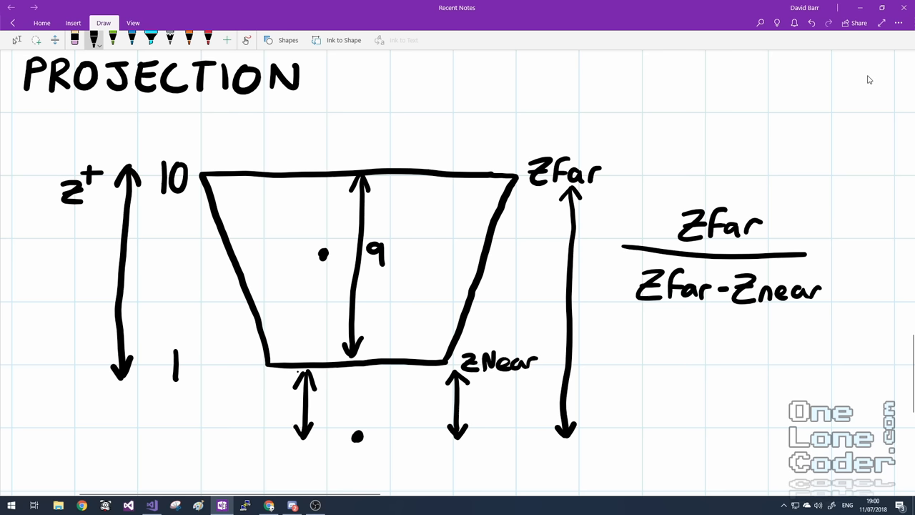
drag(622, 363, 644, 363)
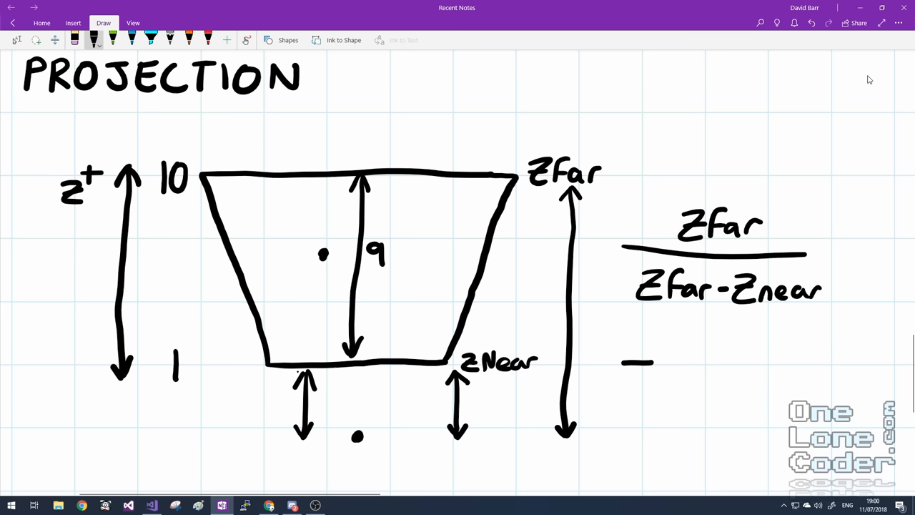
drag(658, 343, 686, 379)
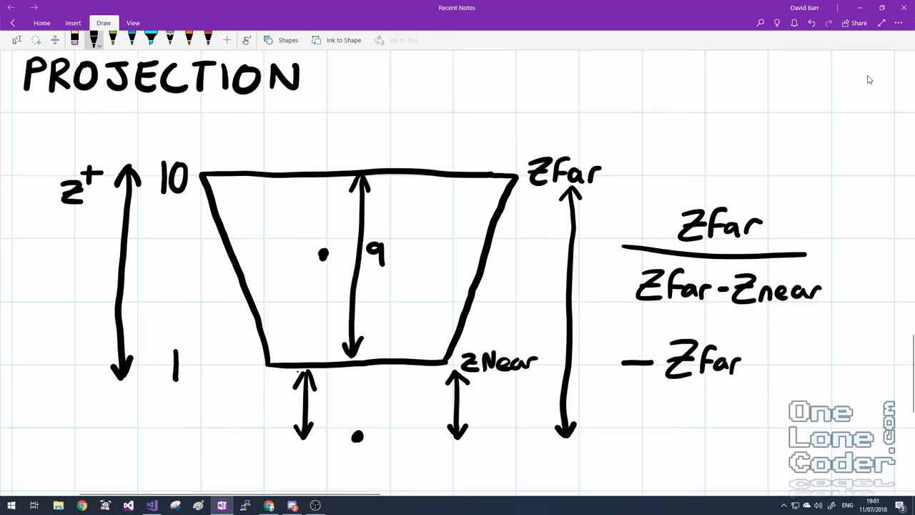
drag(750, 361, 794, 361)
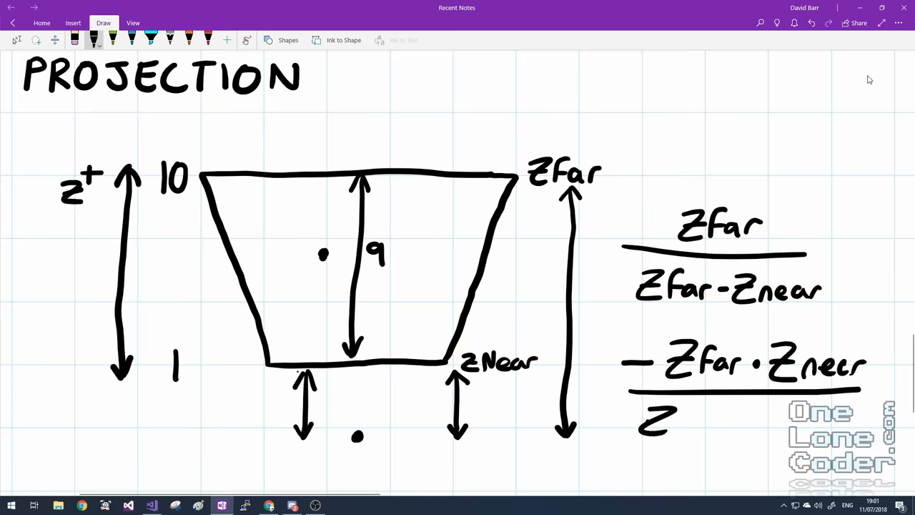
text(far)
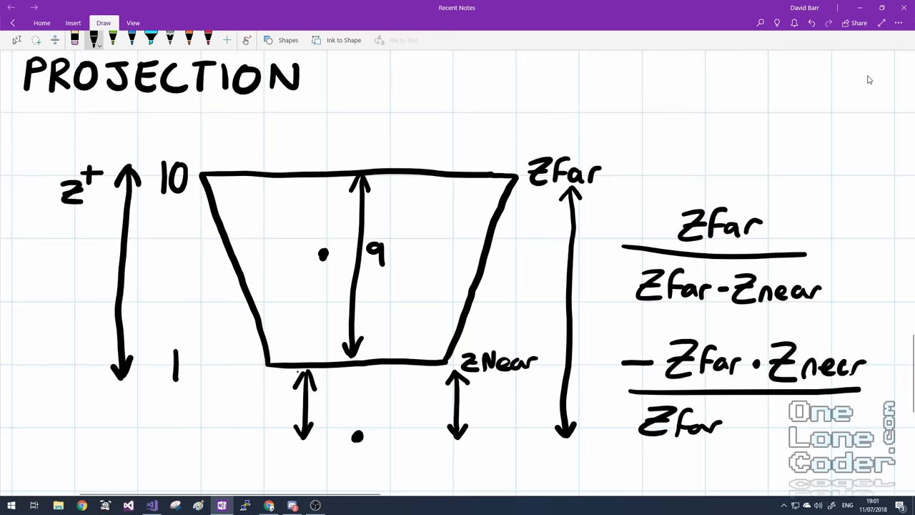
drag(722, 422, 801, 430)
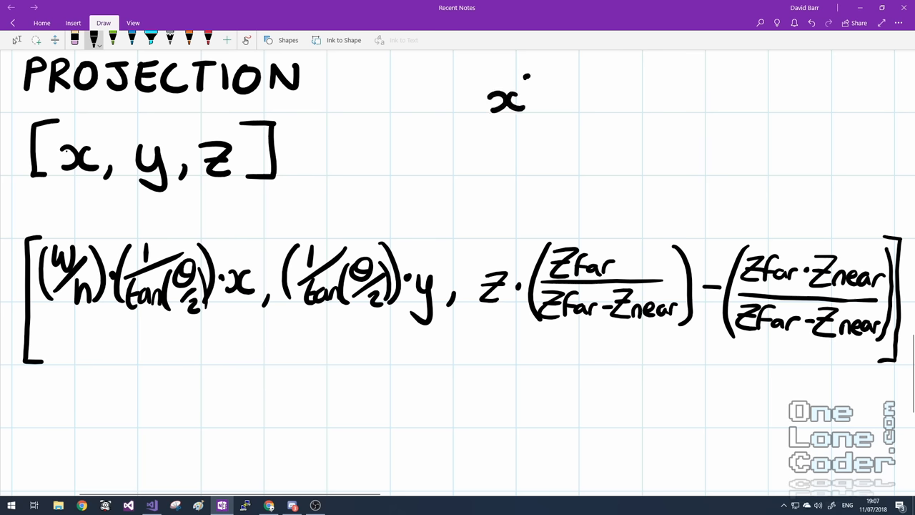
Write x' = x/z and y' = y/z at the top of the page
drag(558, 93, 636, 93)
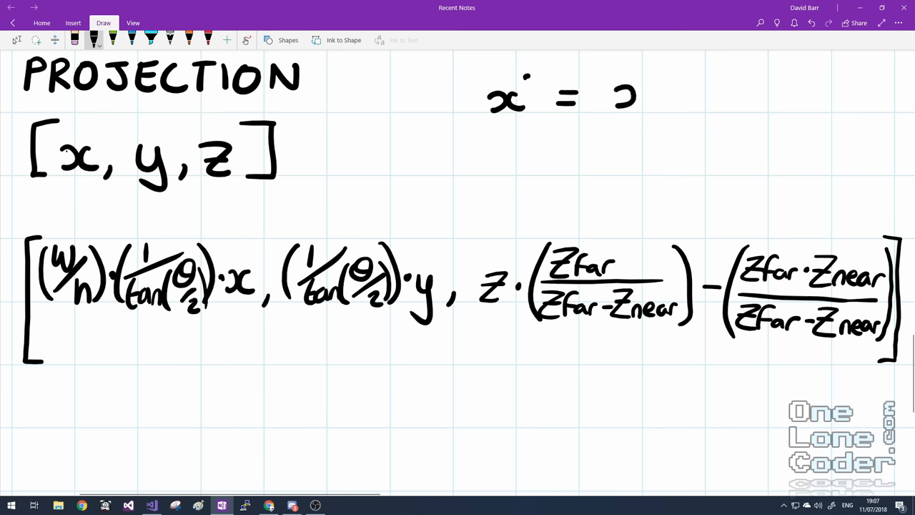
drag(615, 93, 676, 115)
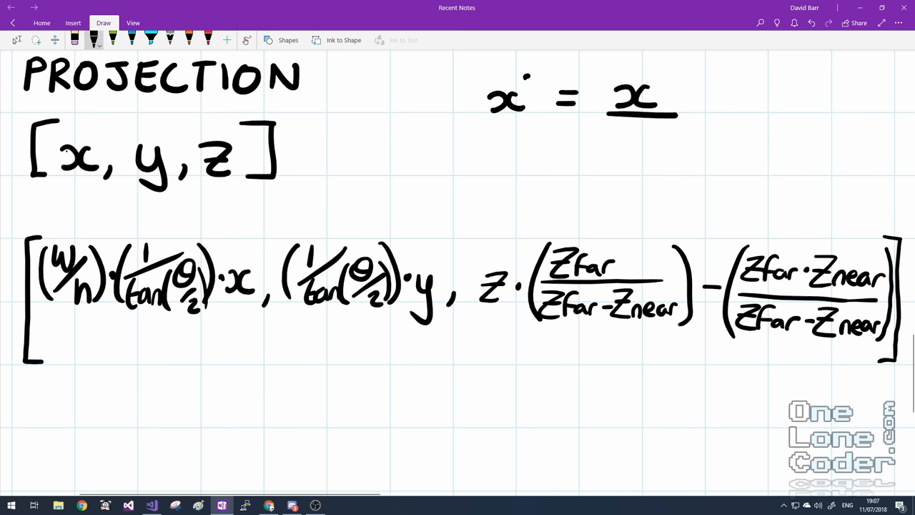
drag(623, 129, 658, 150)
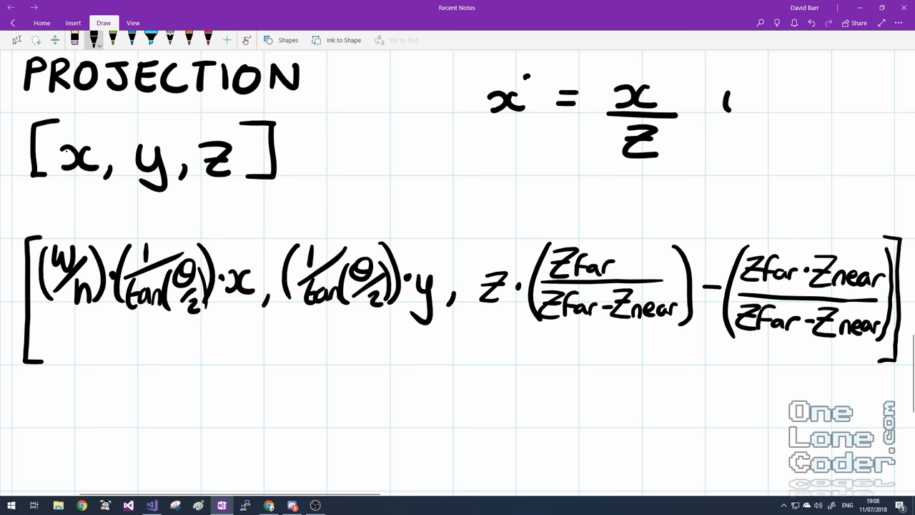
drag(726, 114, 776, 93)
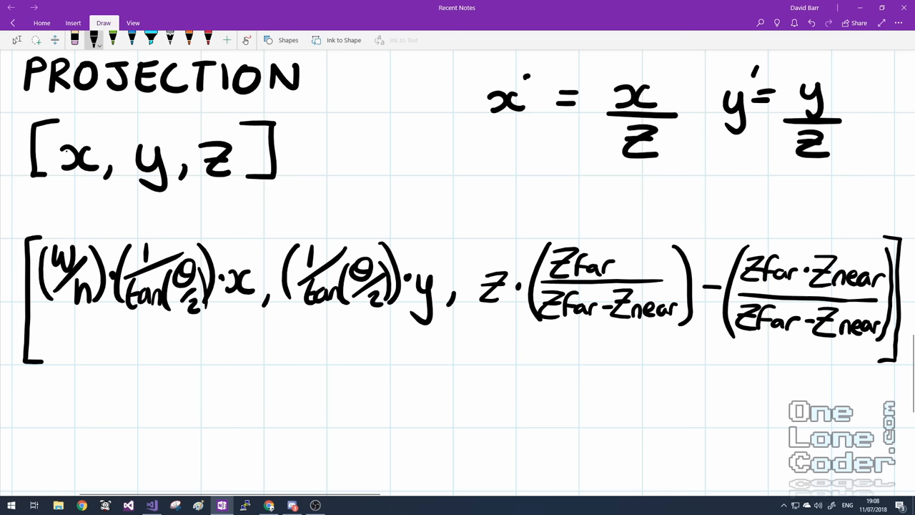
Underline the projected x and y terms and write z beneath each
drag(47, 311, 249, 309)
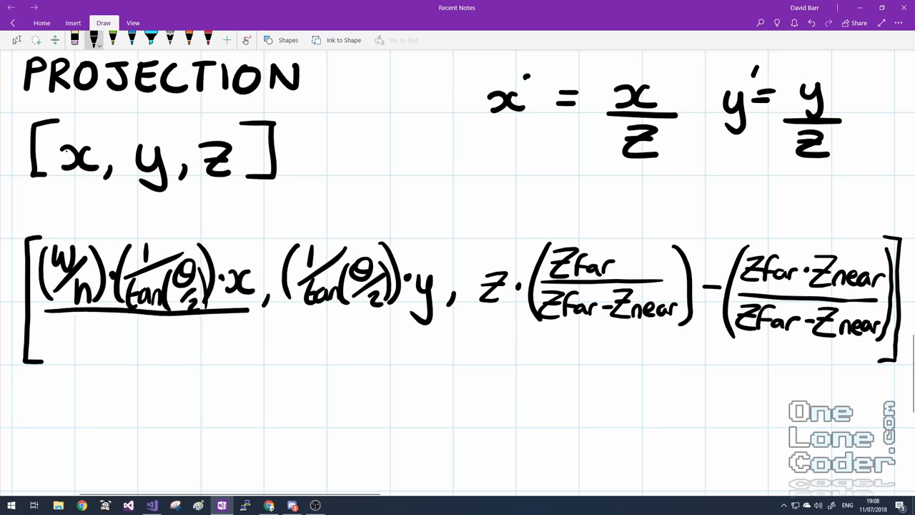
drag(132, 333, 158, 357)
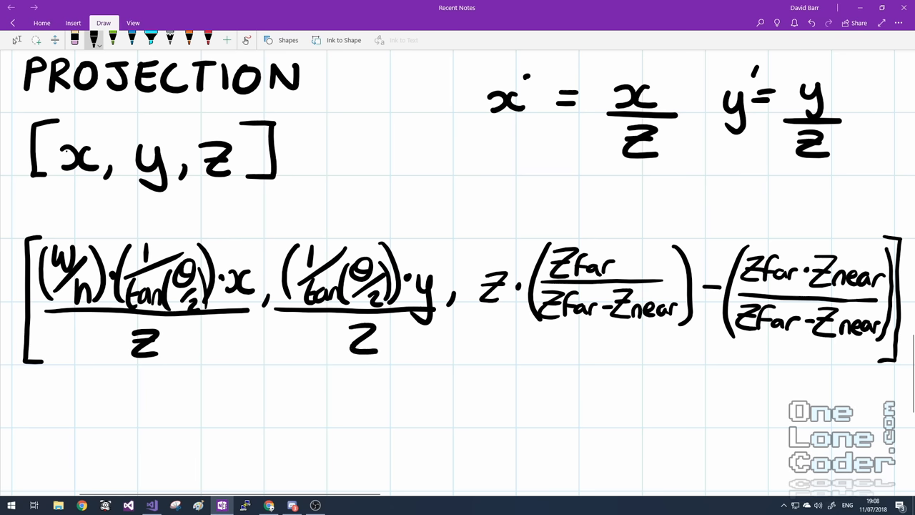
click(208, 40)
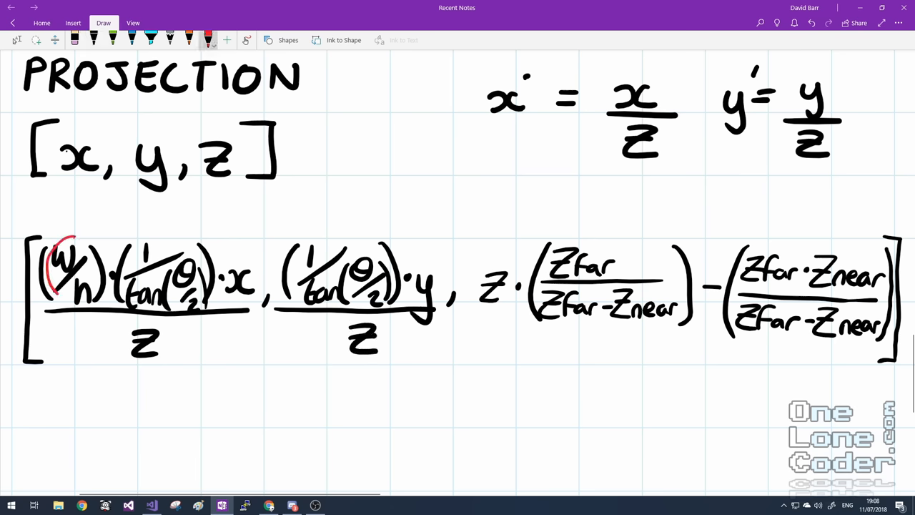
Circle the w/h aspect ratio, tan field-of-view, and Zfar/(Zfar−Znear) terms
drag(65, 243, 79, 301)
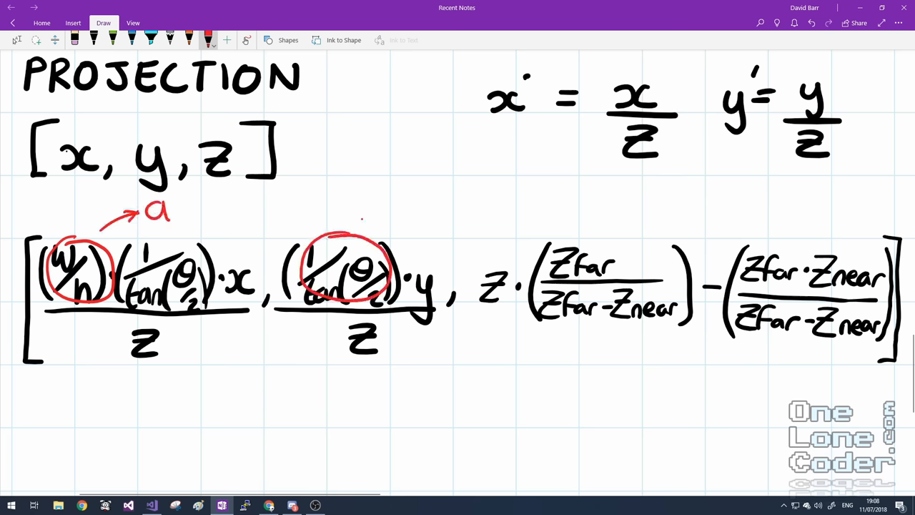
drag(372, 222, 412, 172)
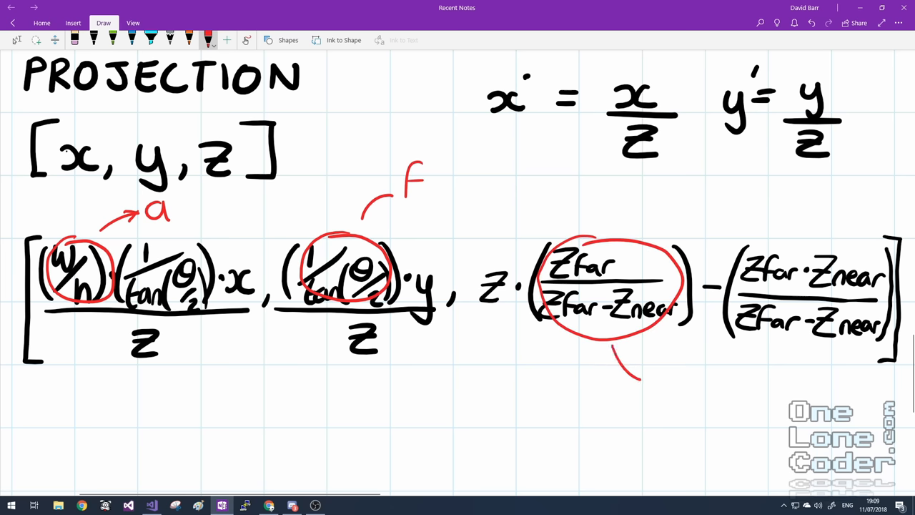
drag(648, 372, 676, 407)
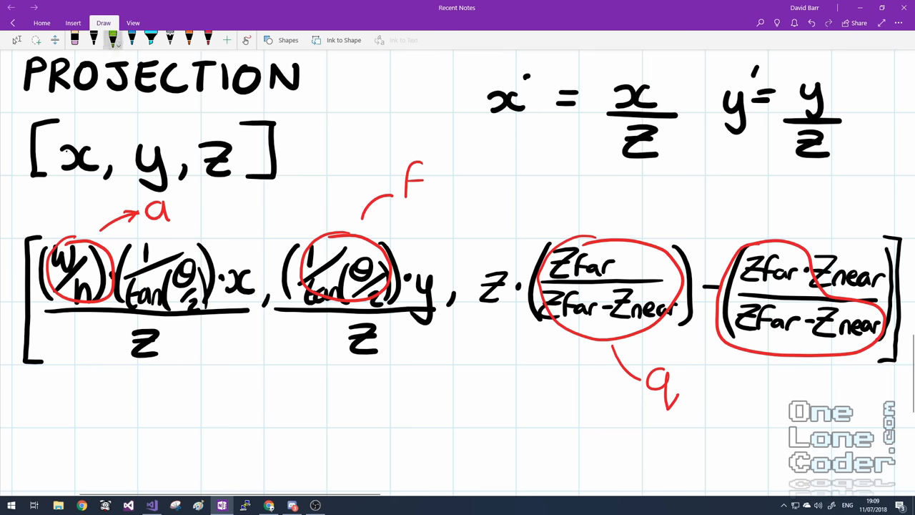
Write the simplified vector afx/z, fy/z, zq − Znear q
drag(175, 401, 157, 426)
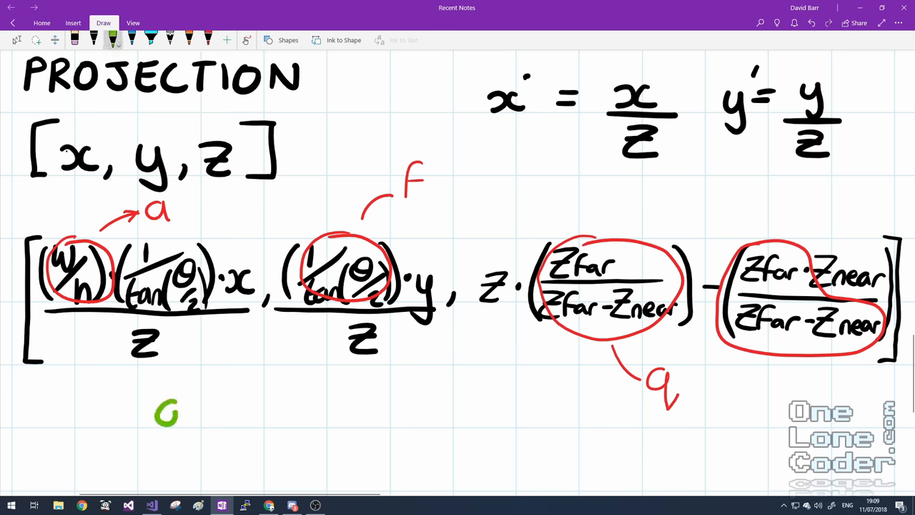
drag(178, 422, 208, 386)
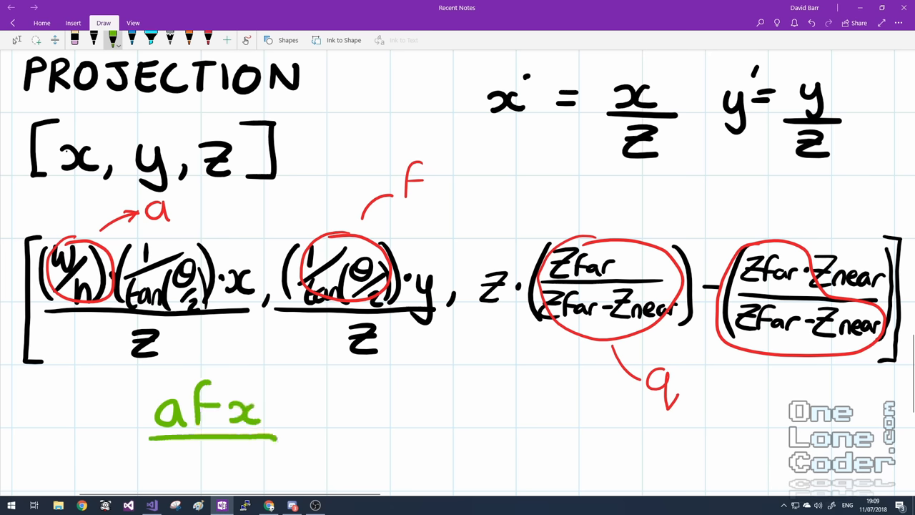
drag(201, 457, 229, 465)
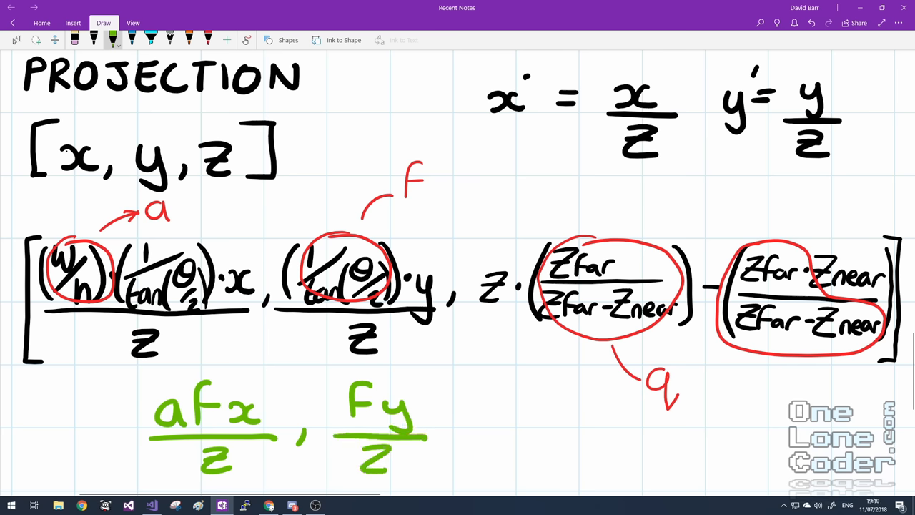
drag(465, 429, 529, 415)
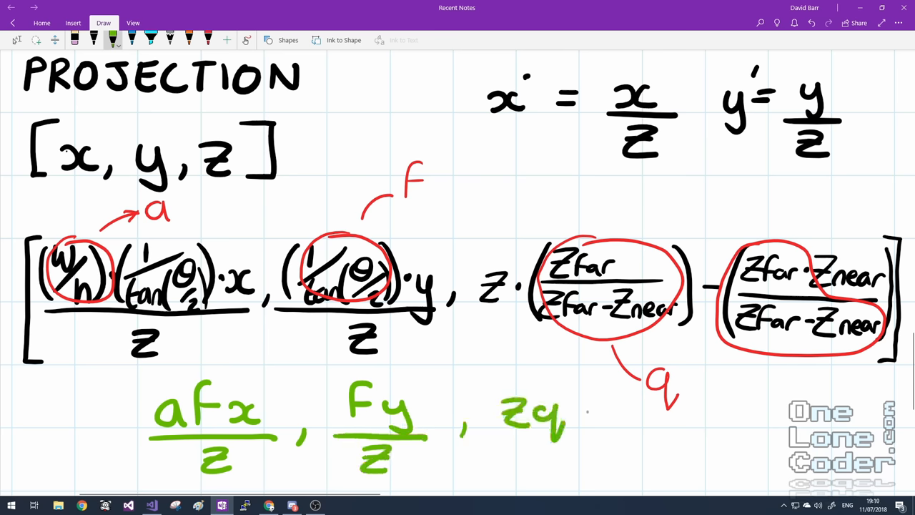
drag(580, 415, 658, 415)
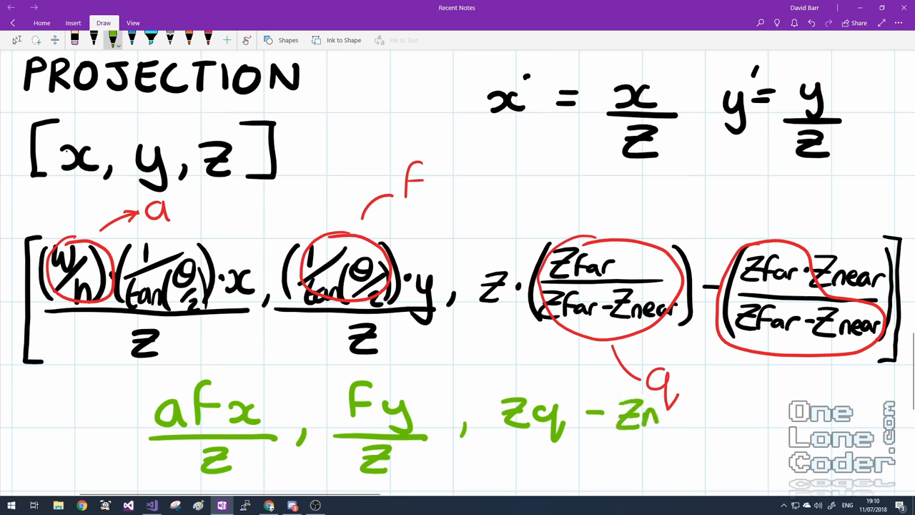
drag(647, 411, 705, 415)
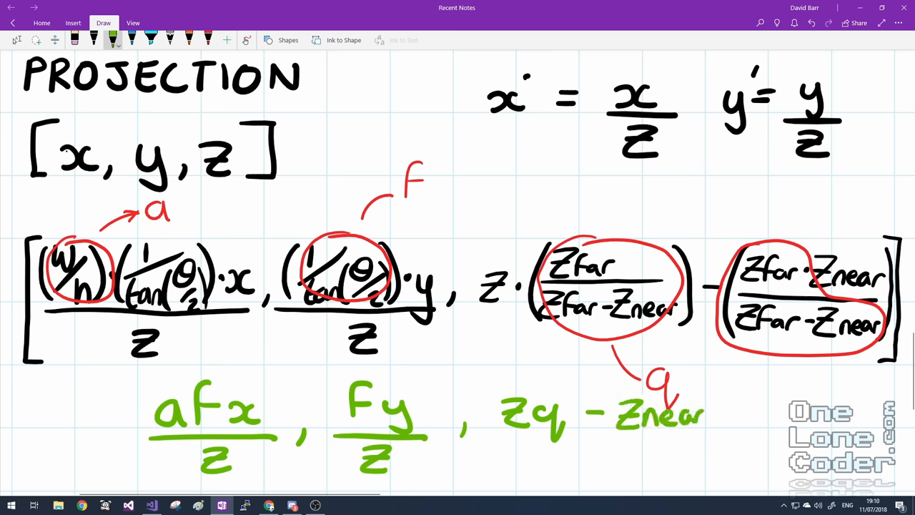
drag(716, 408, 743, 436)
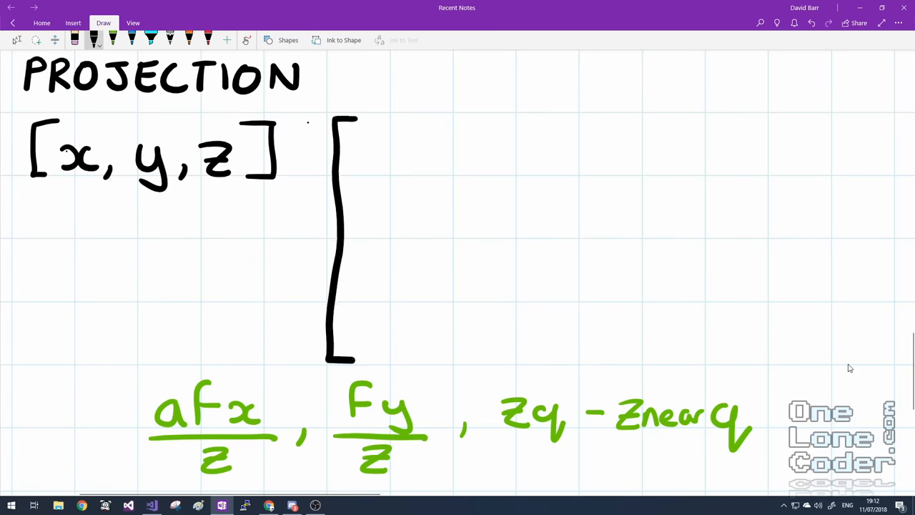
Draw the matrix's closing bracket, then sketch and erase orange x, y, z underlines and row markers
drag(657, 113, 697, 113)
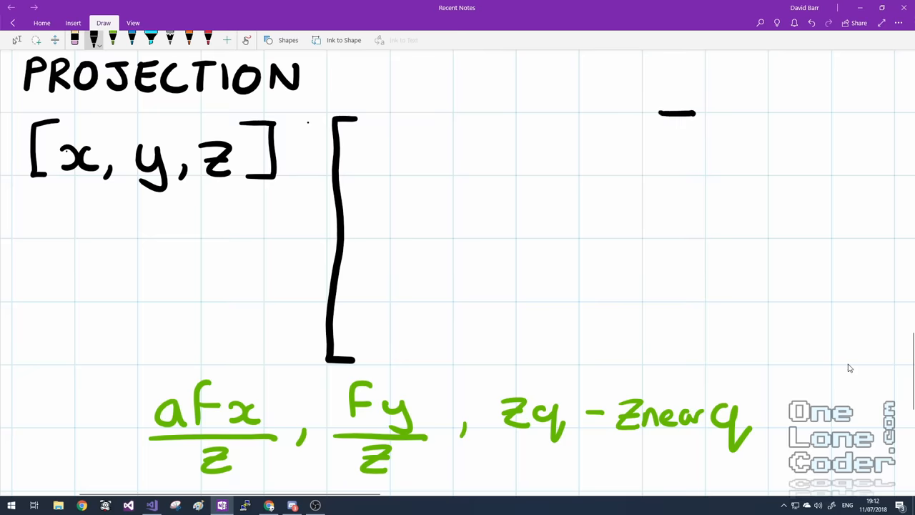
drag(679, 111, 679, 368)
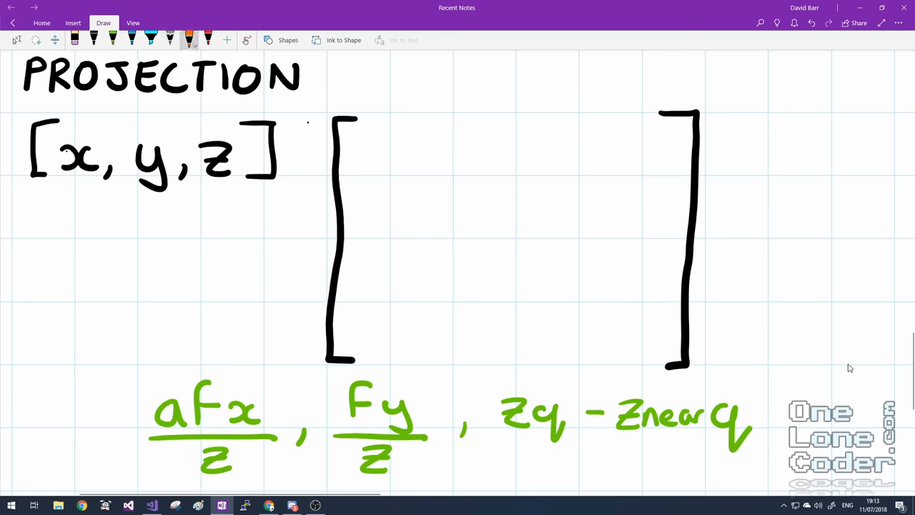
drag(67, 185, 97, 185)
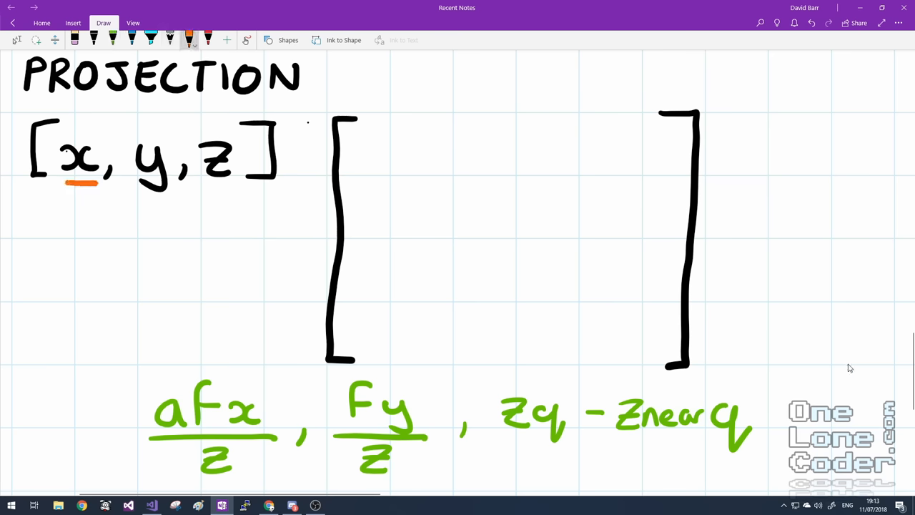
drag(365, 168, 392, 168)
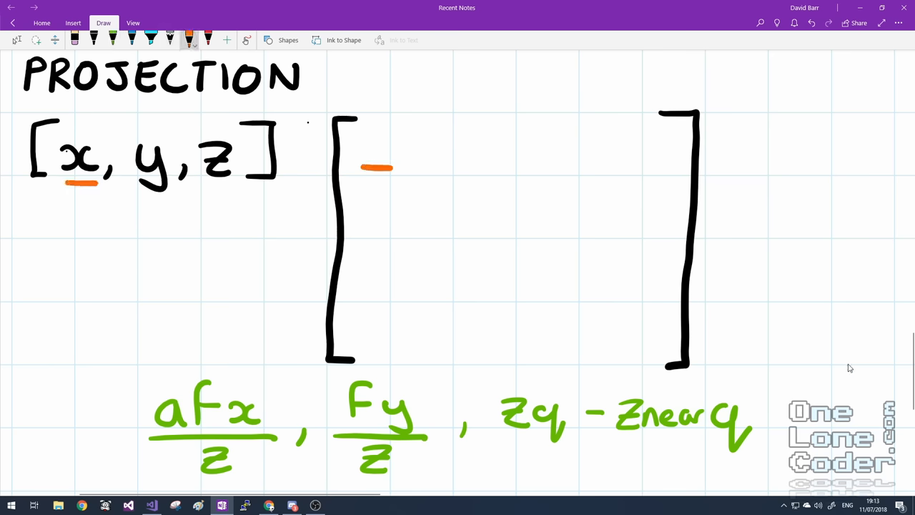
drag(143, 199, 174, 198)
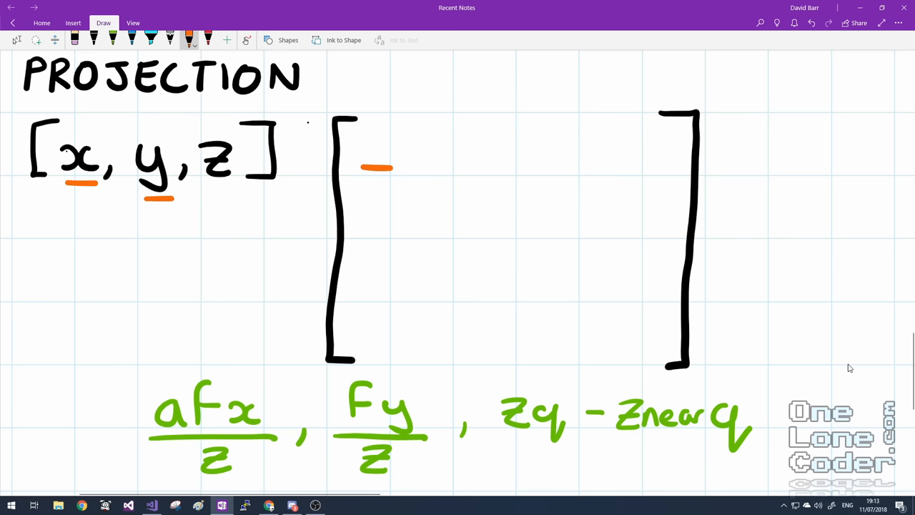
drag(361, 245, 394, 243)
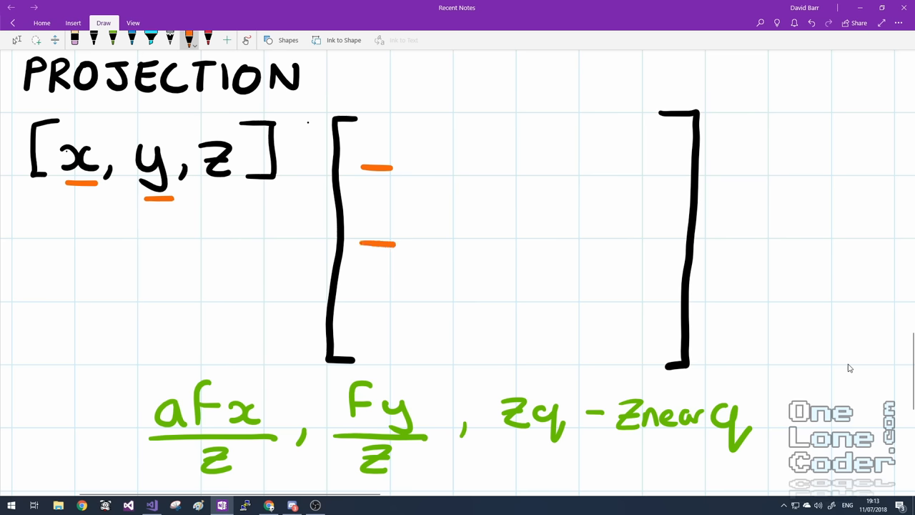
drag(208, 195, 240, 193)
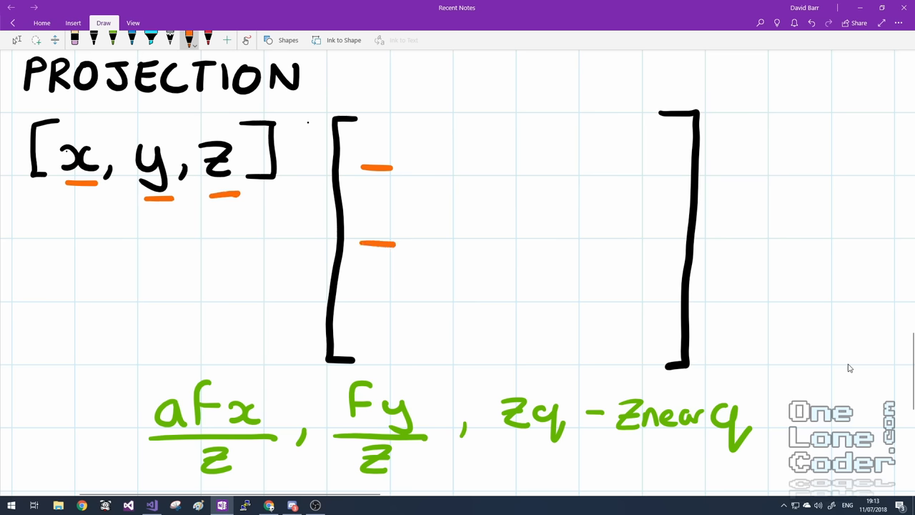
drag(361, 329, 393, 329)
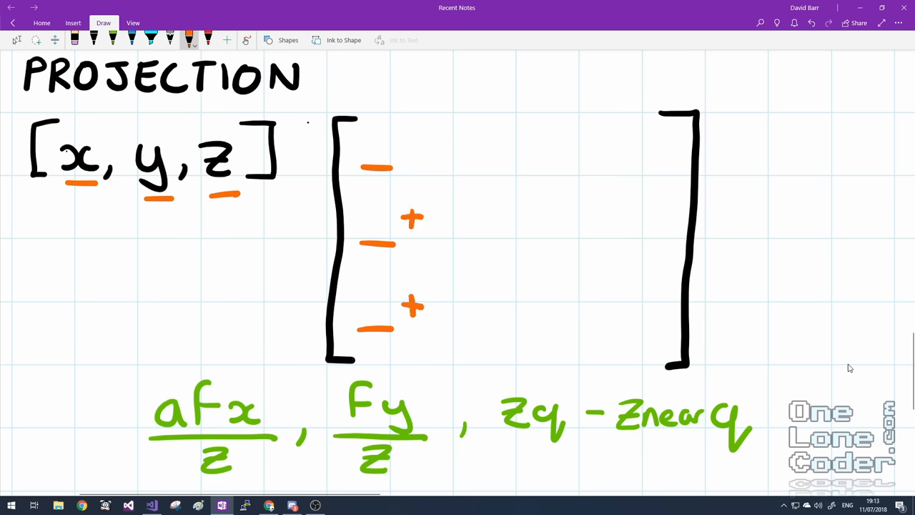
drag(32, 264, 32, 336)
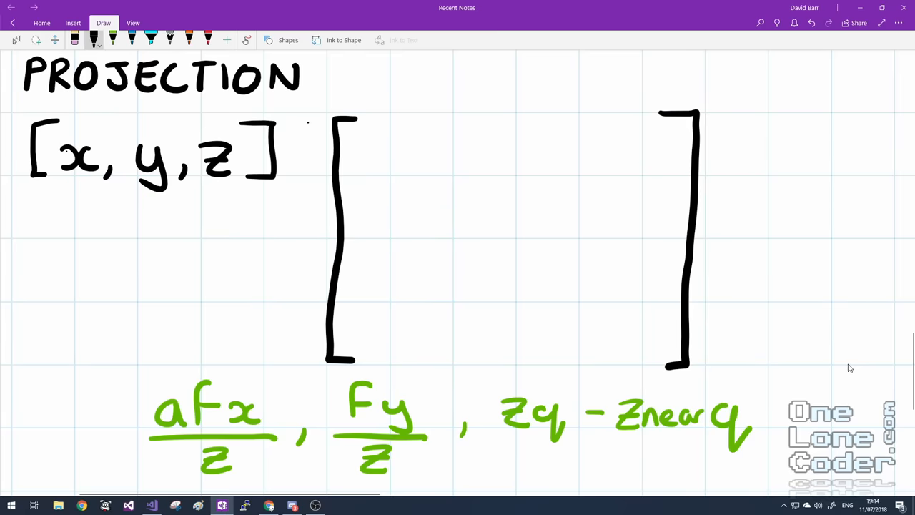
Write rows af 0 0, 0 f 0, 0 0 q into the matrix and begin the result vector [afx, fy
drag(43, 257, 36, 333)
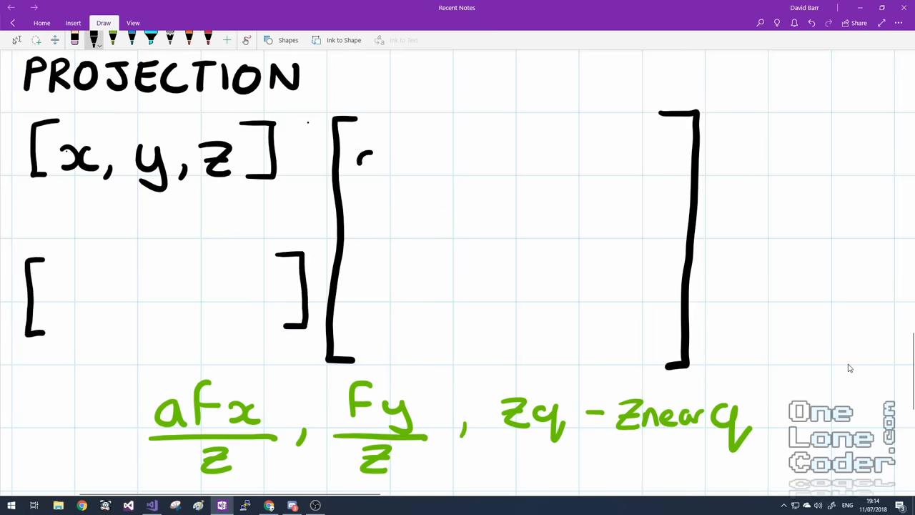
drag(358, 154, 401, 153)
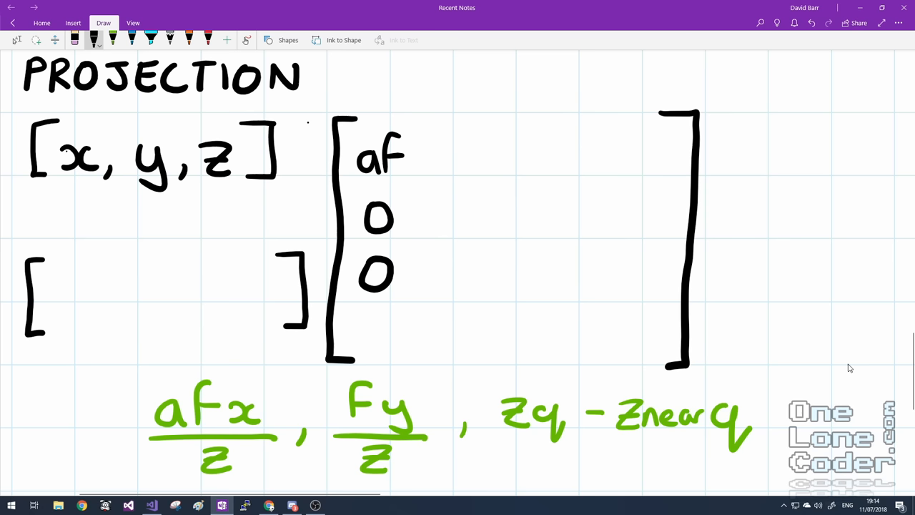
drag(50, 278, 64, 315)
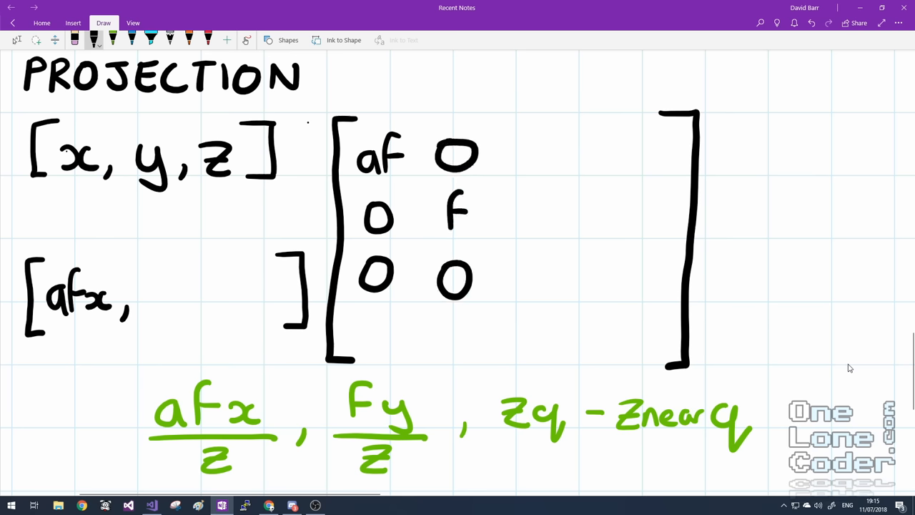
drag(139, 296, 182, 297)
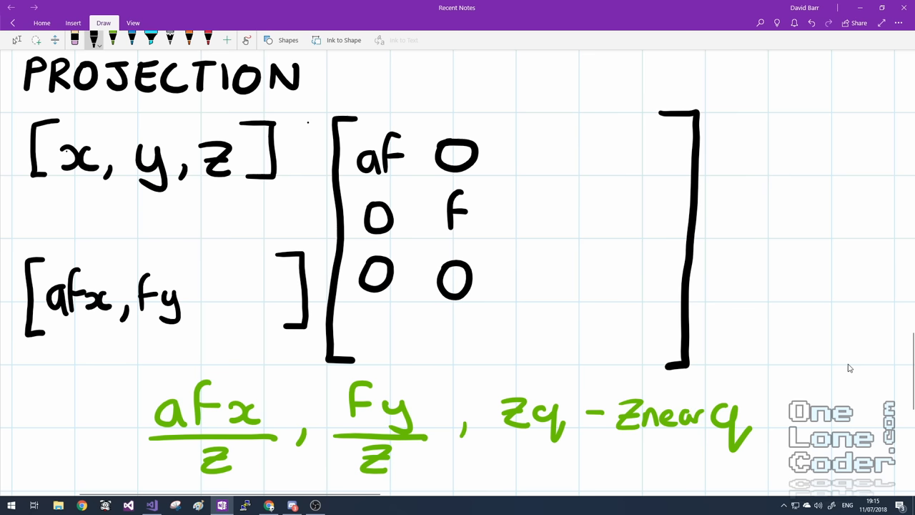
drag(526, 161, 551, 161)
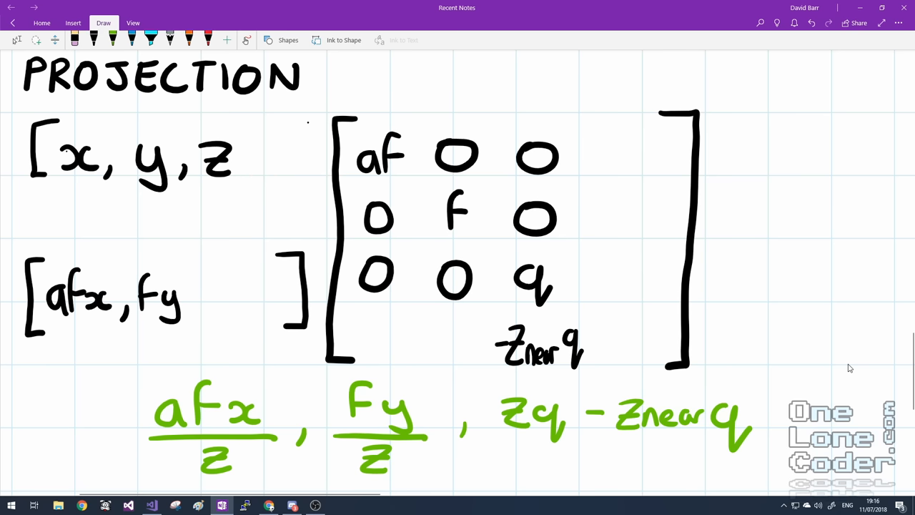
Add 1 to the input vector, write the fourth row and column, and add zq − Znq to the result
click(94, 38)
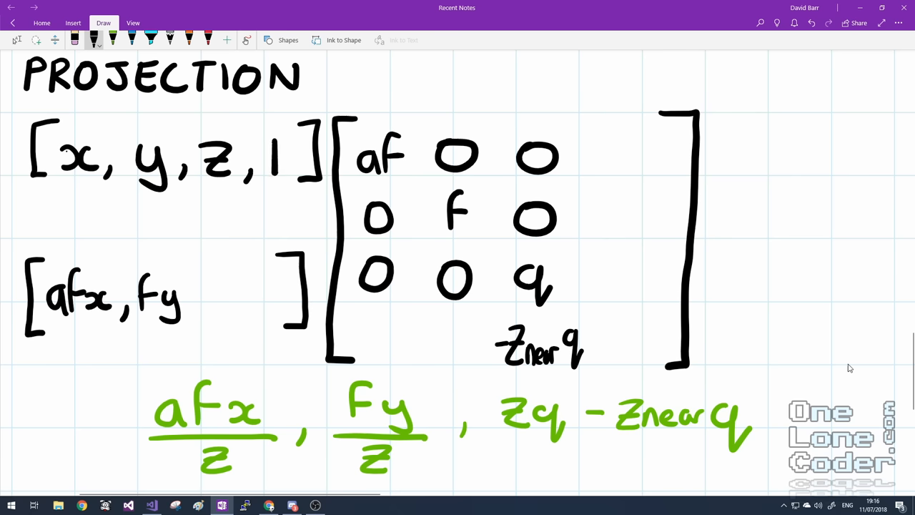
drag(357, 322, 386, 350)
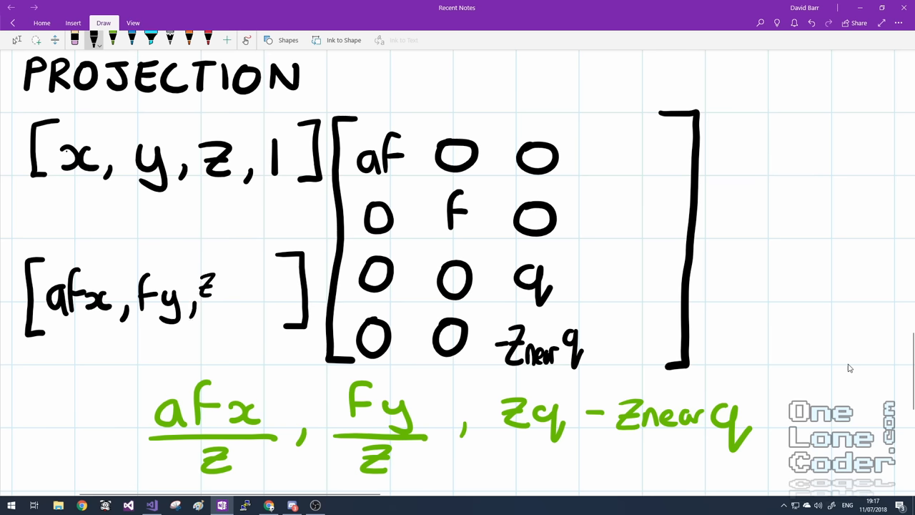
drag(211, 290, 251, 286)
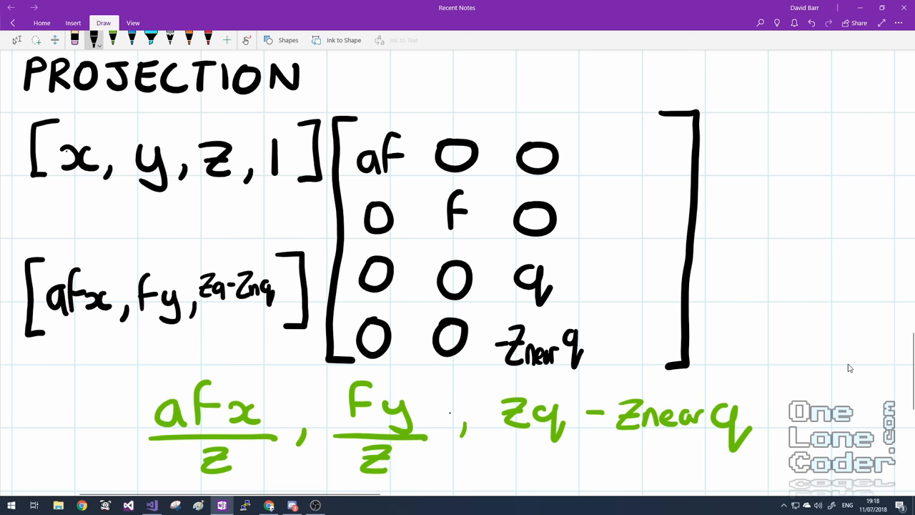
drag(608, 154, 647, 172)
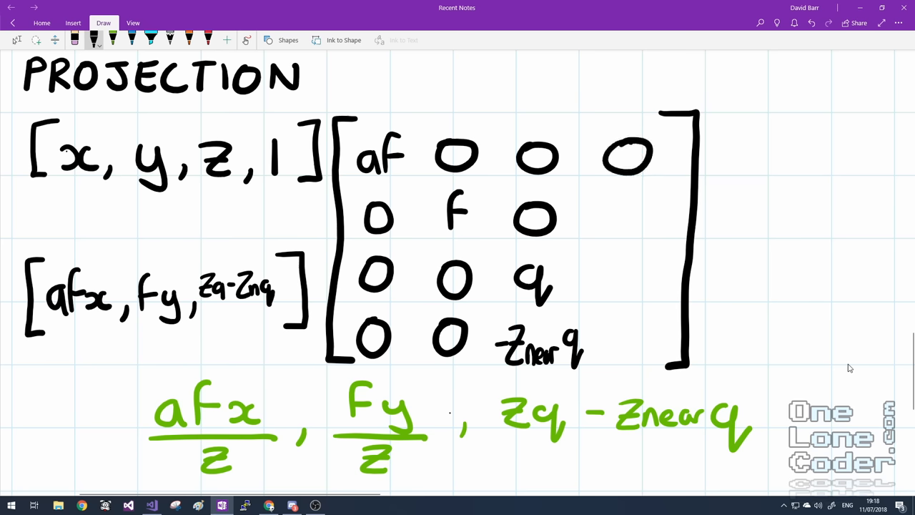
drag(630, 218, 629, 286)
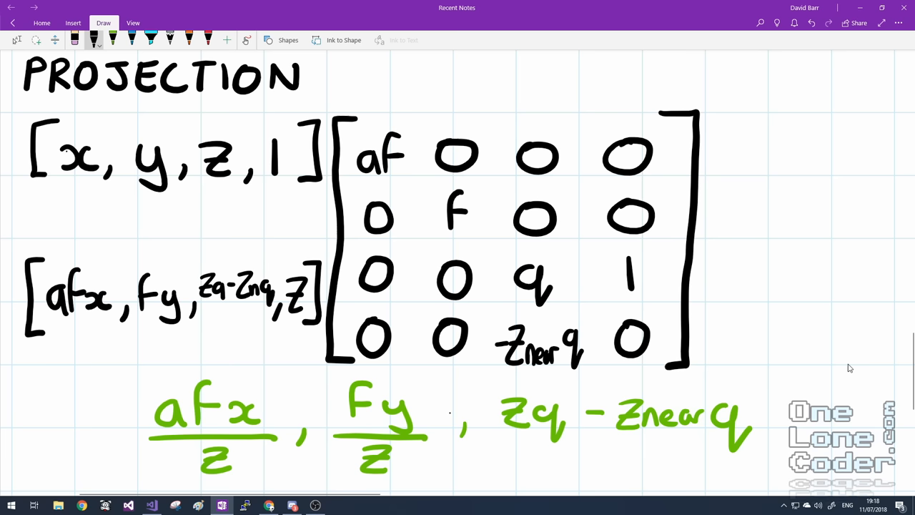
mouse_move(850, 368)
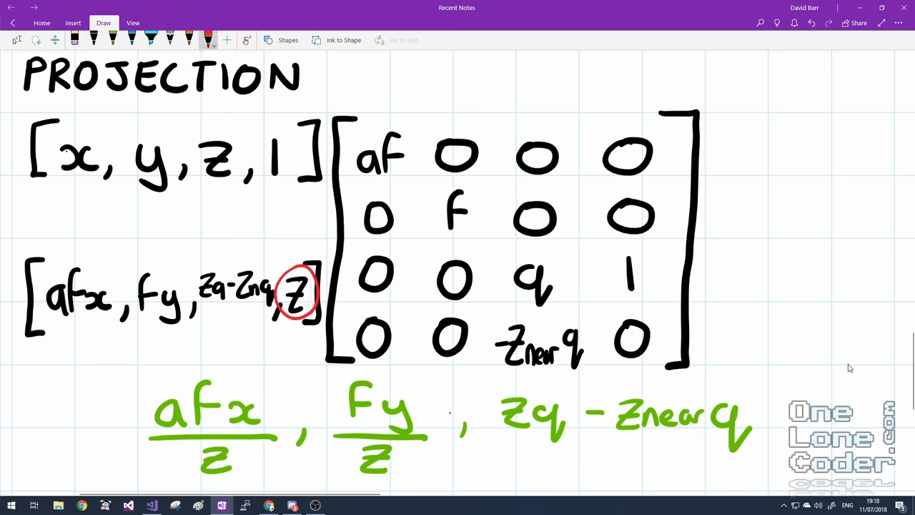
Circle z in red and underline afx in the result vector
drag(54, 318, 97, 313)
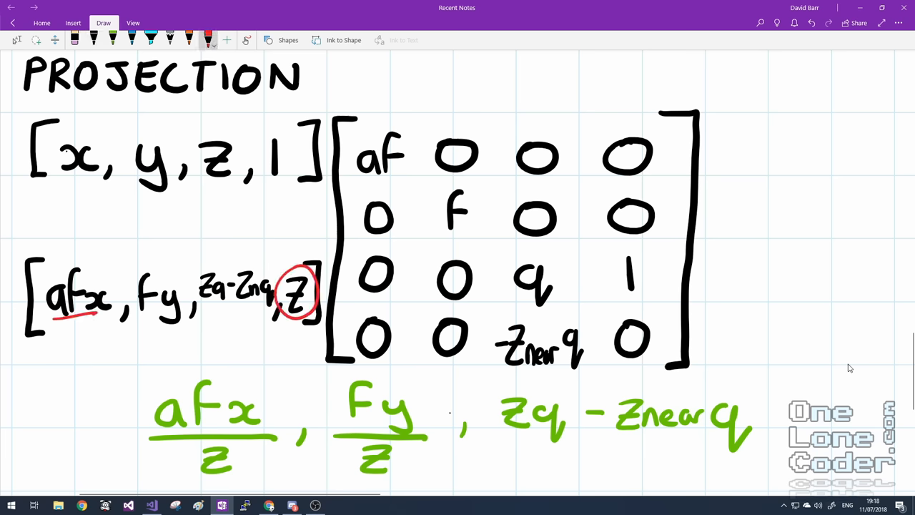
drag(68, 325, 90, 350)
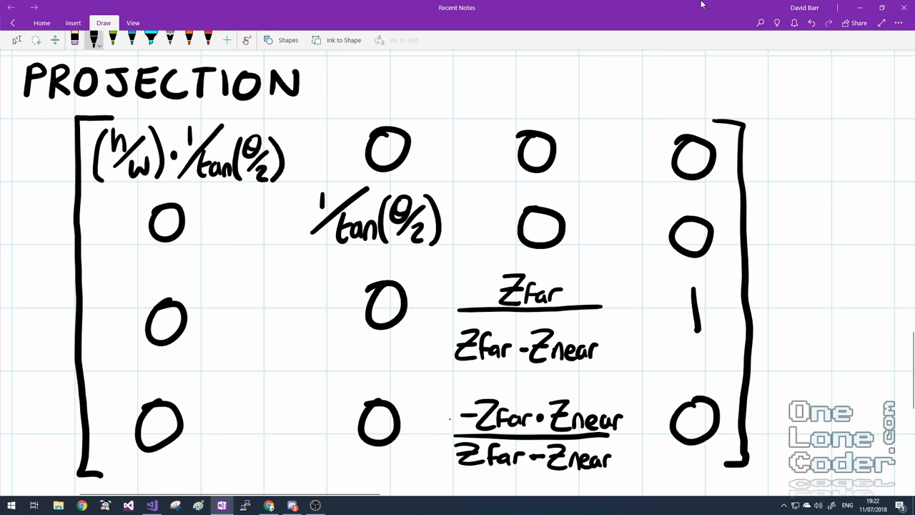
click(127, 506)
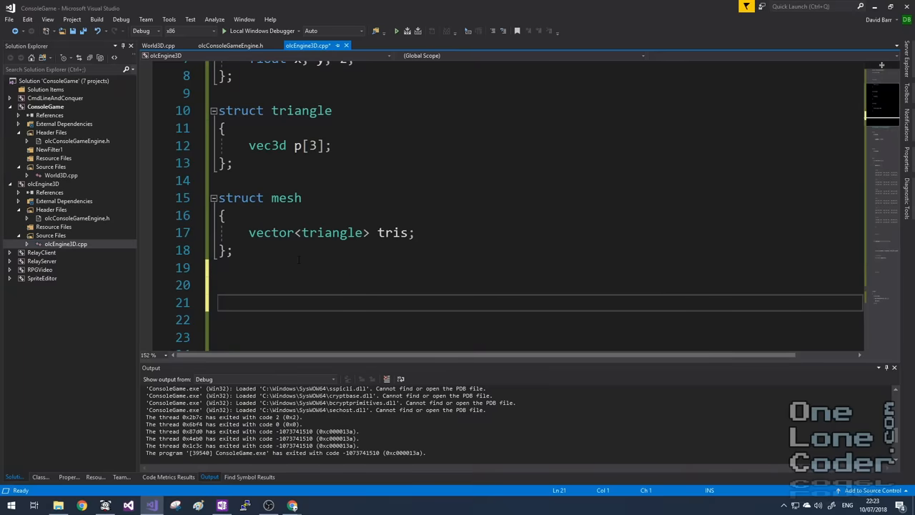
Declare struct mat4x4 with member 'float m[4][4] = { 0 };'
text(struct)
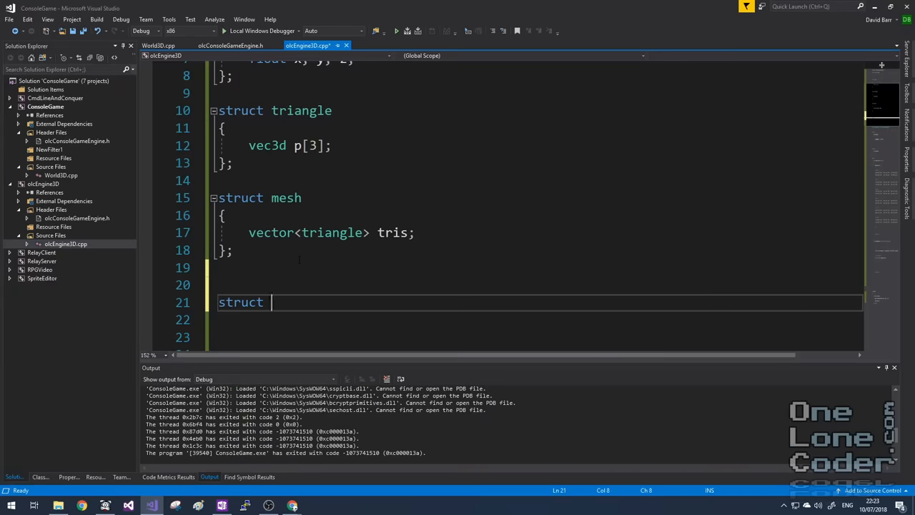
text(mat4x4)
click(536, 320)
text({};)
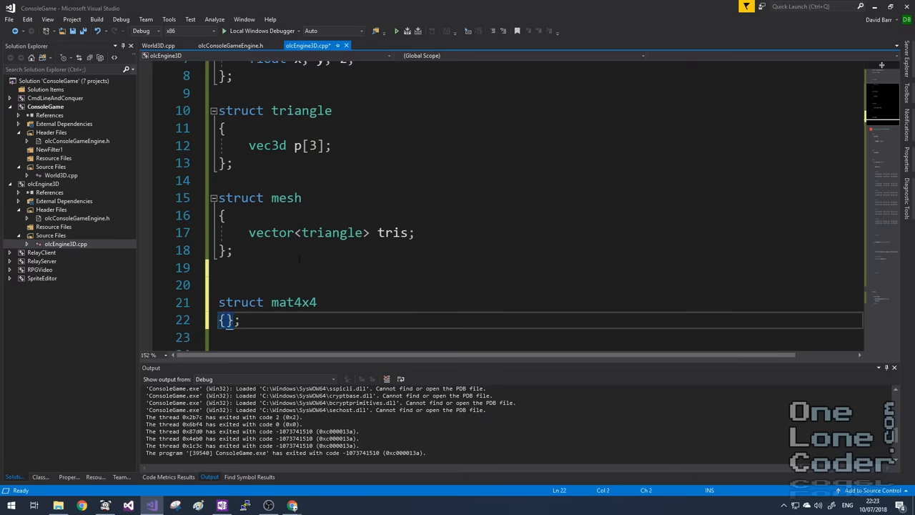
text(float)
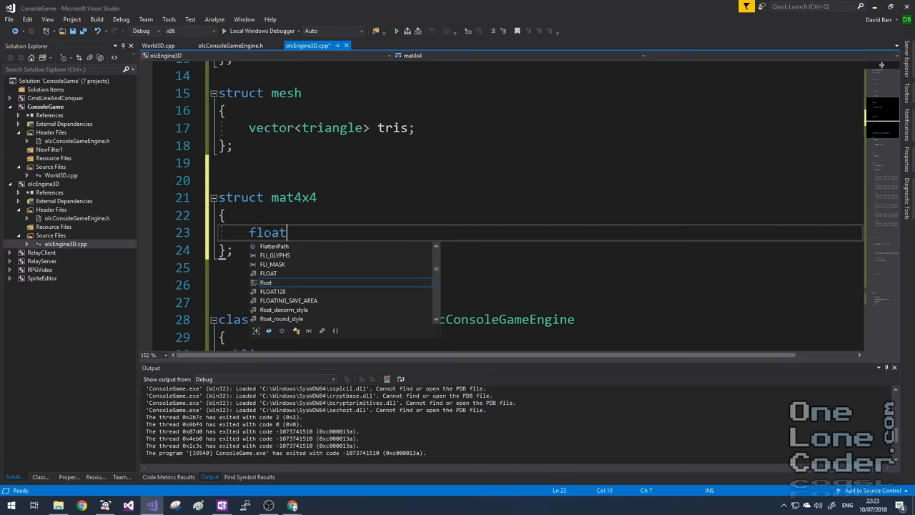
text(m)
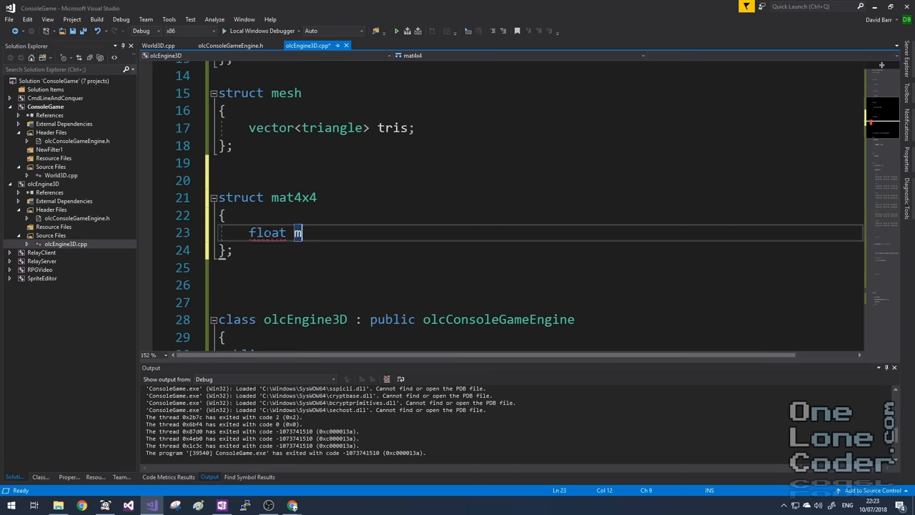
text([4][4])
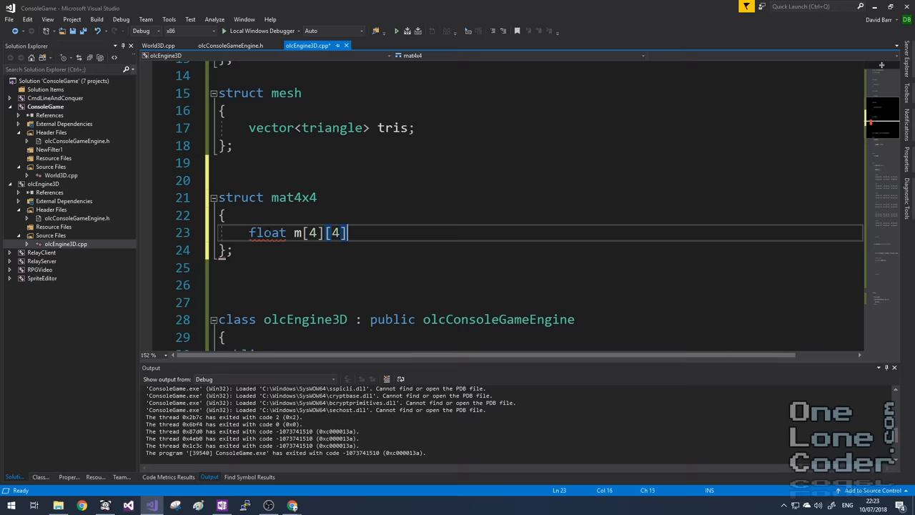
text(= { 0 })
text(// Projection)
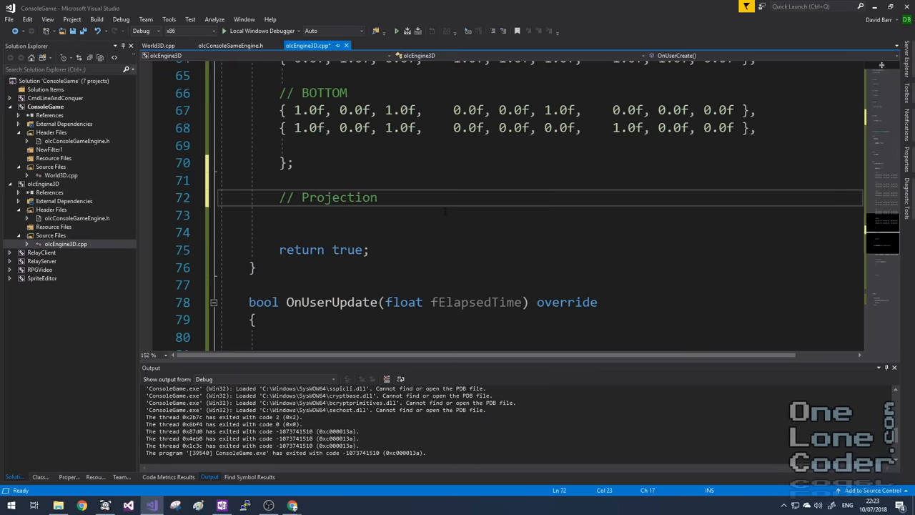
Under the Projection Matrix comment, declare fNear = 0.1f, fFar = 1000, and fFov = 90.0f
text(Matrix)
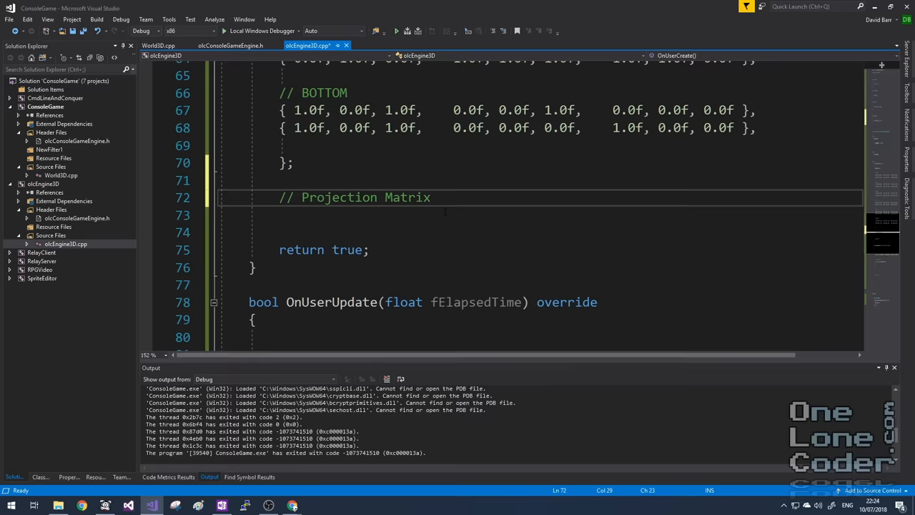
key(Return)
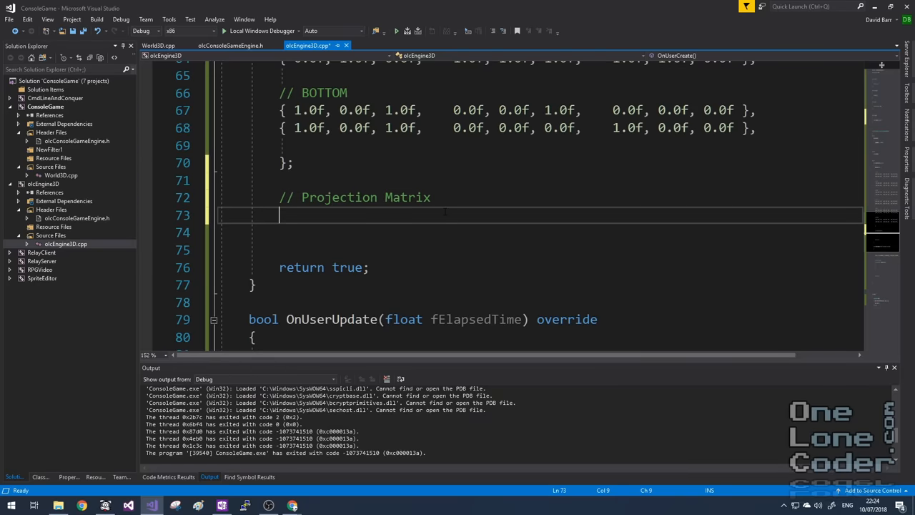
text(float fNear)
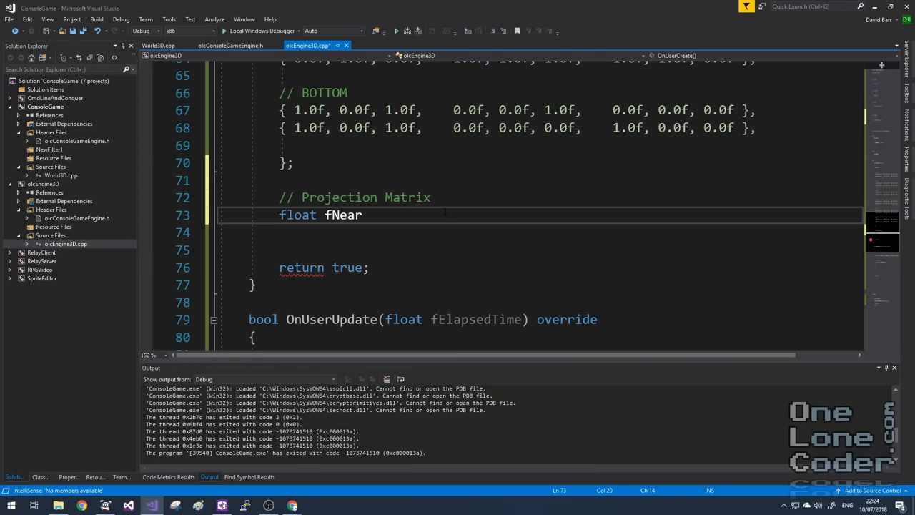
text(=)
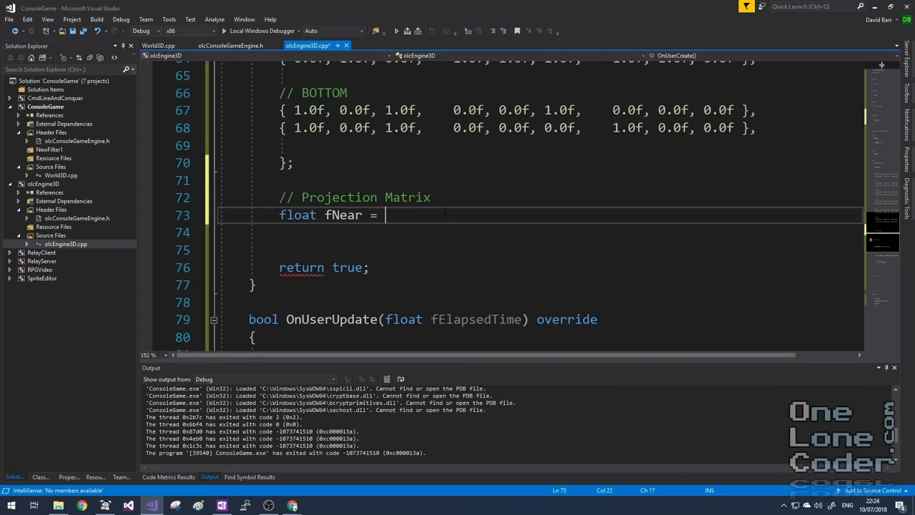
text(0.1f;)
text(float f)
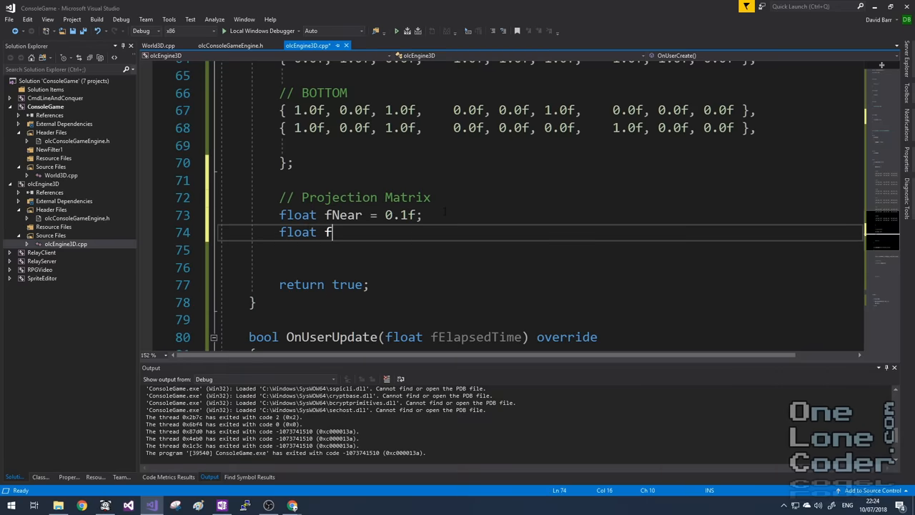
text(Far = 1000.0f;)
click(539, 250)
text(float)
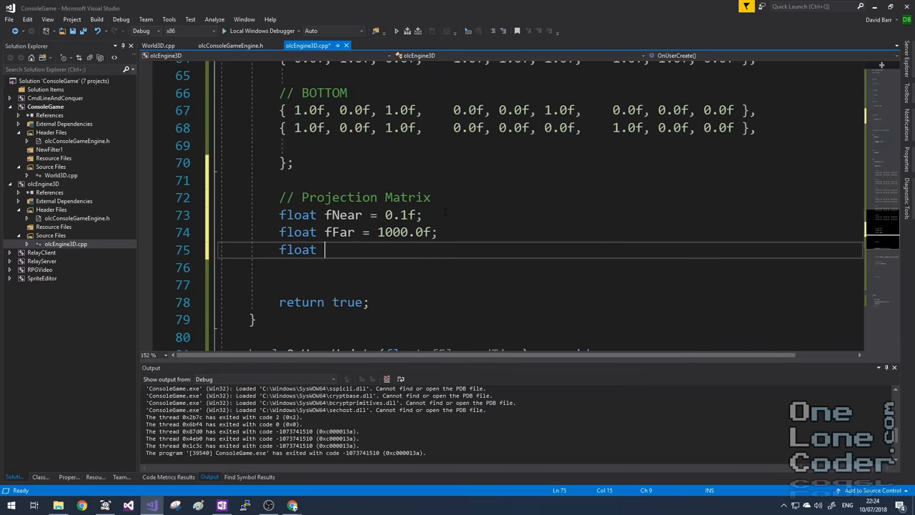
text(fFov)
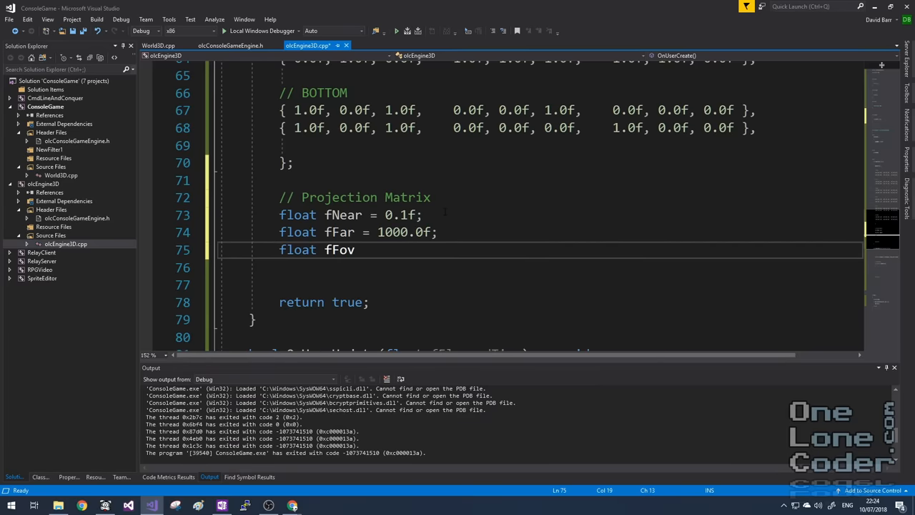
text(= 90)
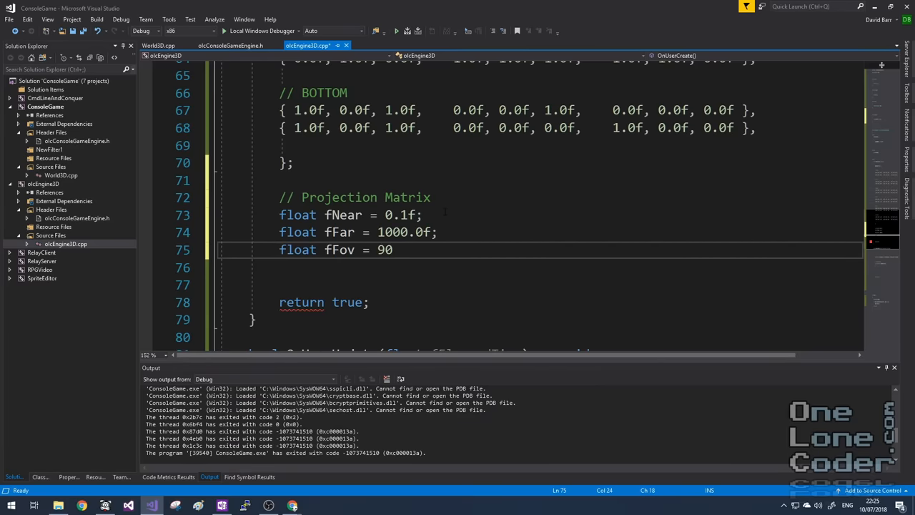
text(.0f;)
click(540, 268)
text(float fAs)
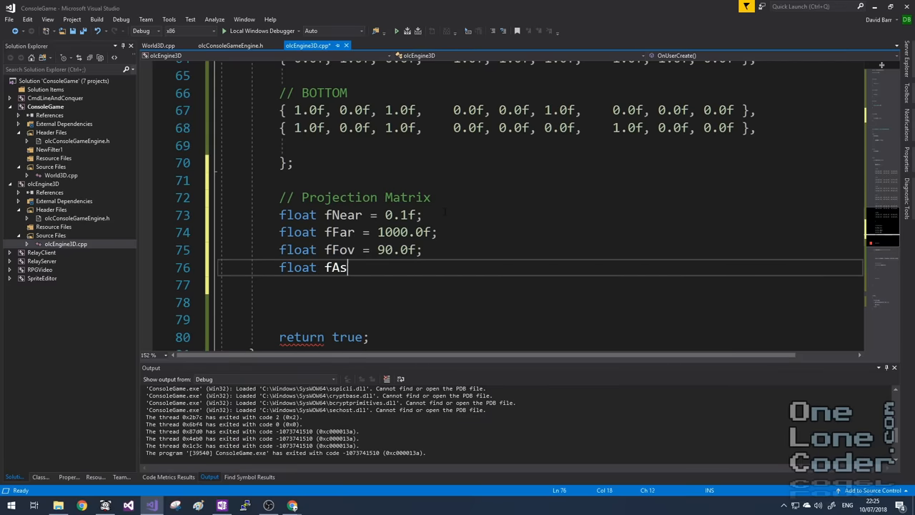
Declare fAspectRatio as (float)ScreenHeight() / (float)ScreenWidth()
text(pectRatio =)
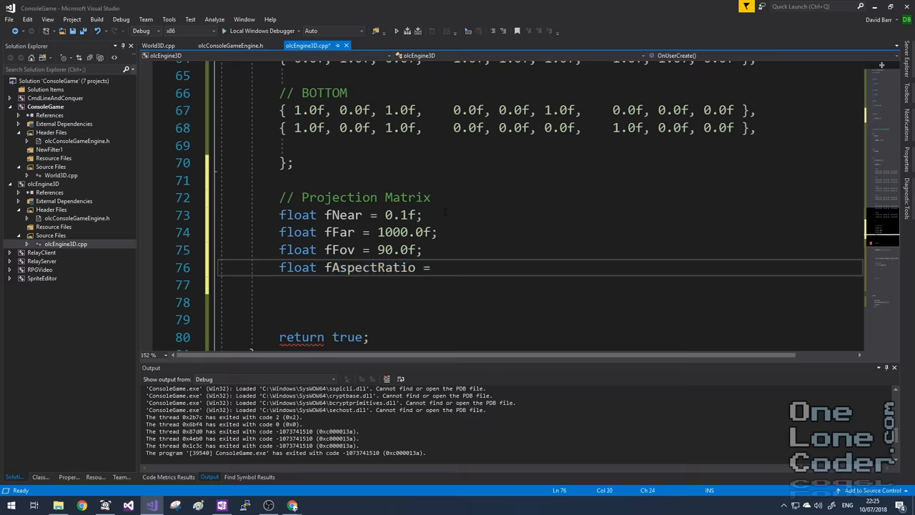
text((float))
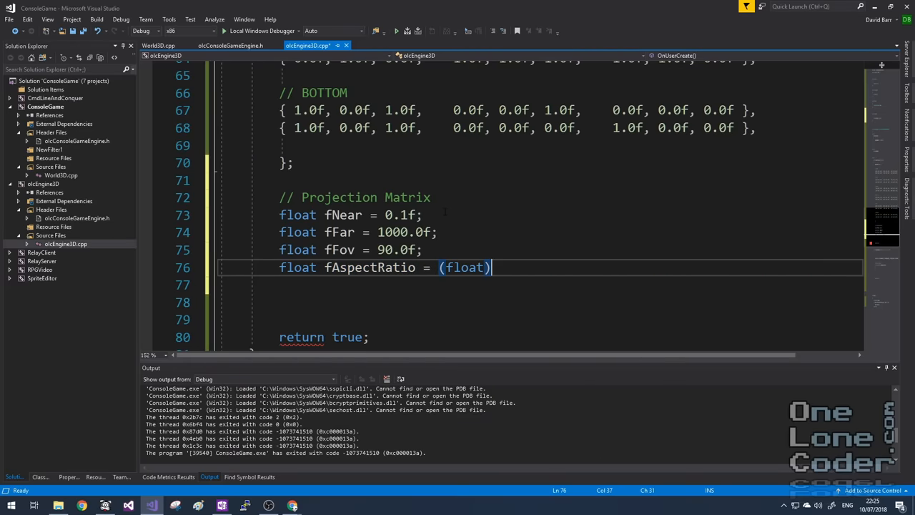
text(S)
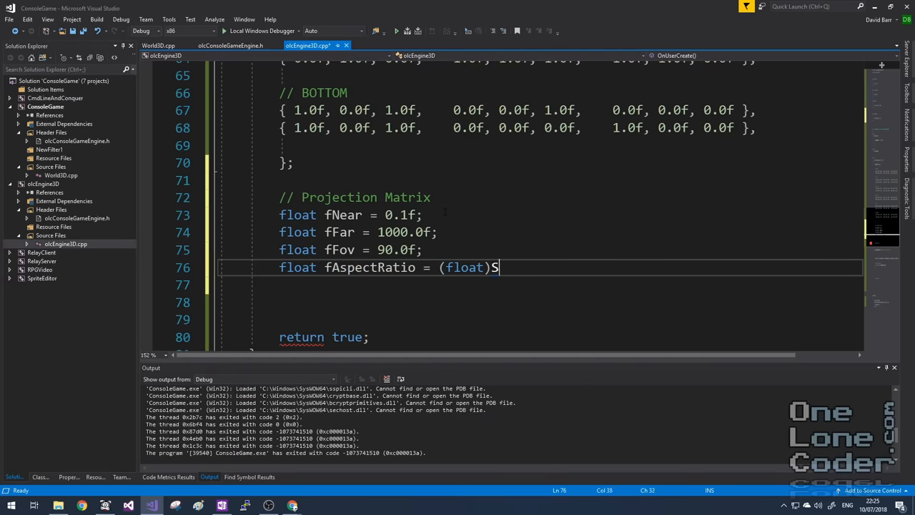
text(creenHeight() /)
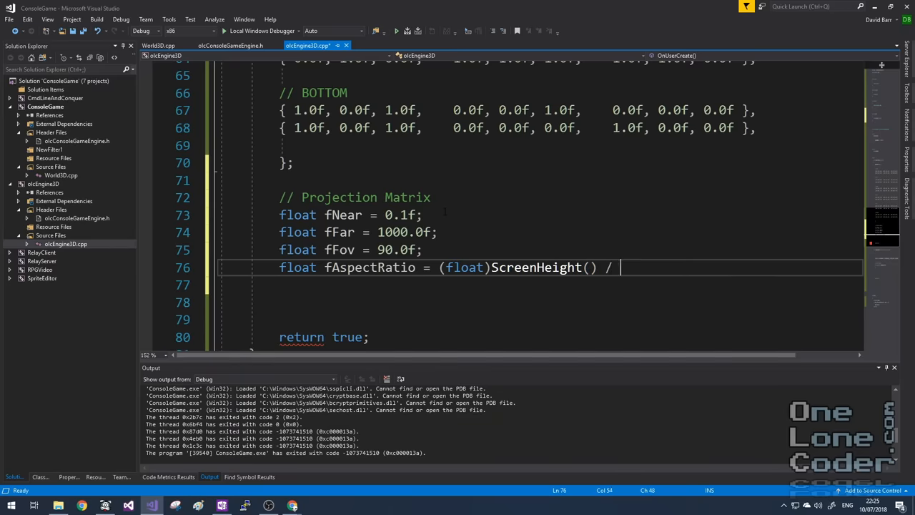
text((float)S)
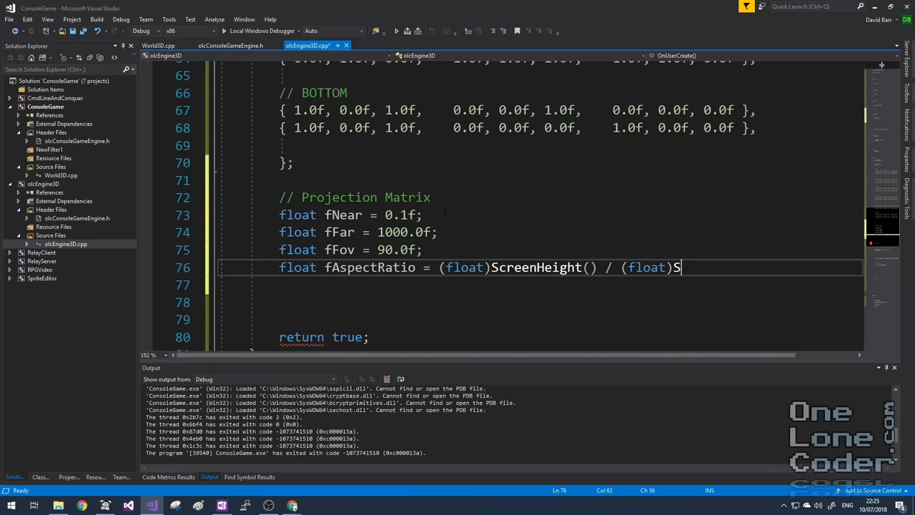
text(creenWidth())
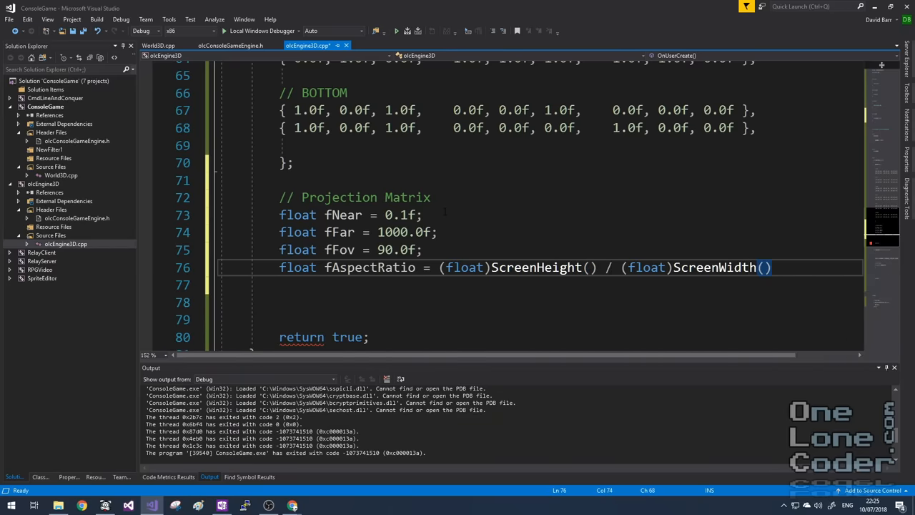
Declare fFovRad = 1.0f / tanf(fFov * 0.5f / 180.0f * 3.14159f)
text(float)
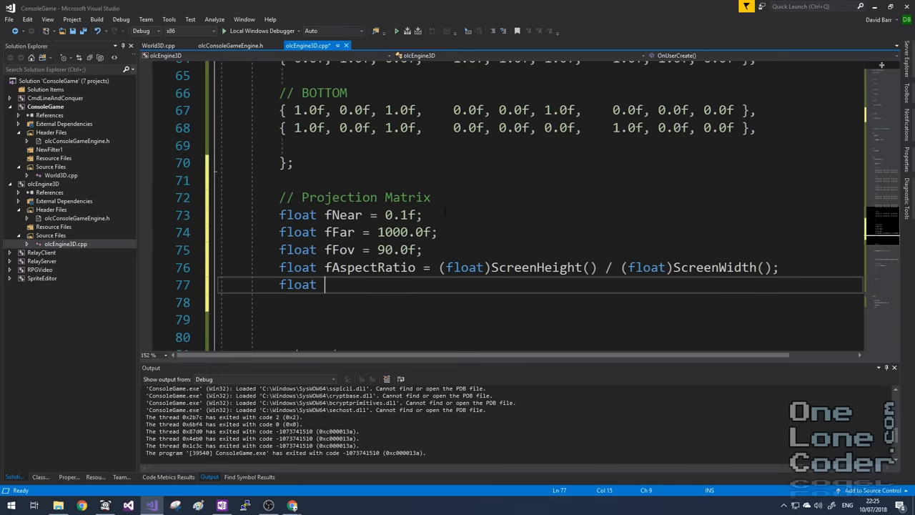
text(fFo)
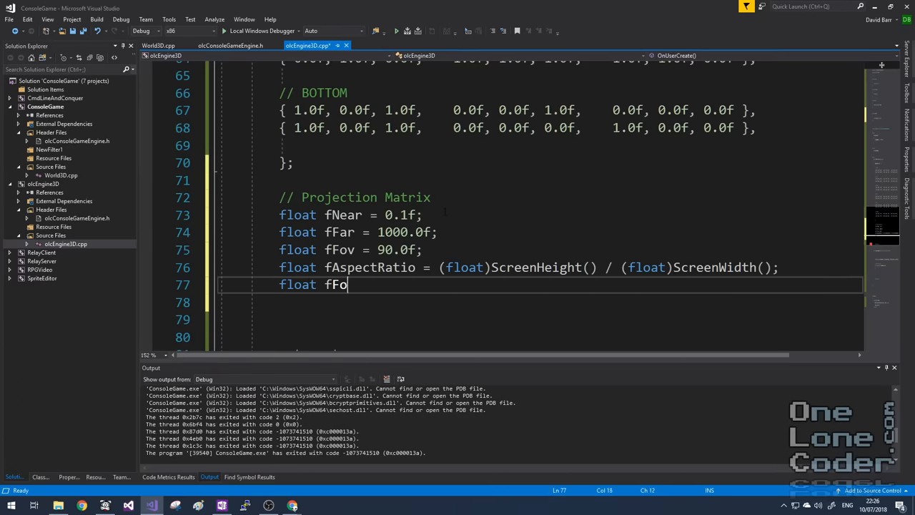
text(vRad)
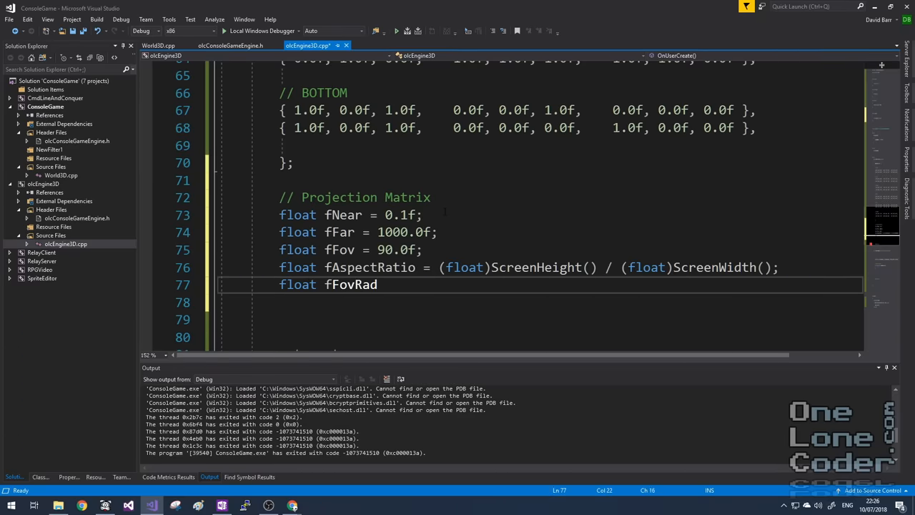
text(= 1.0f /)
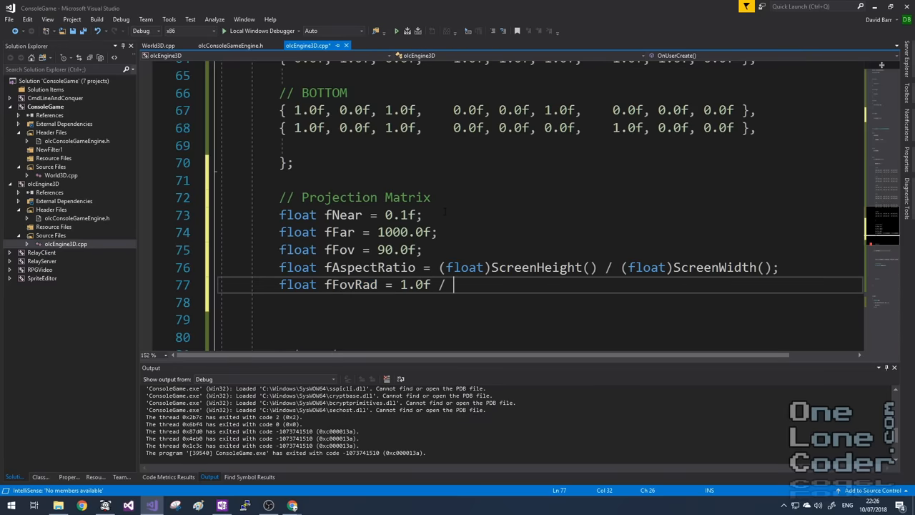
text(tanf(fF)
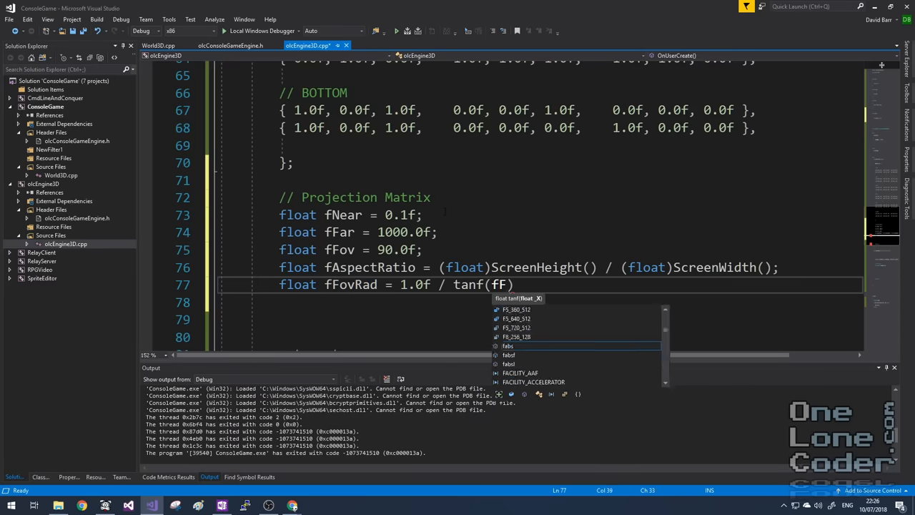
text(ov)
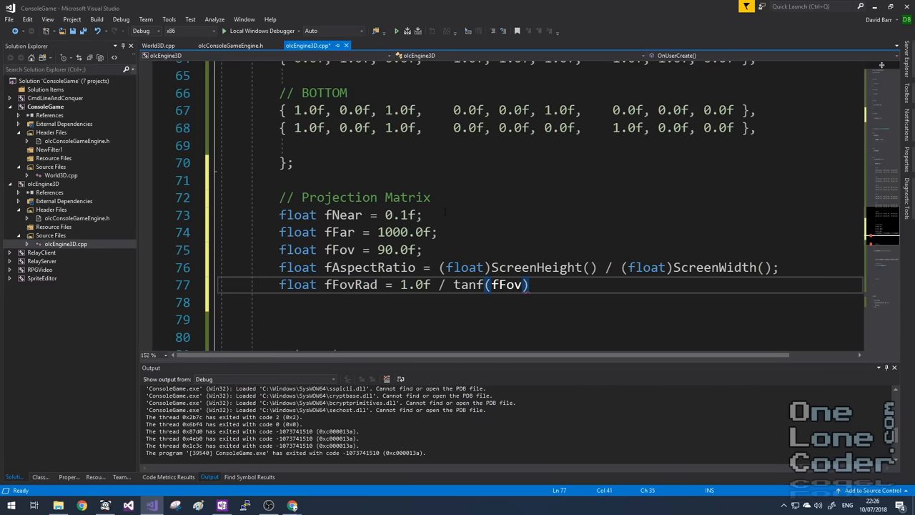
text(* 0.5f)
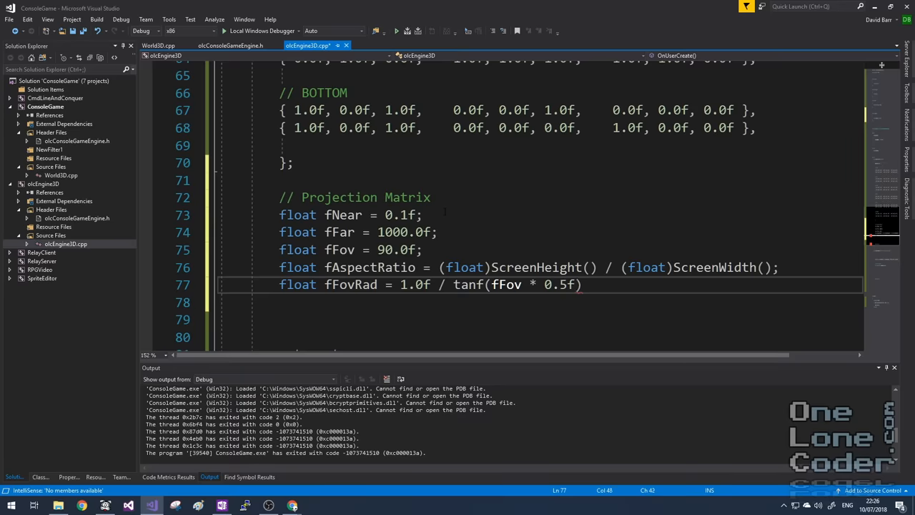
text(/ 180.0f * 3.14159f);)
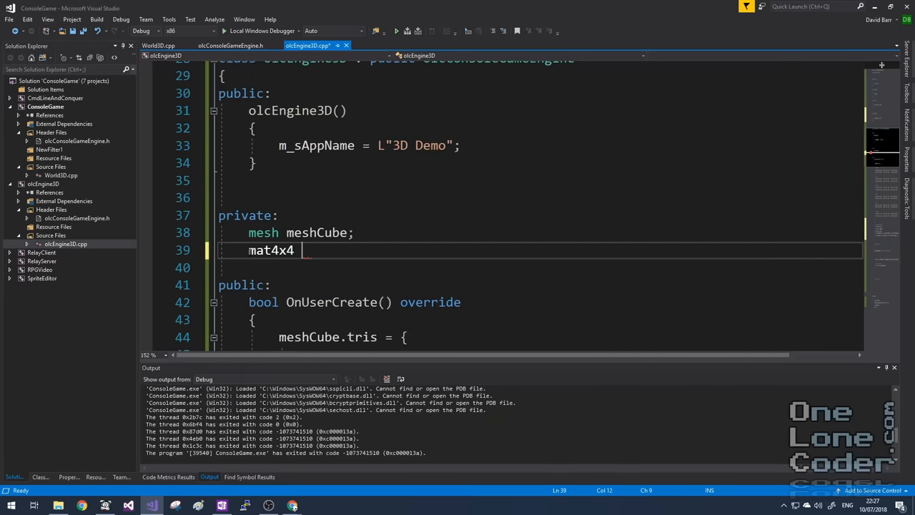
Add a mat4x4 matProj member and set matProj.m[0][0] = fAspectRatio * fFovRad
text(matProj)
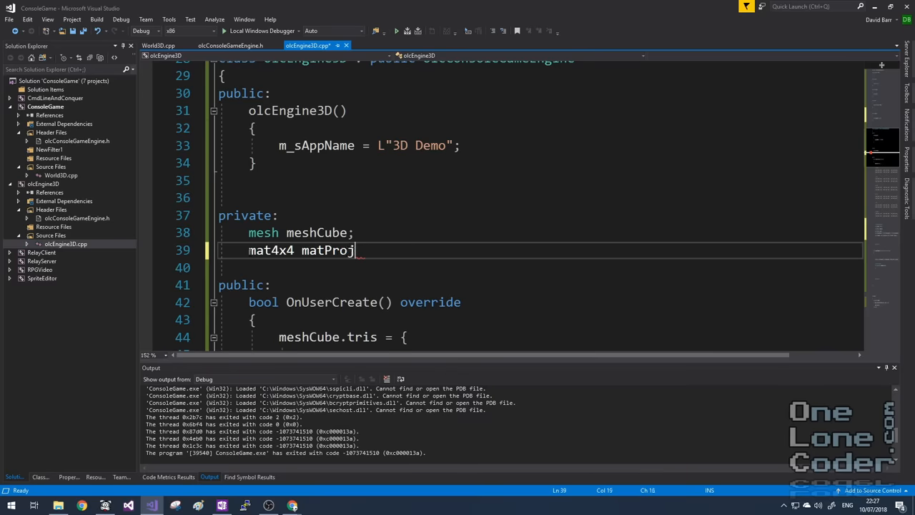
text(;)
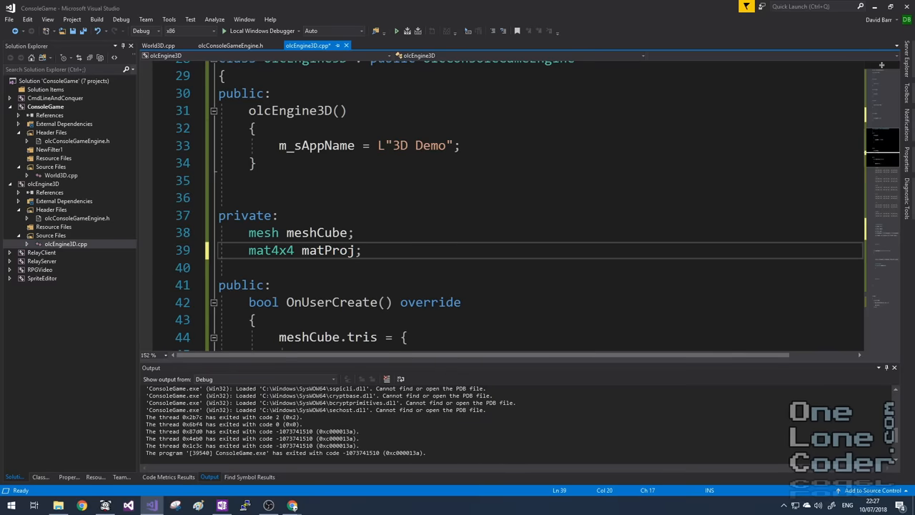
text(ma)
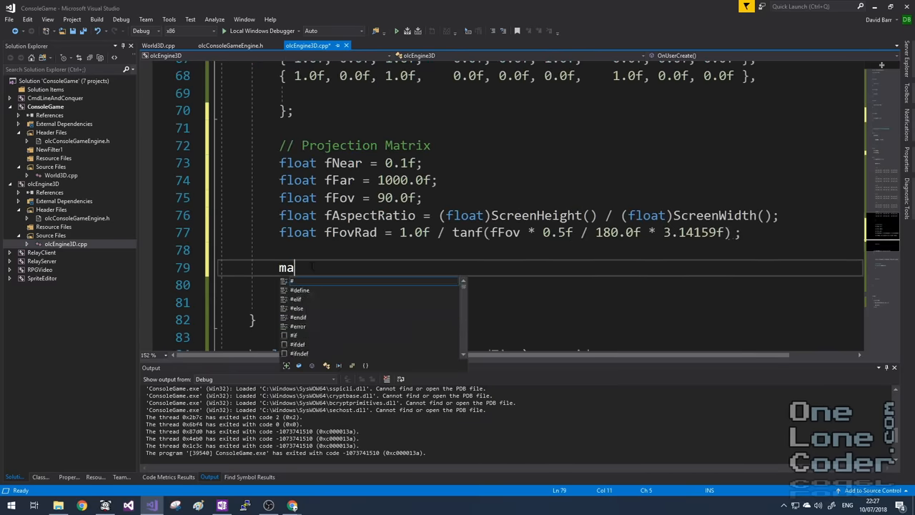
text(tProj.m[0][)
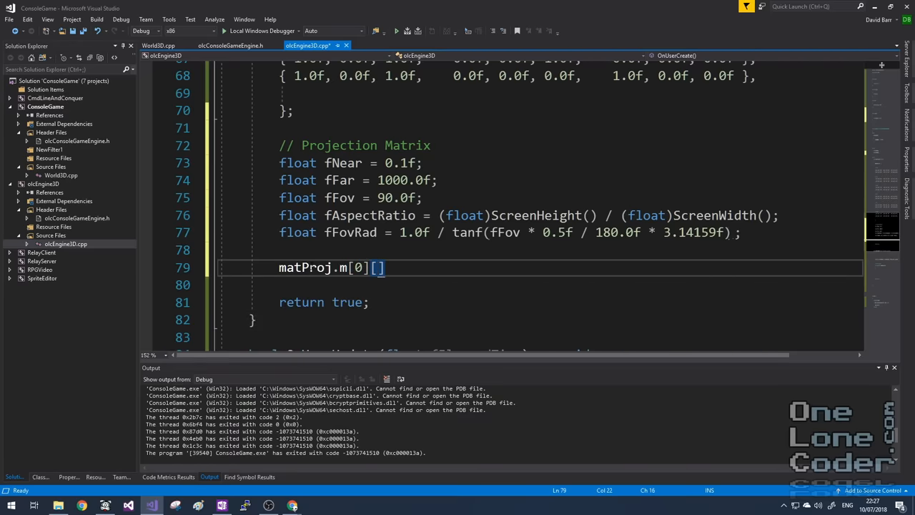
text(0)
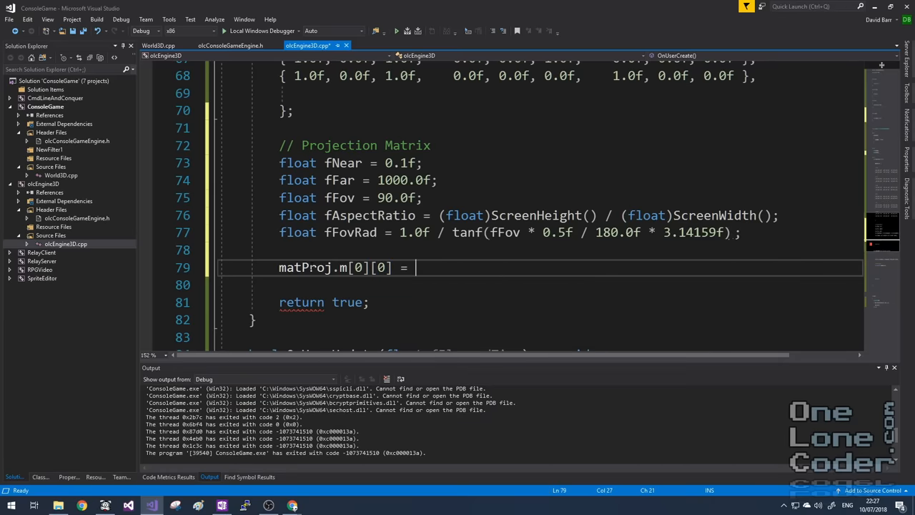
text(fAspectRatio *)
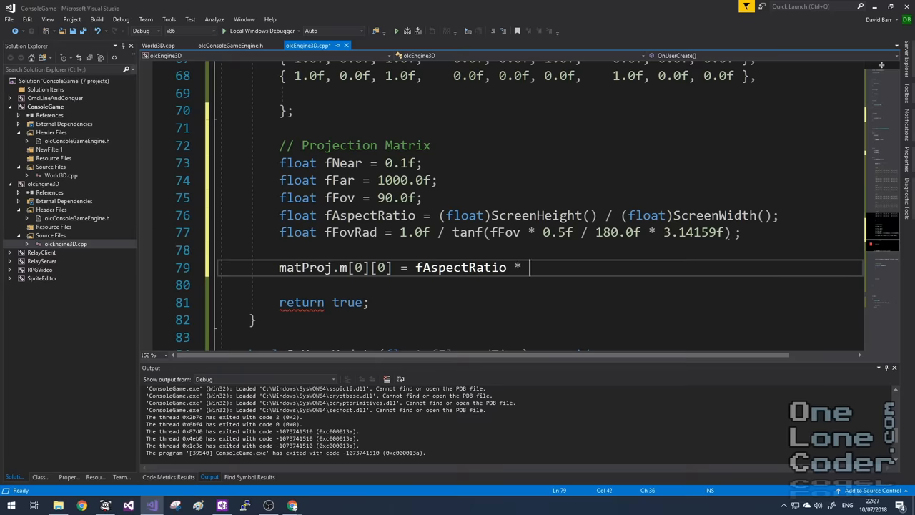
text(fFovRad)
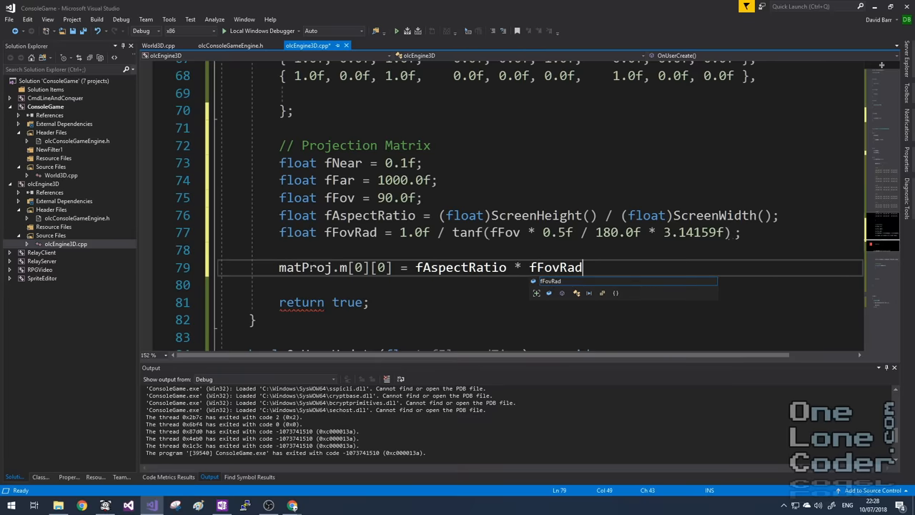
text(;)
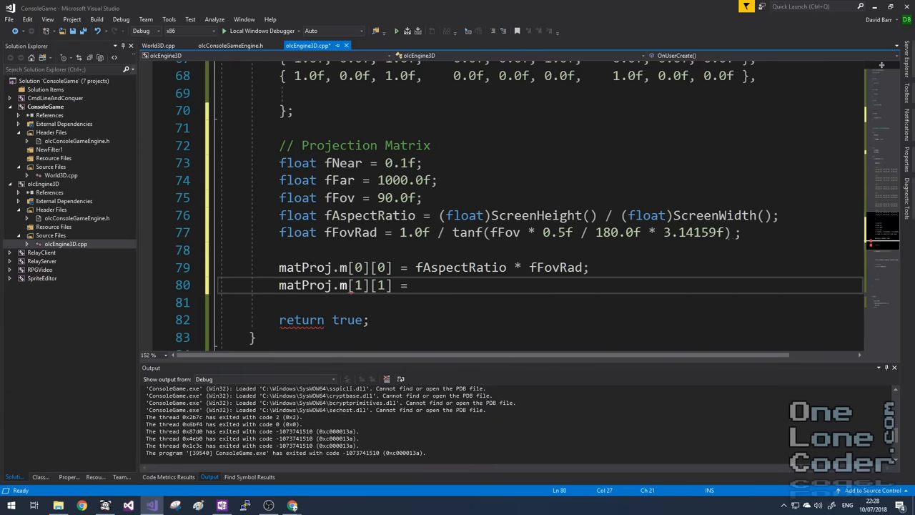
Begin the matProj.m[1][1] assignment using fFov
text(f)
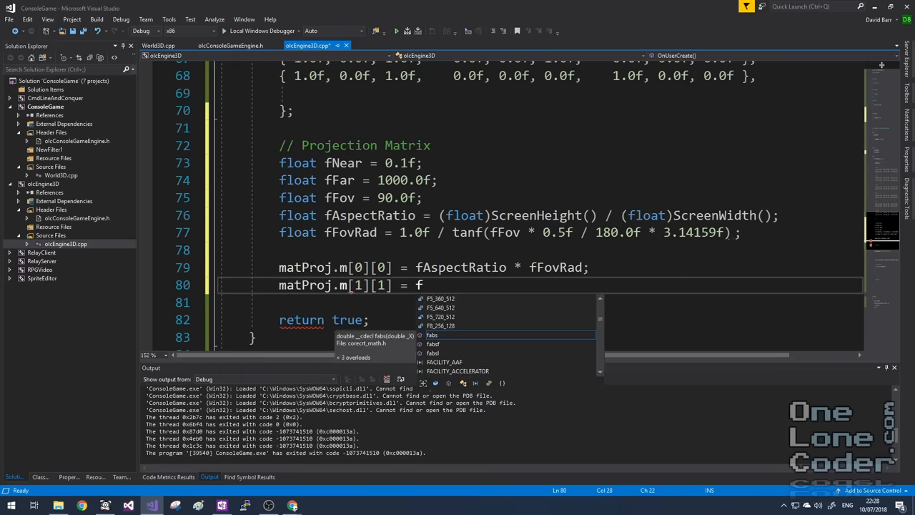
text(F)
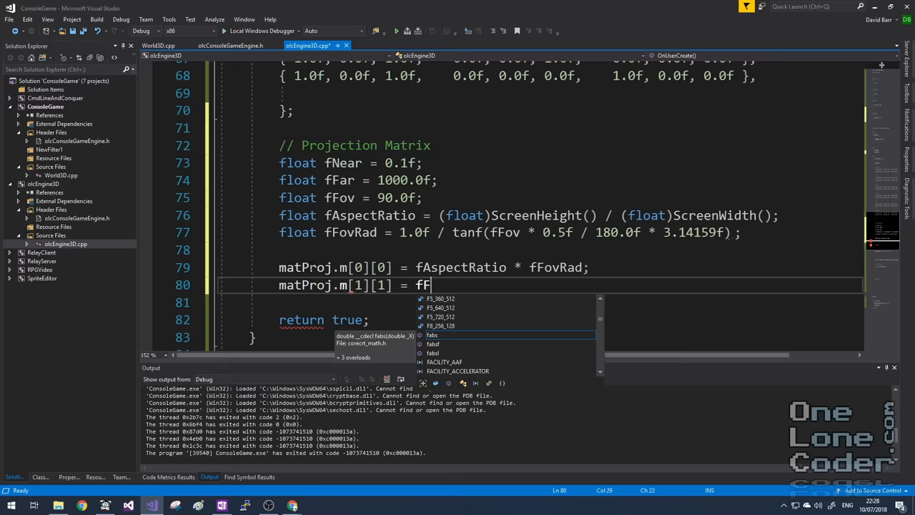
text(ov)
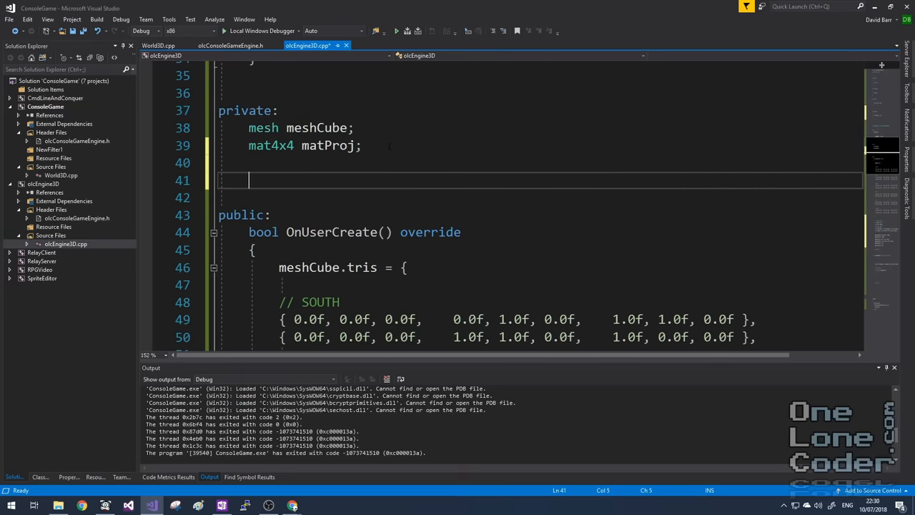
Write the signature void MultiplyMatrixVector(vec3d &i, vec3d &o, mat4x4 &m)
text(void)
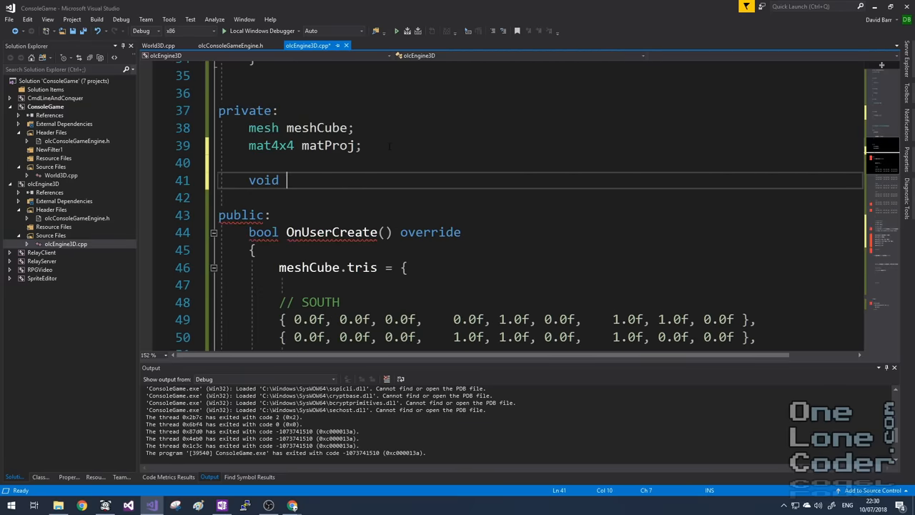
text(Mul)
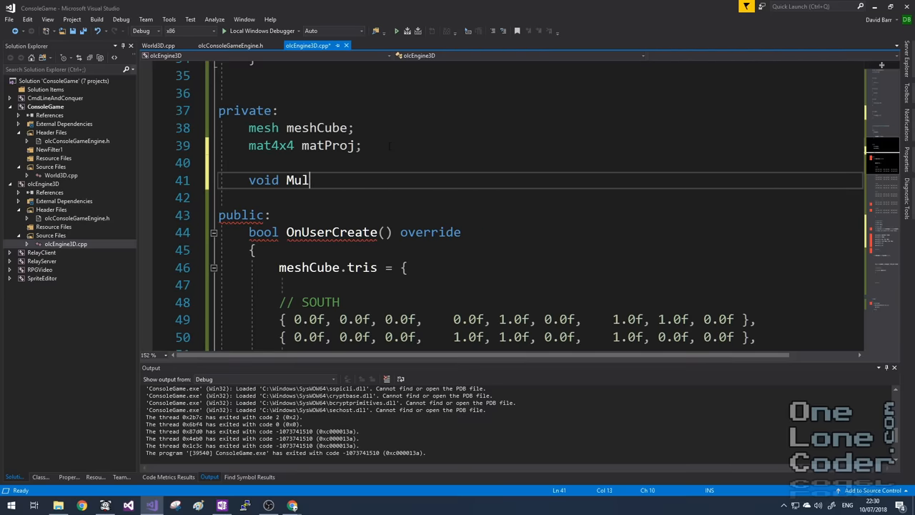
text(tiply)
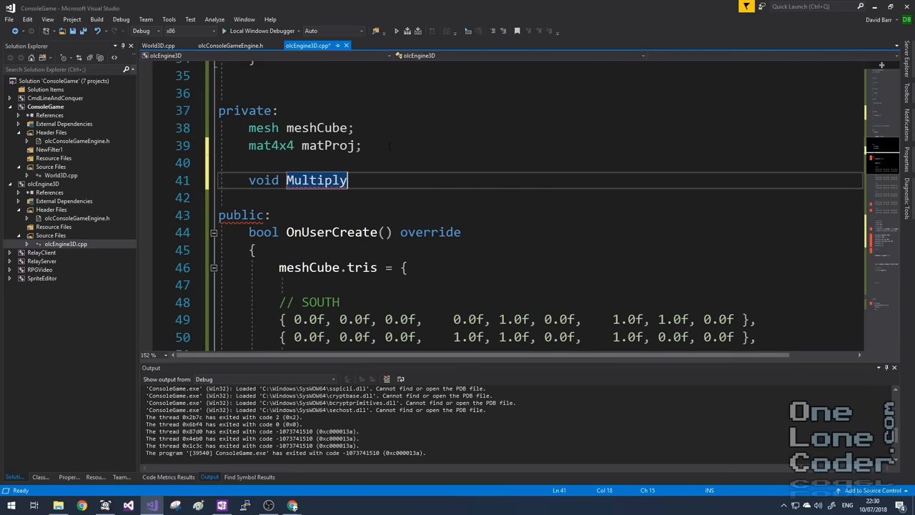
text(MatrixVector(v)
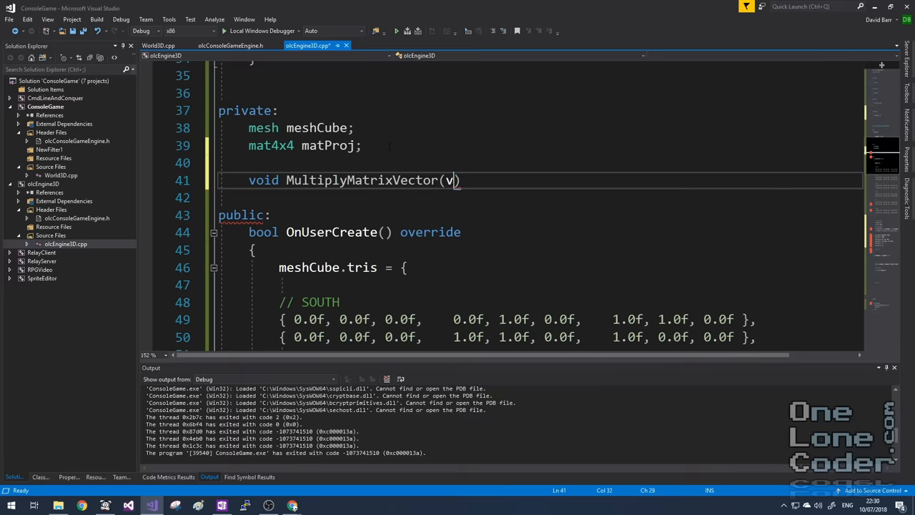
text(ec3d &)
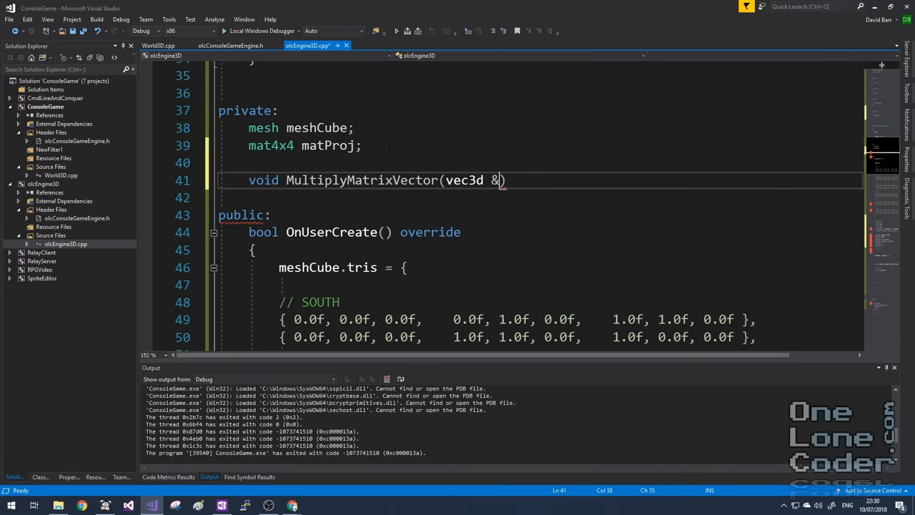
text(i, v)
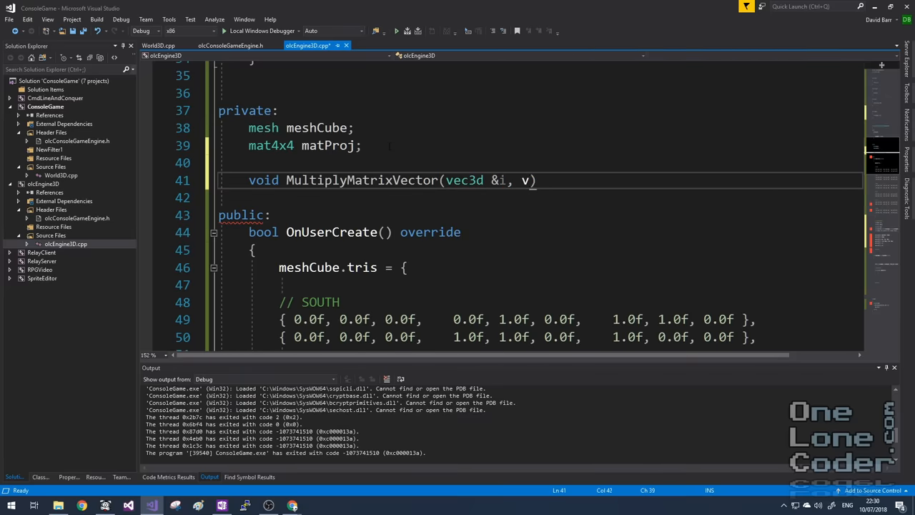
text(vec3d)
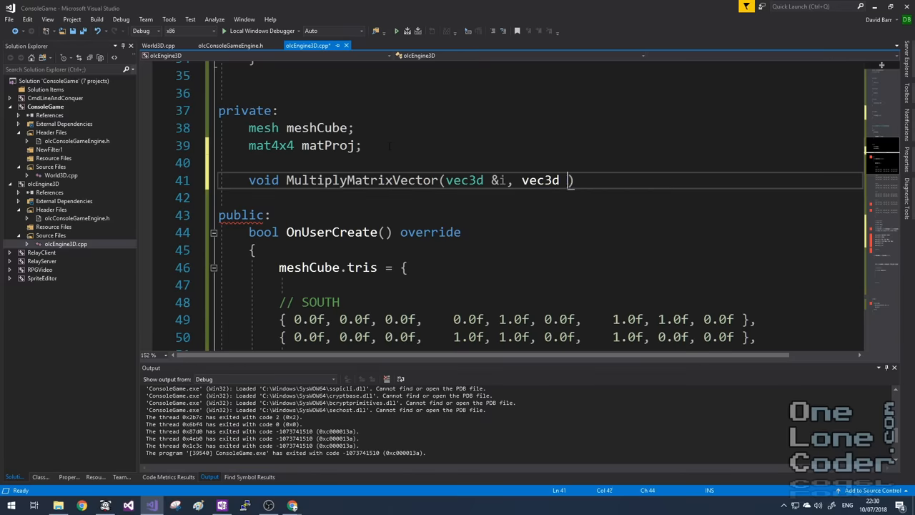
text(&o, mat4x4)
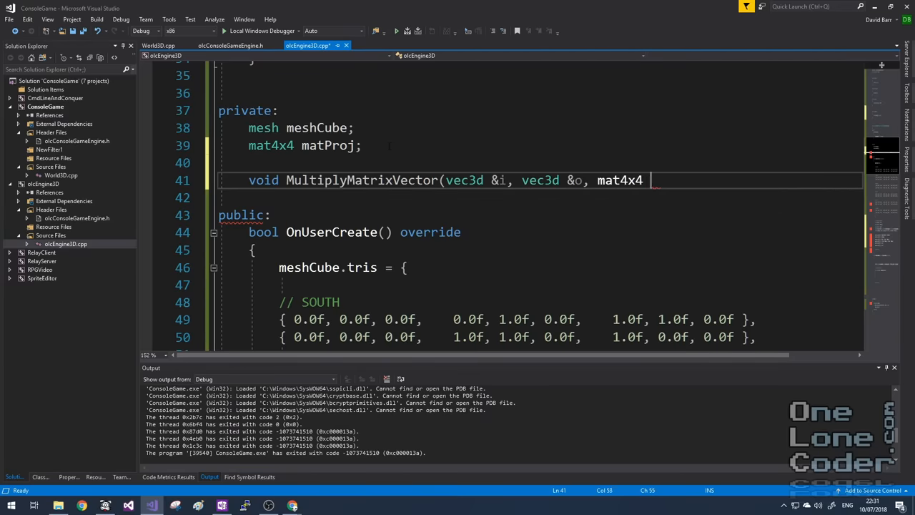
text(&m))
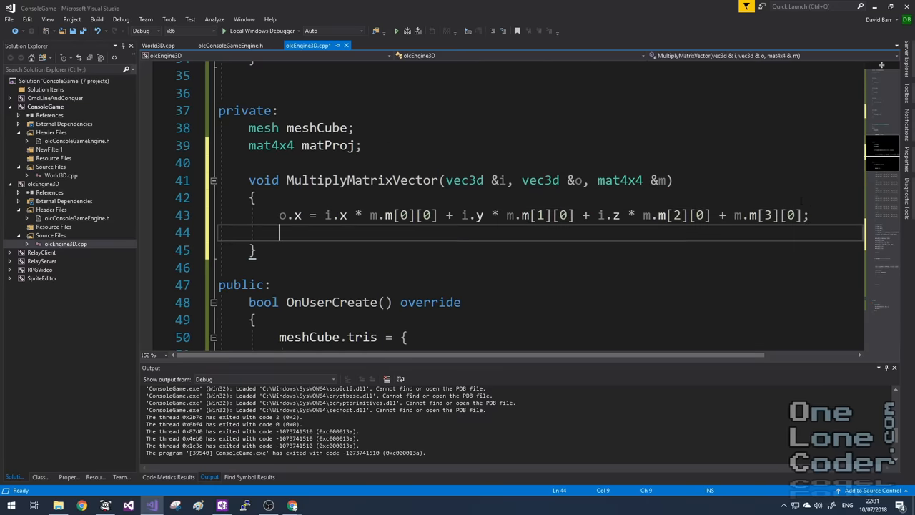
Compute o.y and float w from the input vector and matrix entries
text(o.y = i.x * m.m[0][1] + i.y * m.m[1][1] + i.z * m.m[2][1] + m.m[3][1];)
text(o.z = i.x * m.m[0][2] + i.y * m.m[1][2] + i.z * m.m[2][2] + m.m[3][2];)
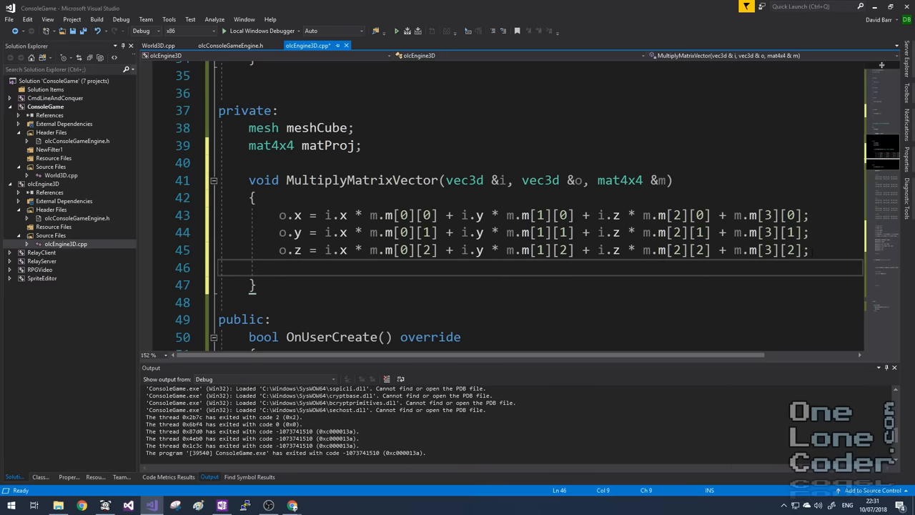
text(float)
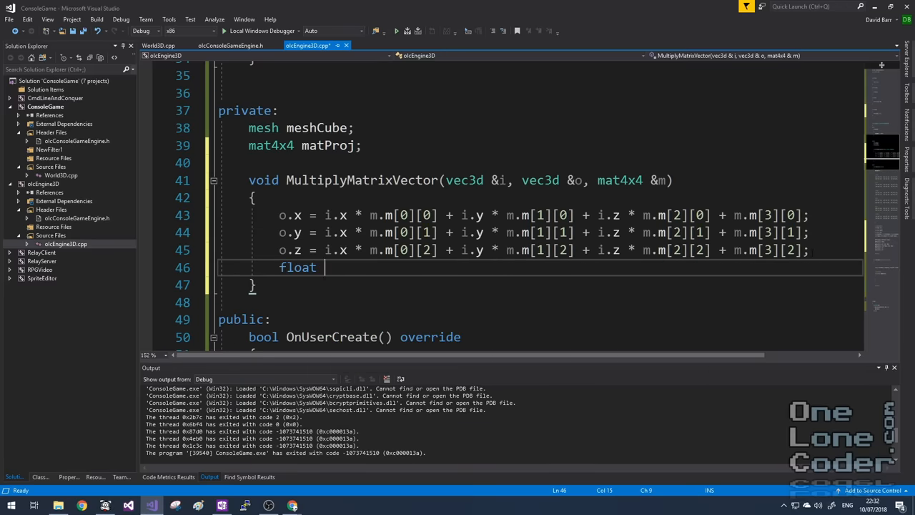
text(w)
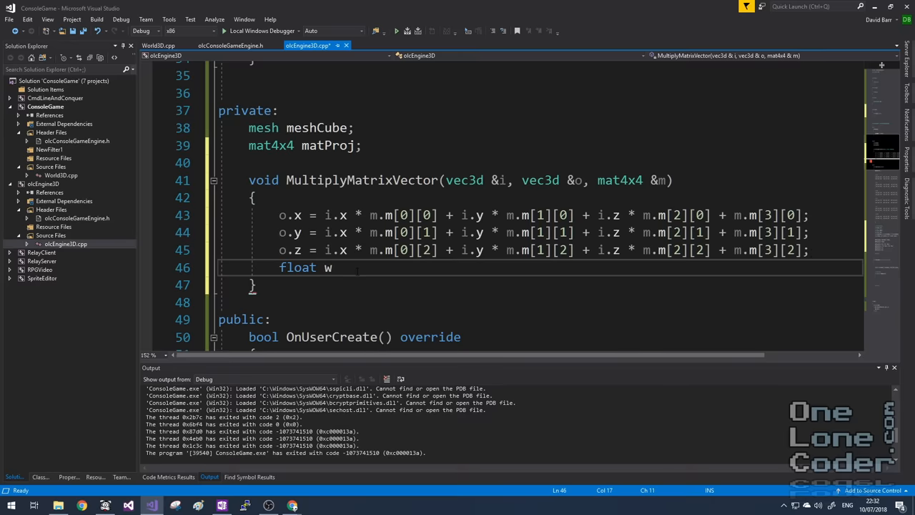
text(= i.x * m.m[0][3] + i.y * m.m[1][3] + i.z * m.m[2][3] + m.m[3][3];)
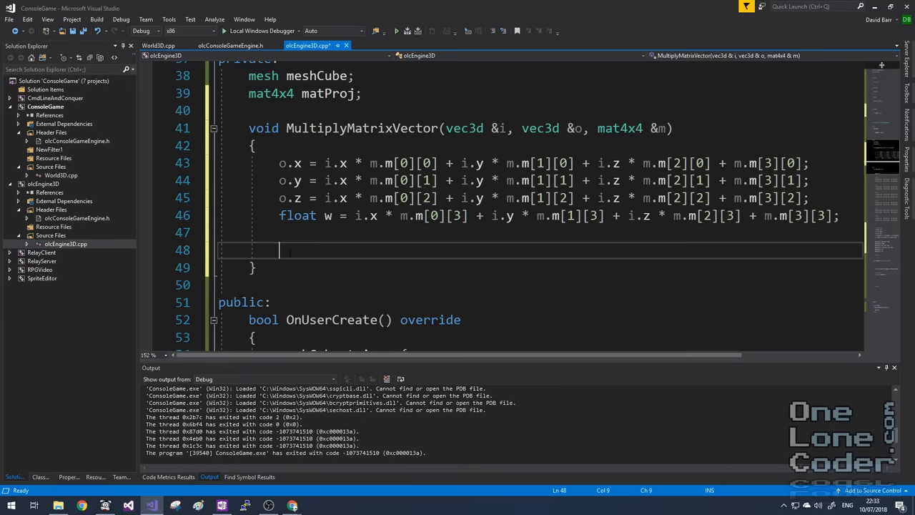
If w != 0, divide o.x, o.y and o.z by w
text(if(w))
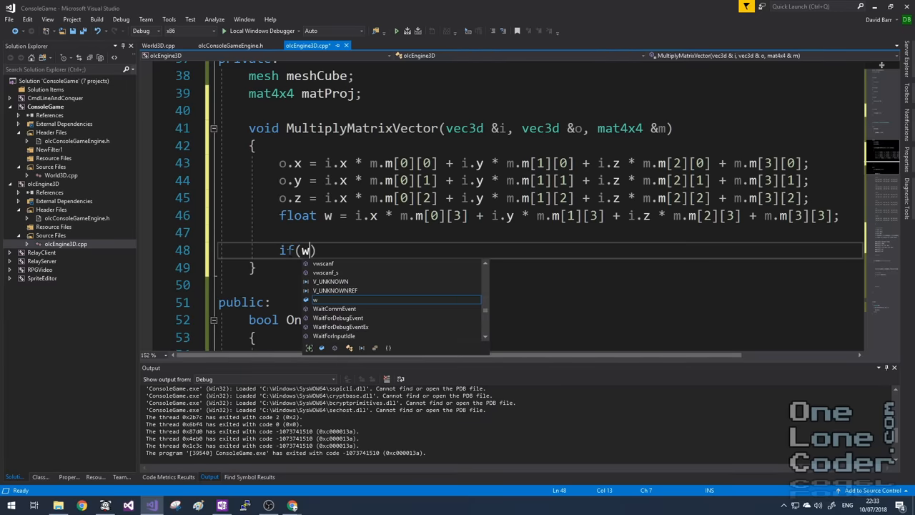
text(!= 0.0f)
text({)
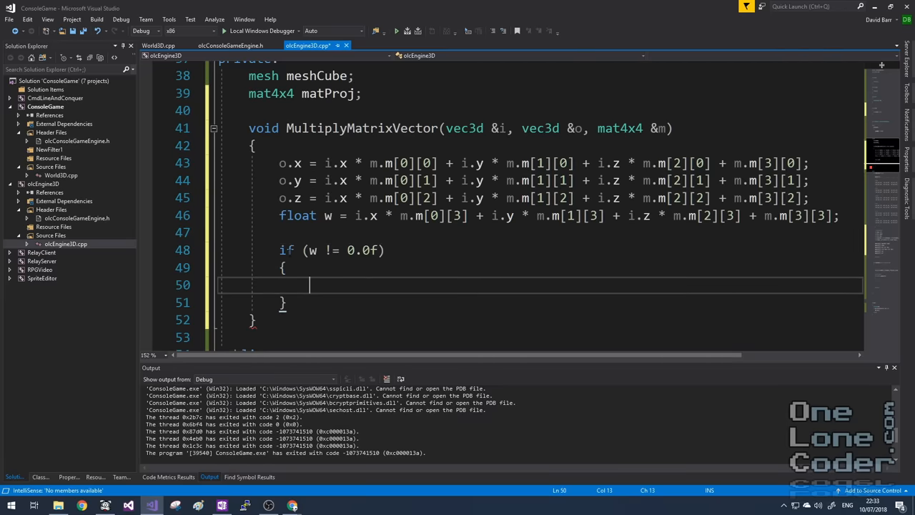
text(o.x)
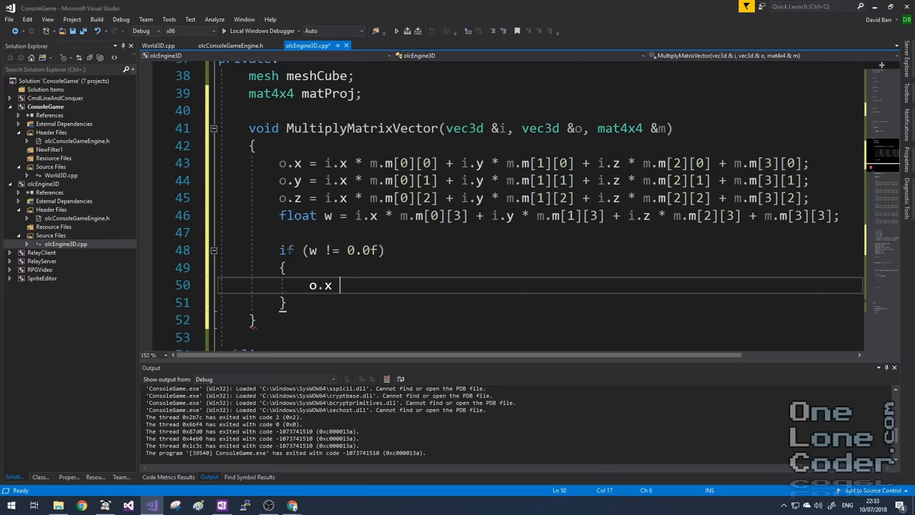
text(/= w; o.y)
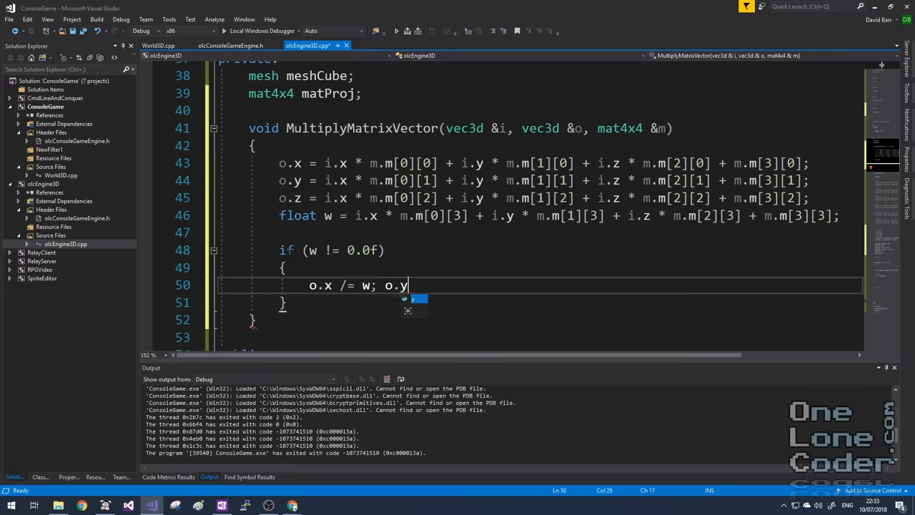
text(/= w;)
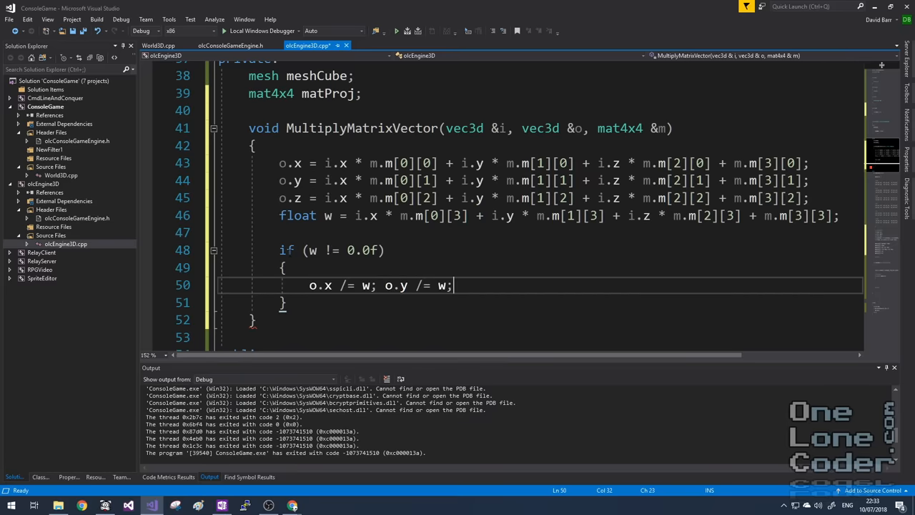
text(o.z)
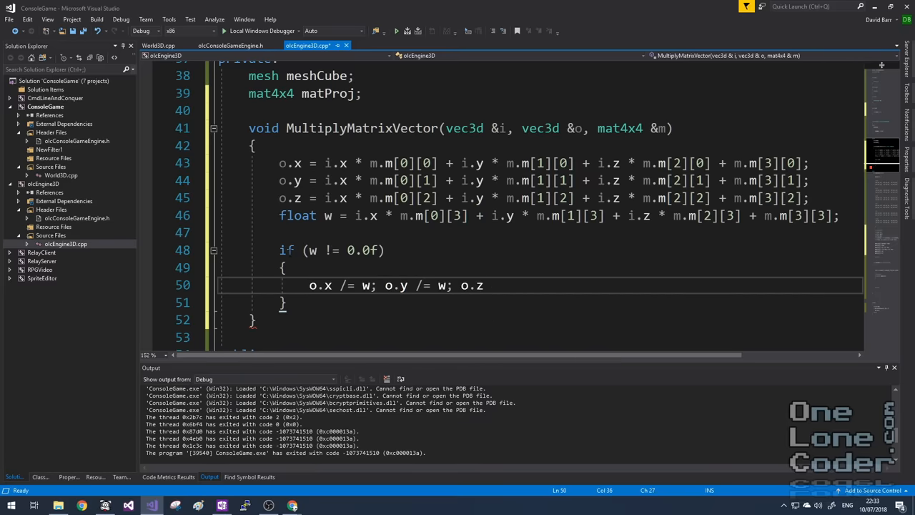
text(/= w;)
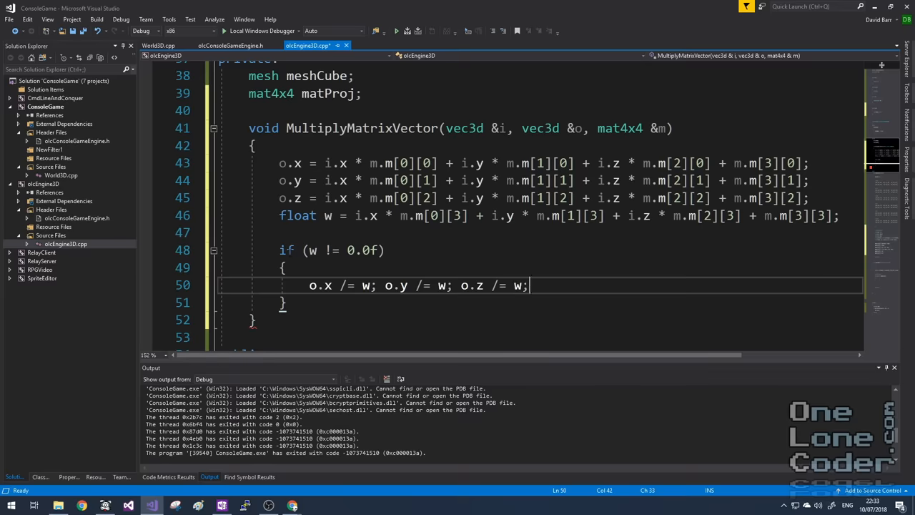
Declare triangle triProjected and call MultiplyMatrixVector(tri.p[i], triProjected.p[i], matProj) for vertices 0–2
scroll(down, 3)
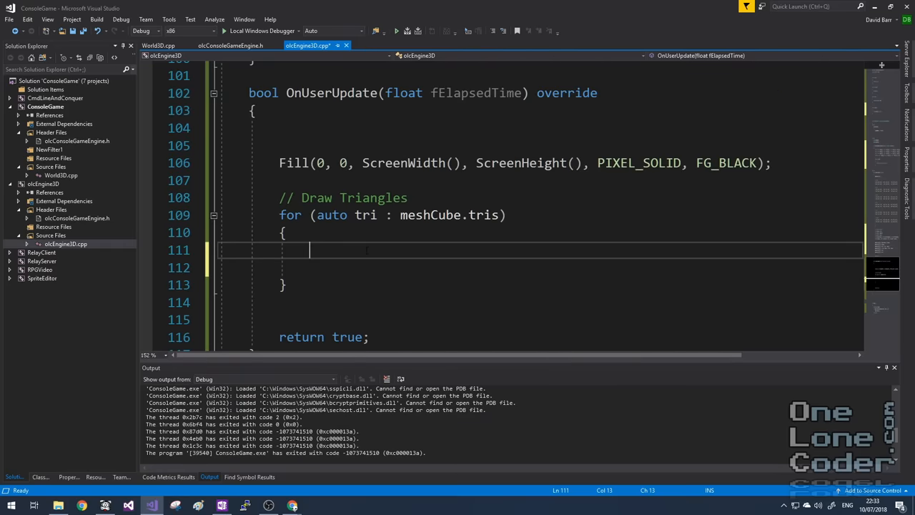
text(triangle)
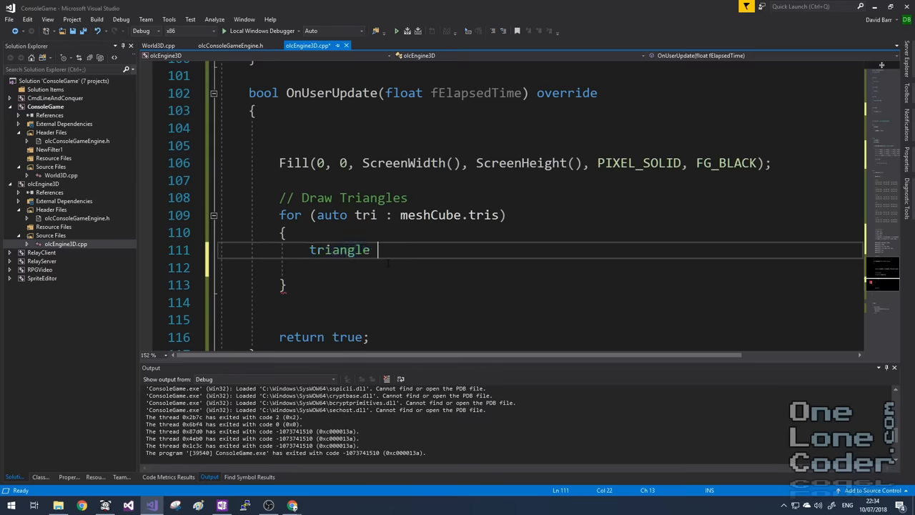
text(t)
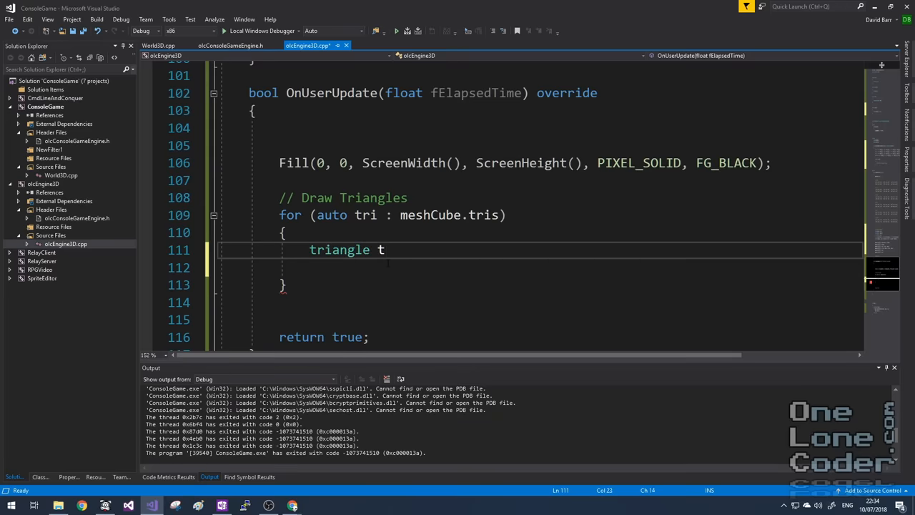
text(riProjected;)
click(540, 267)
text(MultiplyMatrixVector)
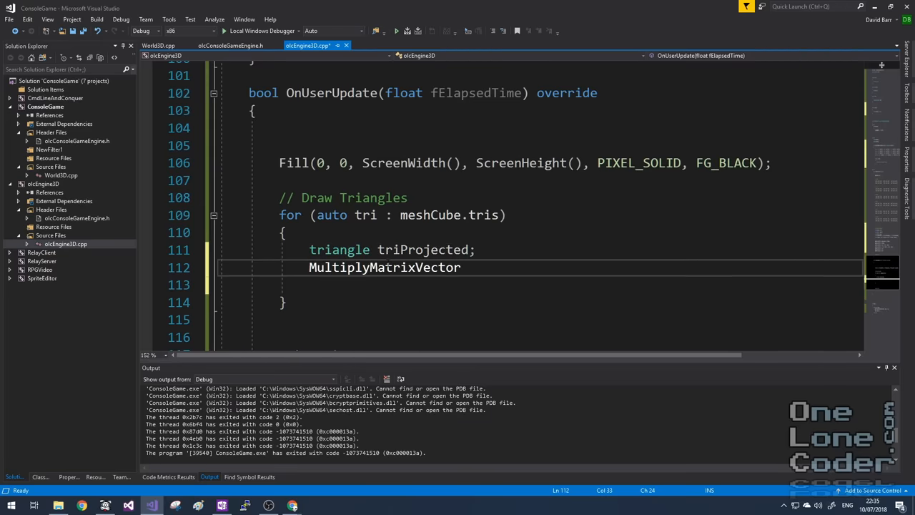
text(())
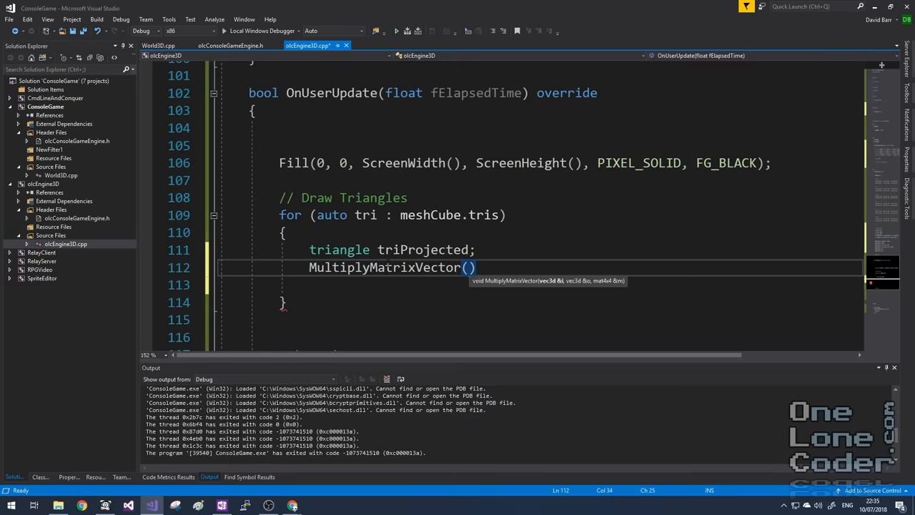
text(tri)
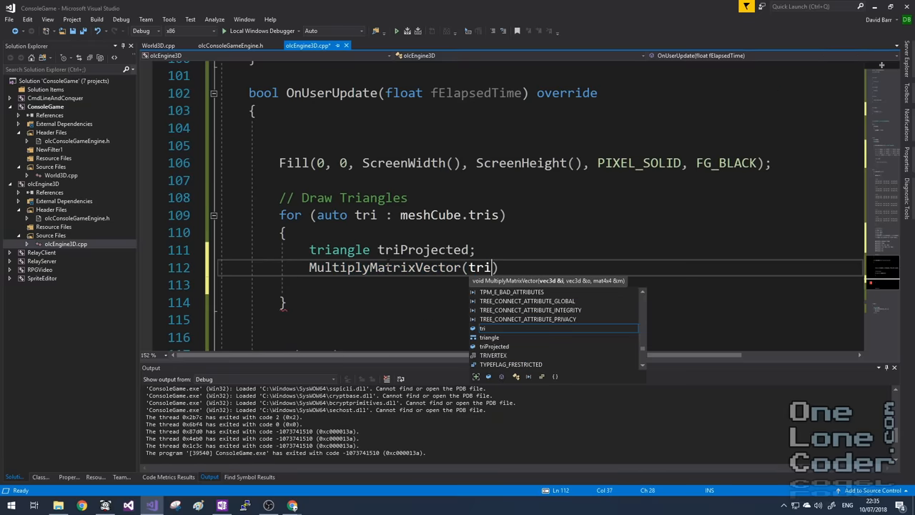
text(, triProjected)
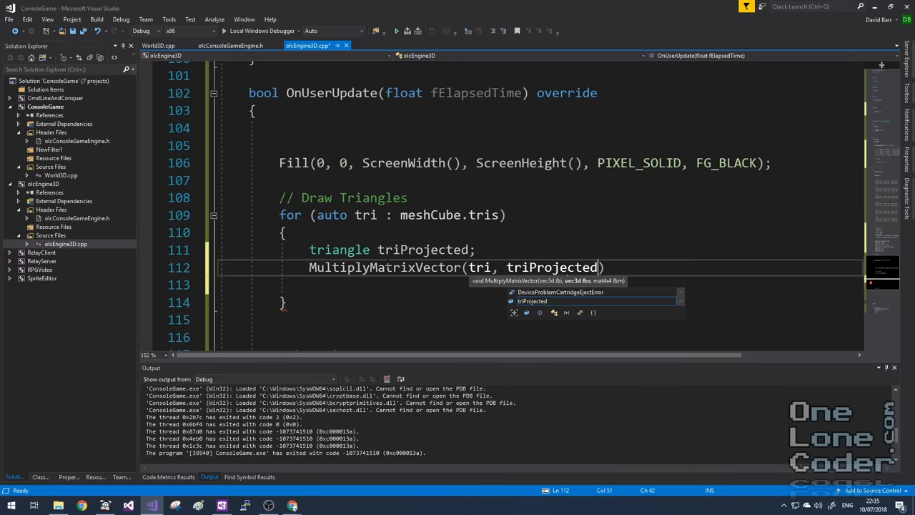
text(, mat)
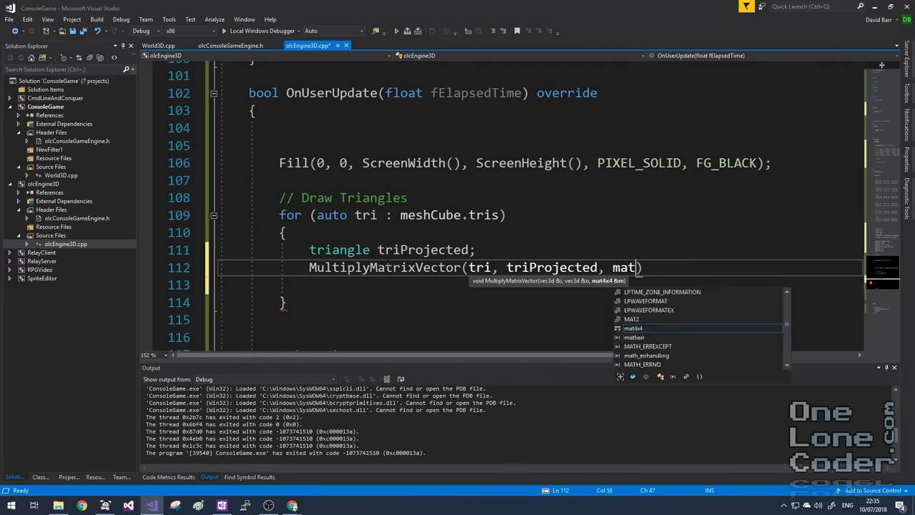
text(Proj)
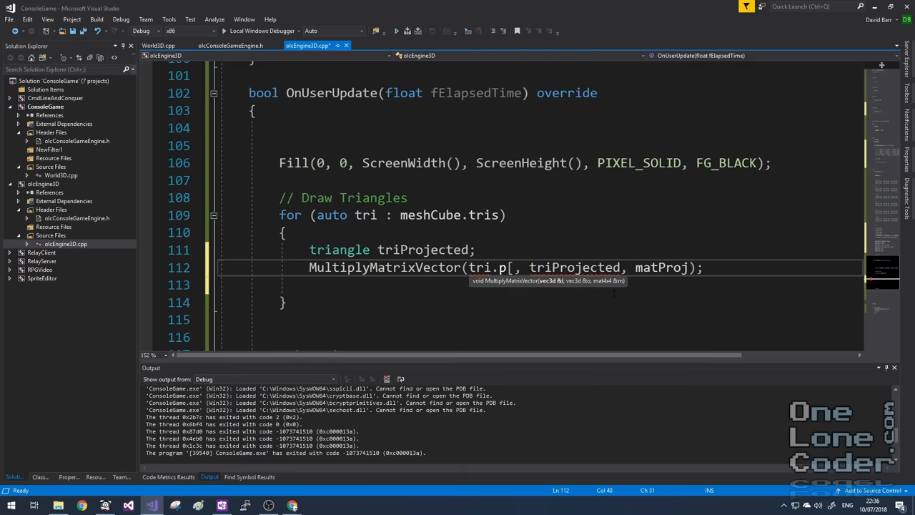
text(0])
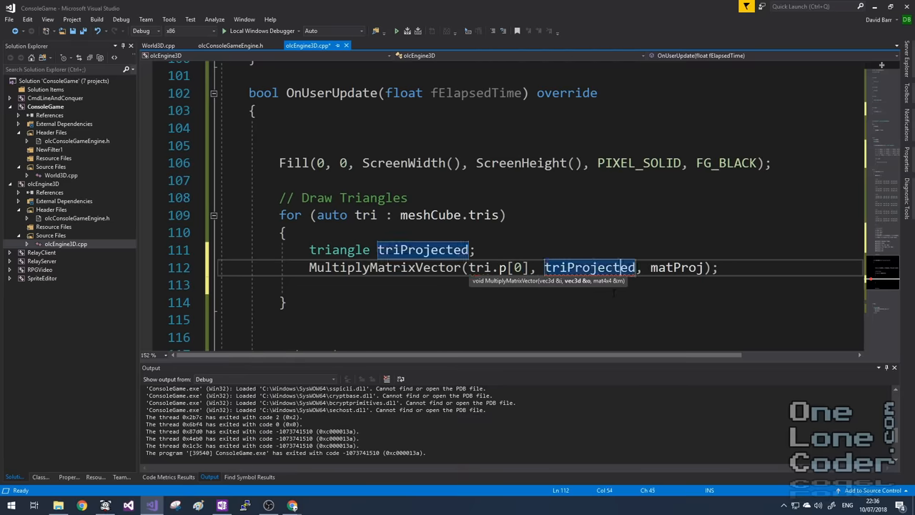
text(.p[0])
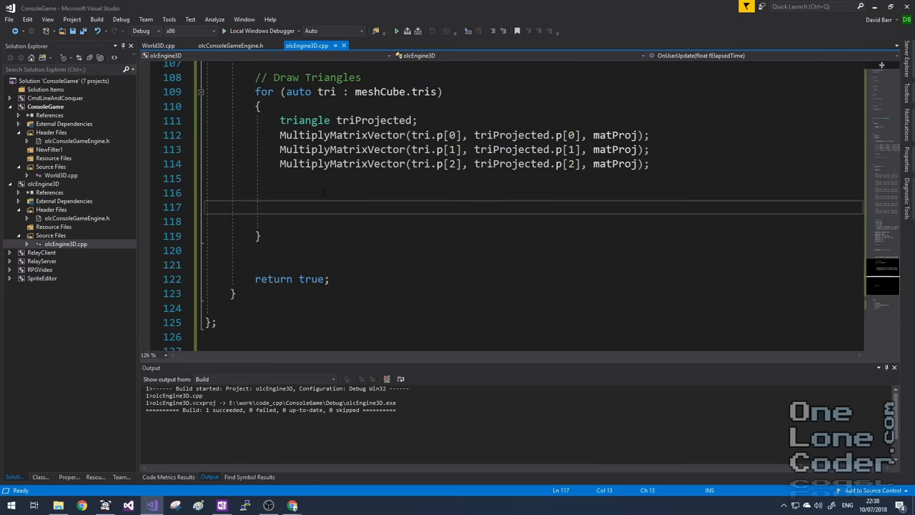
Call DrawTriangle with triProjected p[0], p[1], p[2] x/y, PIXEL_SOLID and FG_WHITE
text(Draw)
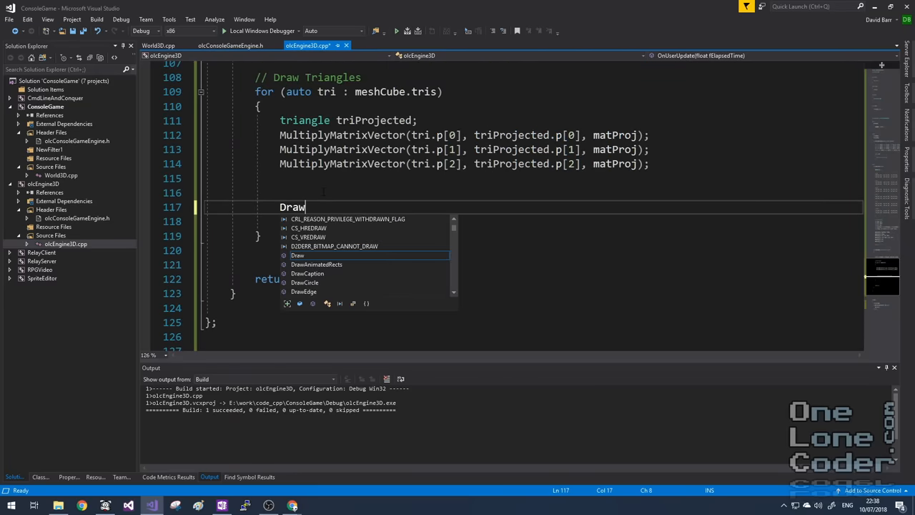
text(Triangle(triProjected.p[0].x, triProjected.p[0].x)
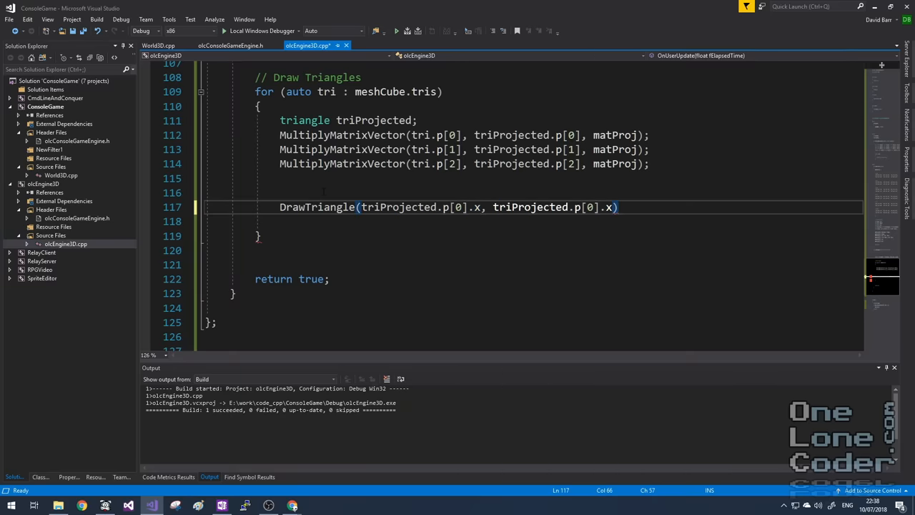
text(y,)
text(triProjected.p[2].x, triProjected.p[2].y,)
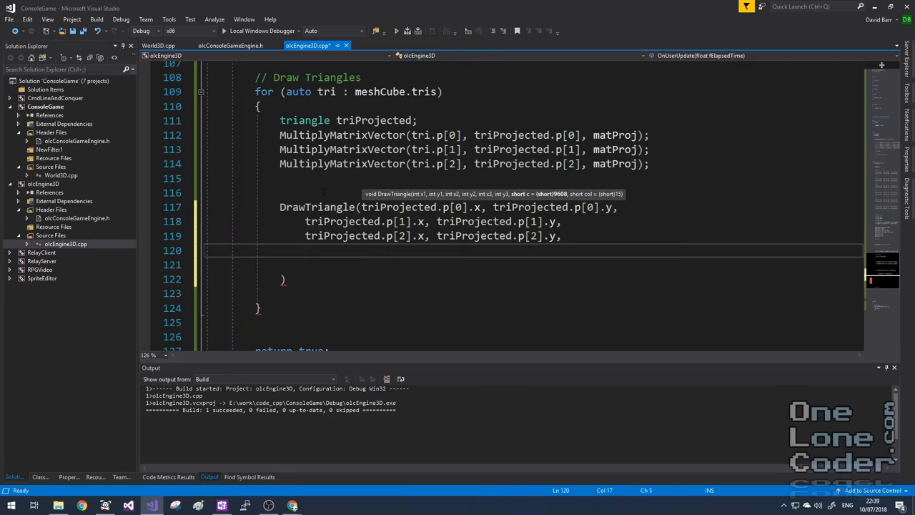
text(PIXEL_SOLID)
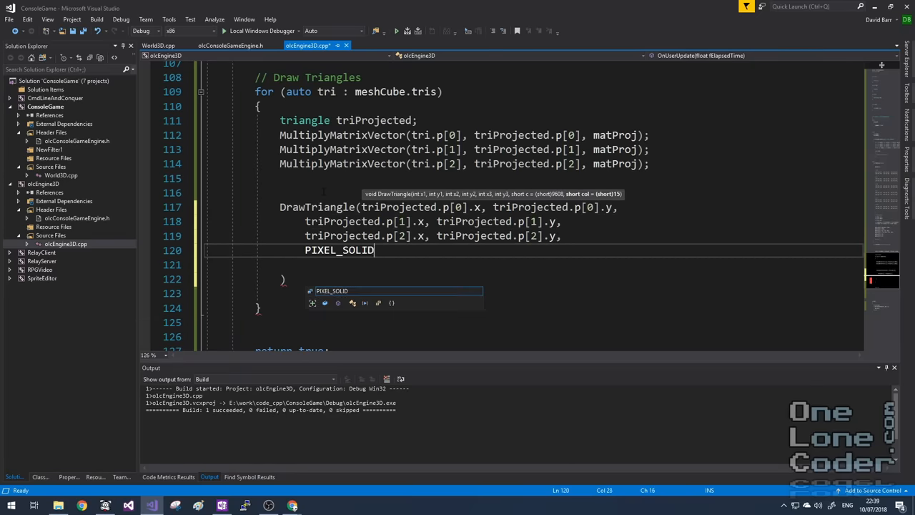
text(, FG)
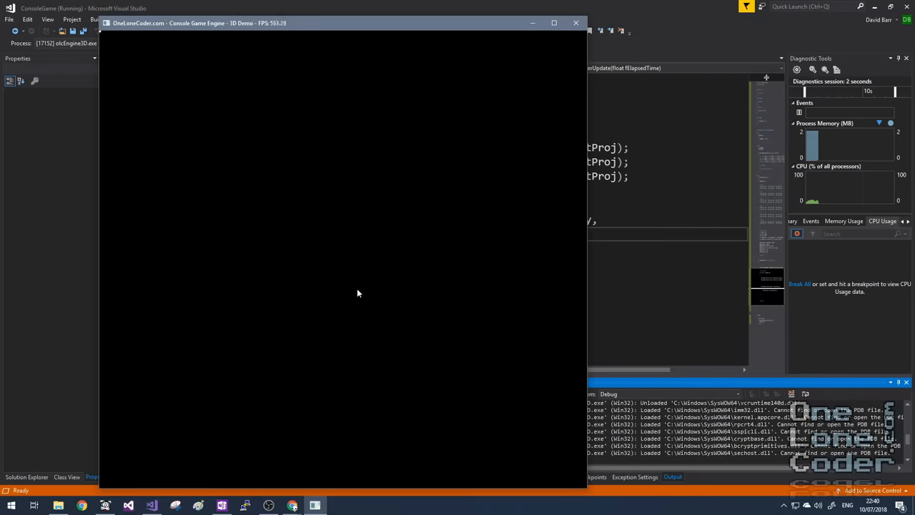
mouse_move(101, 43)
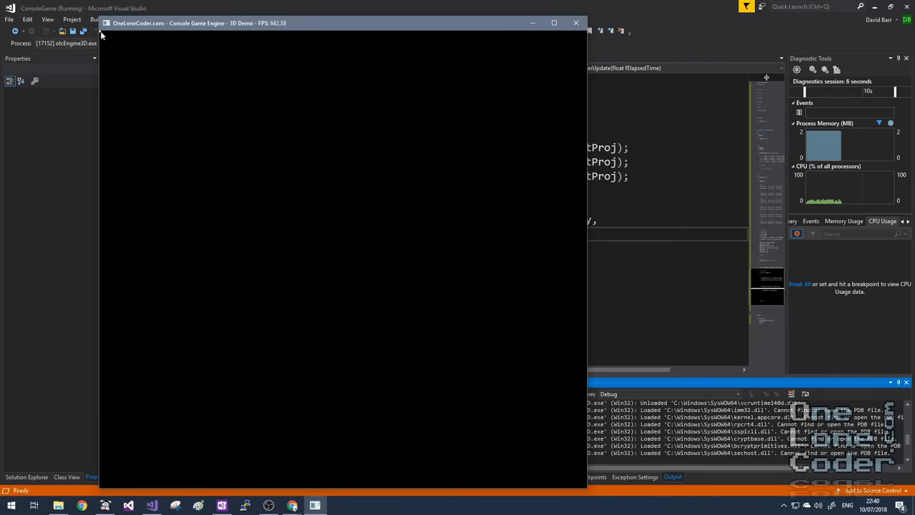
mouse_move(112, 44)
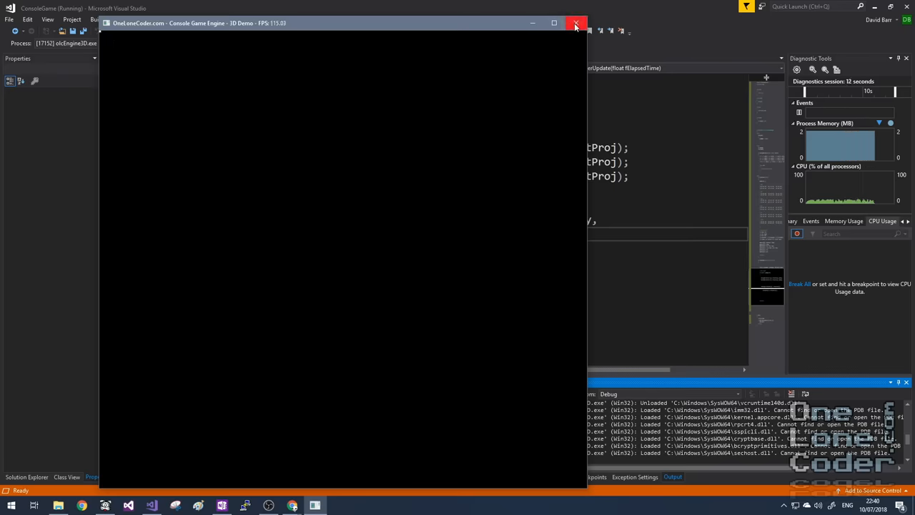
Close the demo and add a Scale into view block adding 1.0f to projected x and y
click(577, 22)
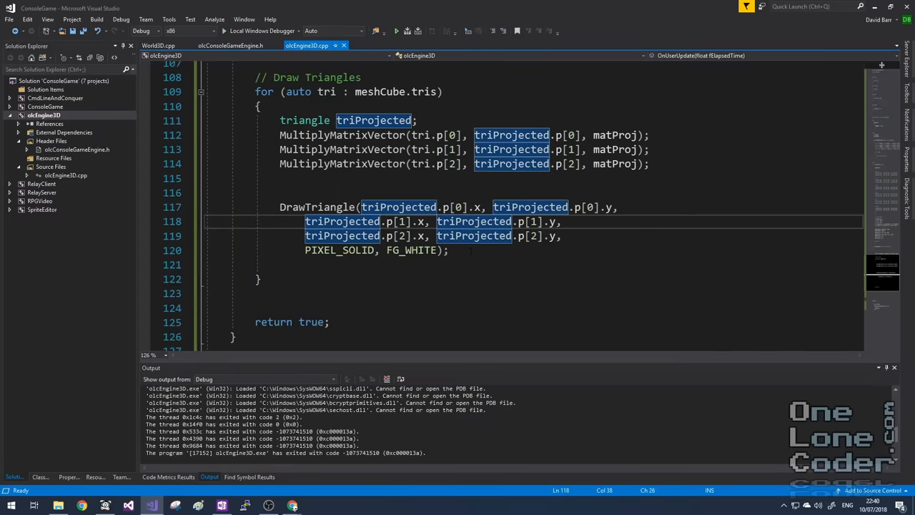
click(376, 250)
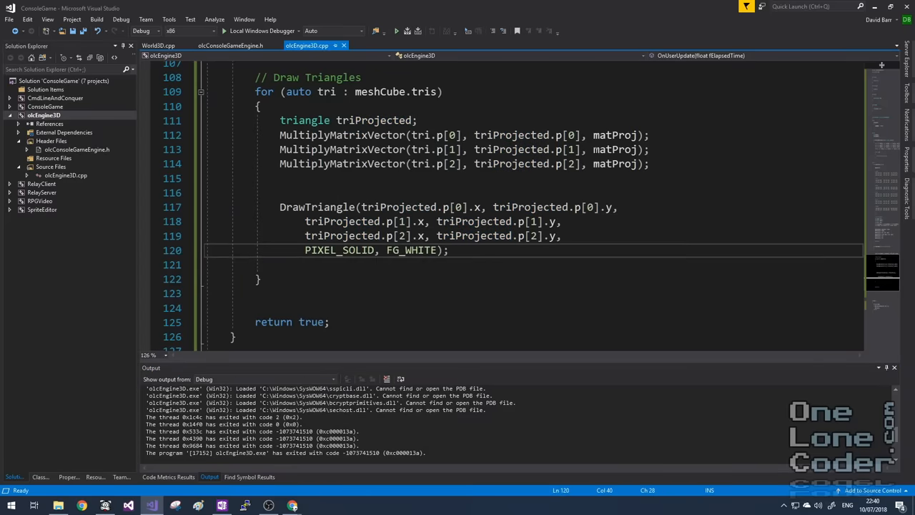
mouse_move(412, 250)
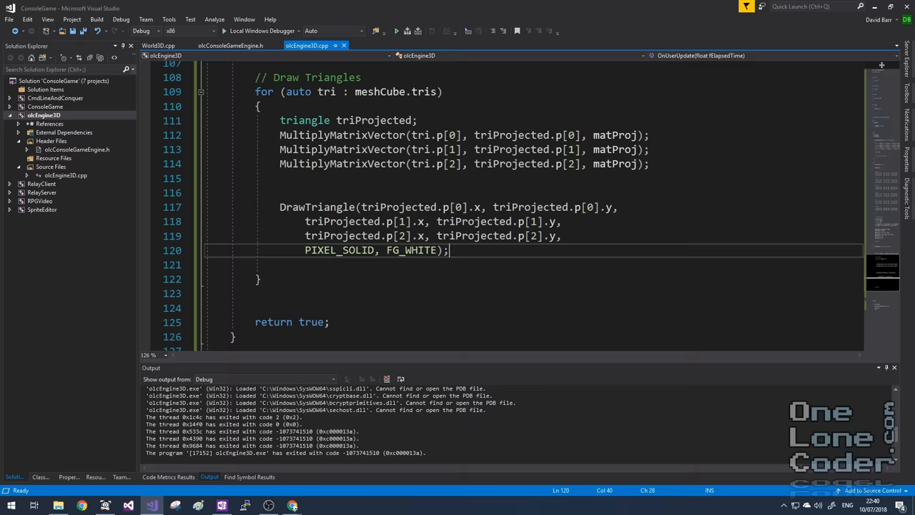
text(triProjected.p[0].)
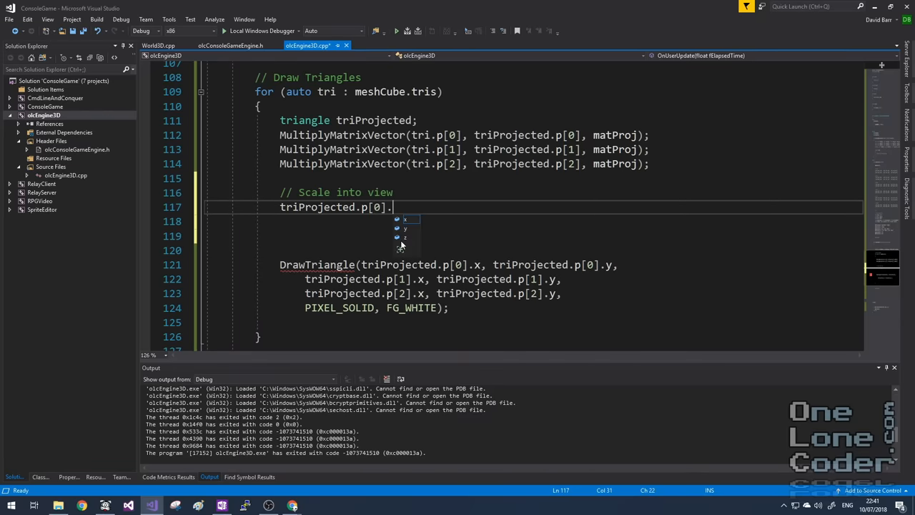
text(x +=)
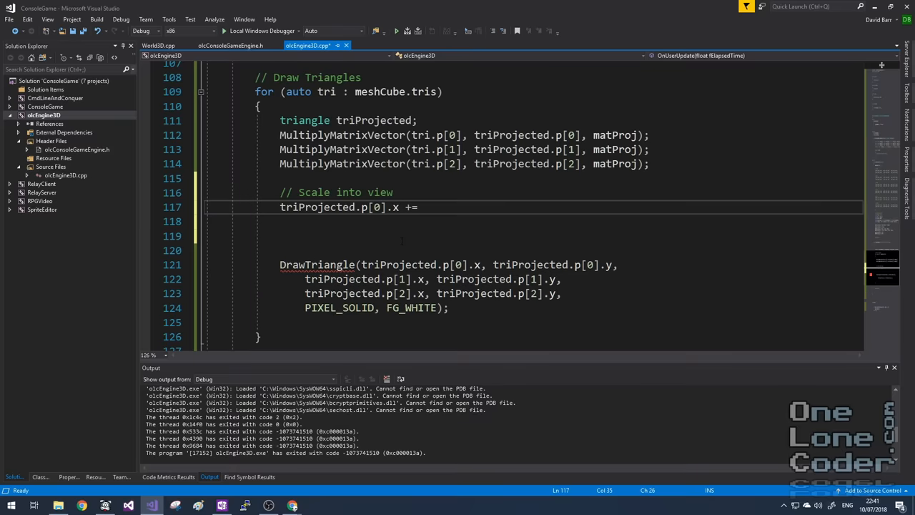
text(1.0f;)
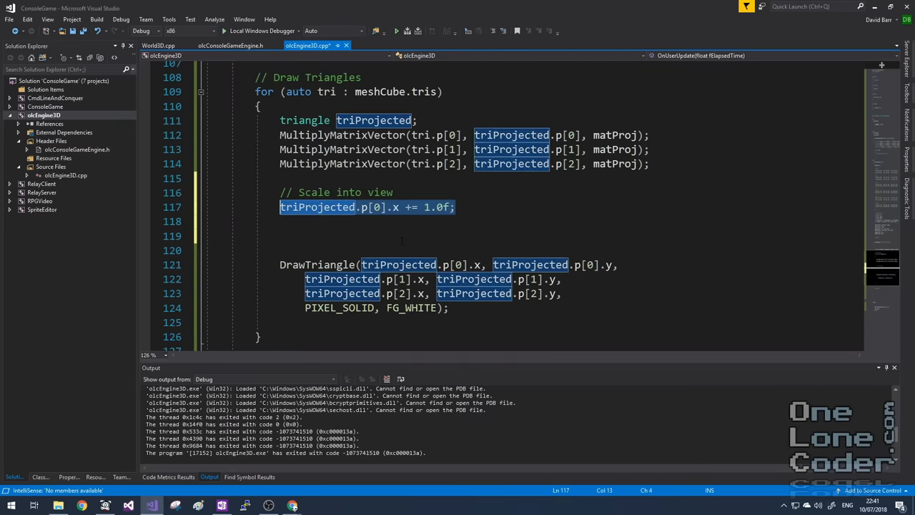
text(triProjected.p[0].x += 1.0f;)
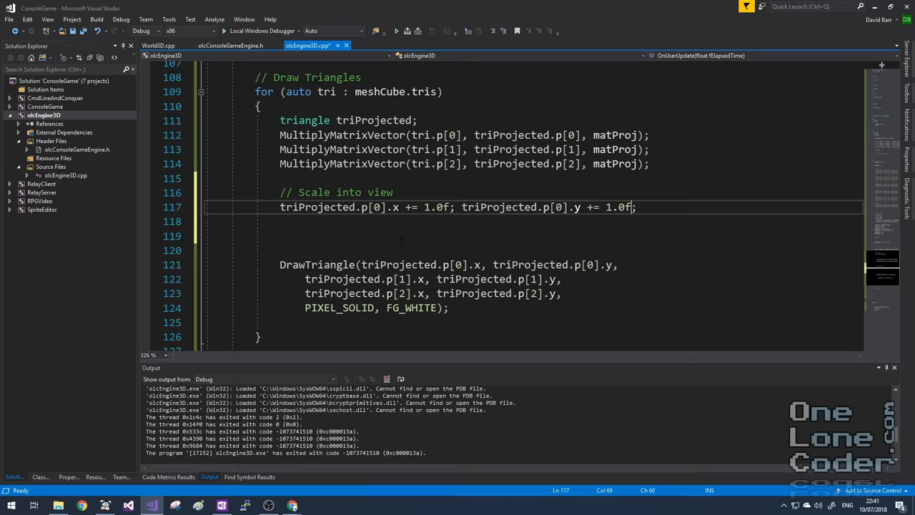
double_click(317, 206)
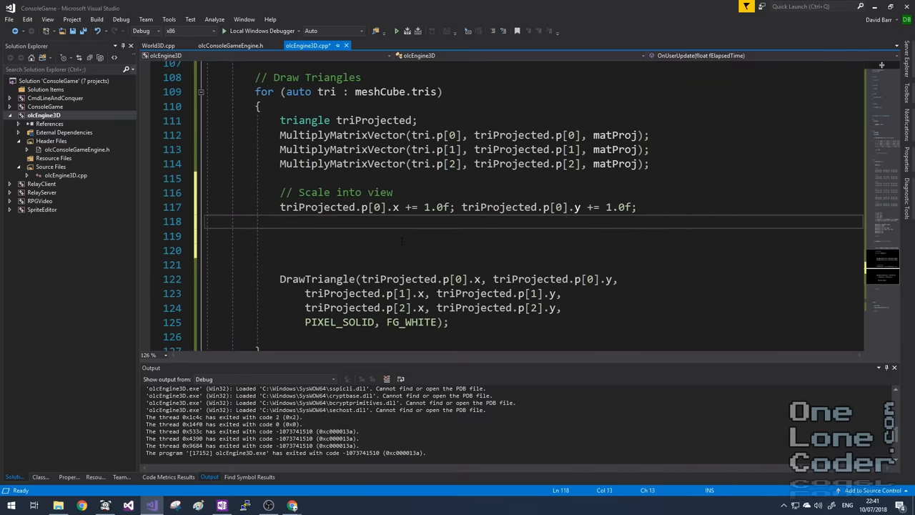
text(triProjected.p[0].x += 1.0f; triProjected.p[0].y += 1.0f;)
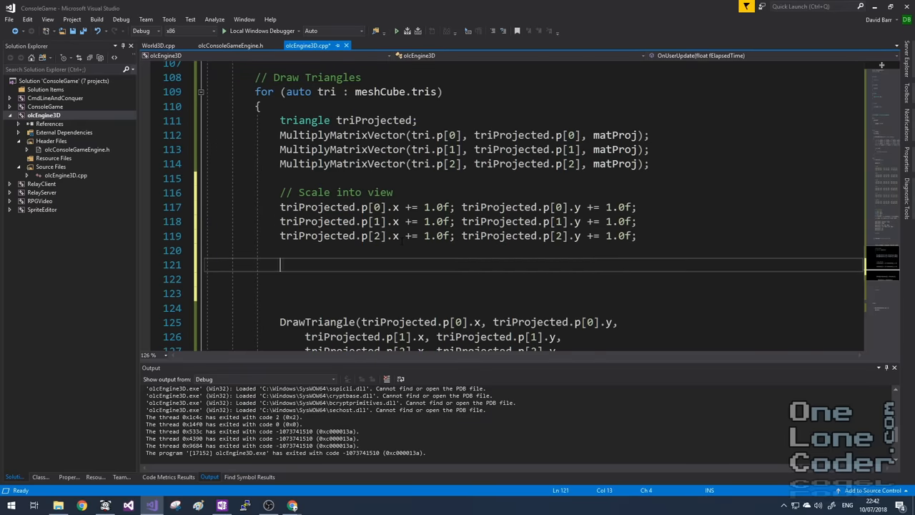
Begin scaling triProjected.p[0].x by 0.5f
text(triProjec)
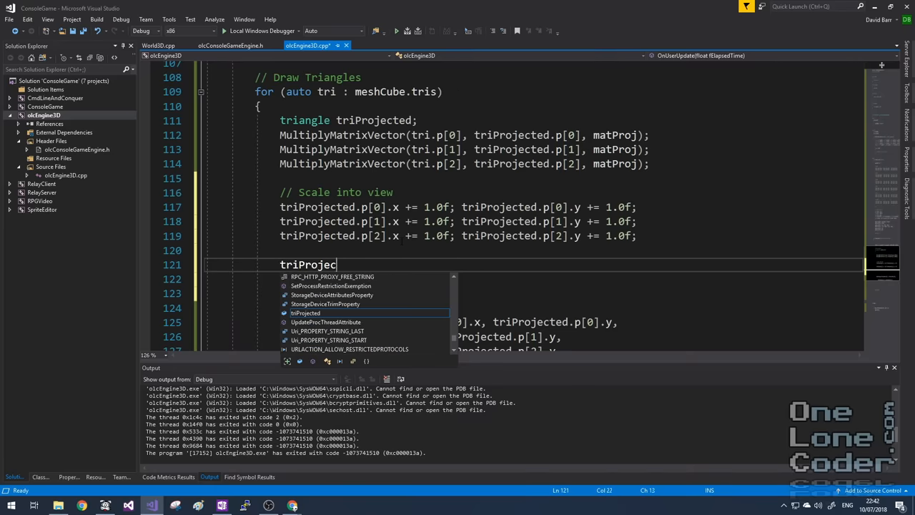
click(305, 313)
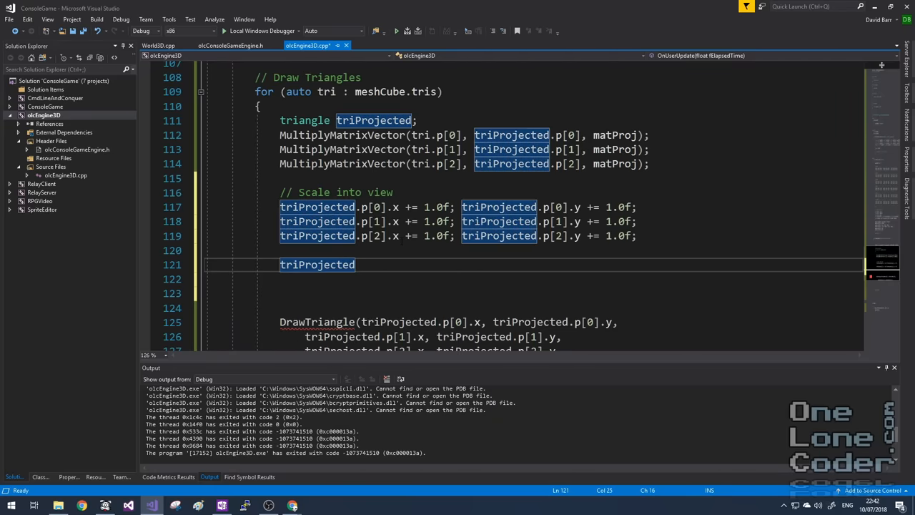
text(.p[0])
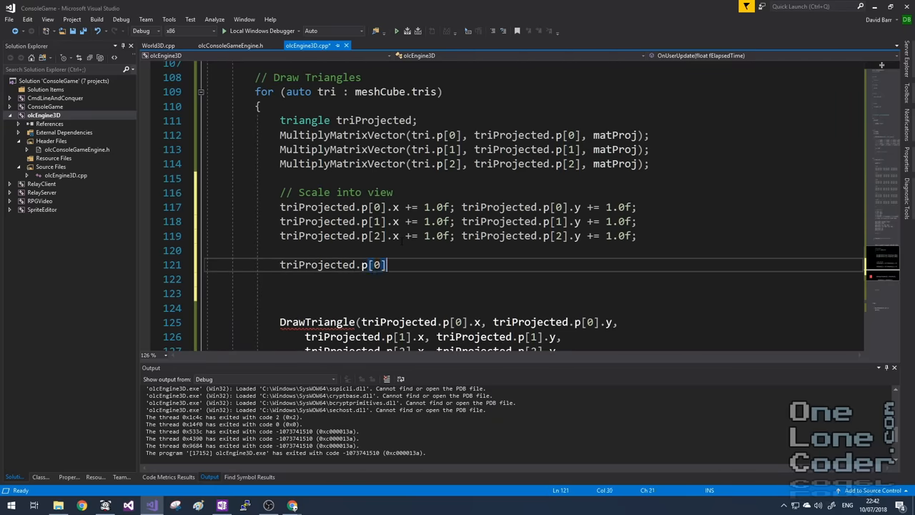
text(.x)
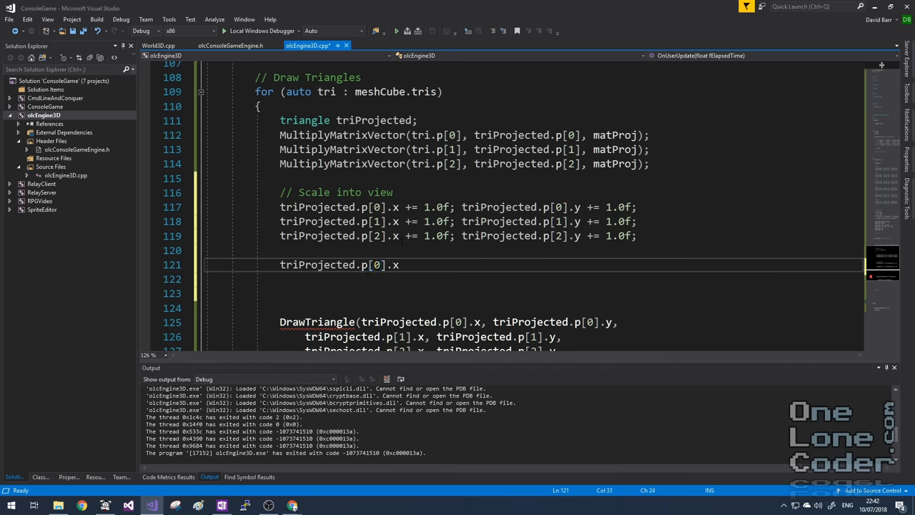
text(*= 0.)
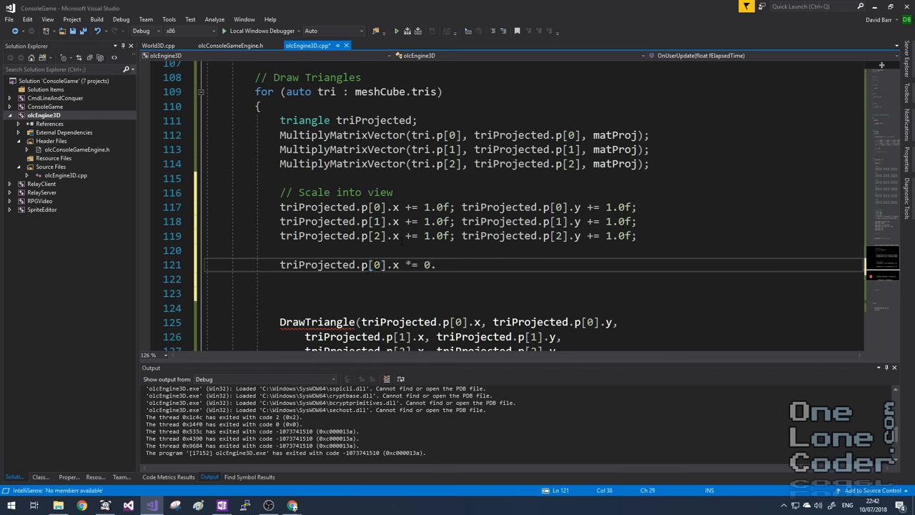
text(5f *)
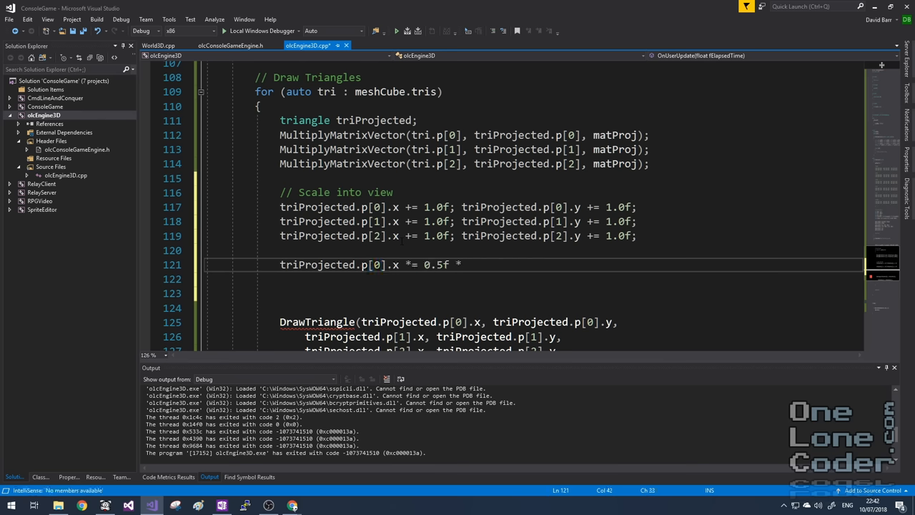